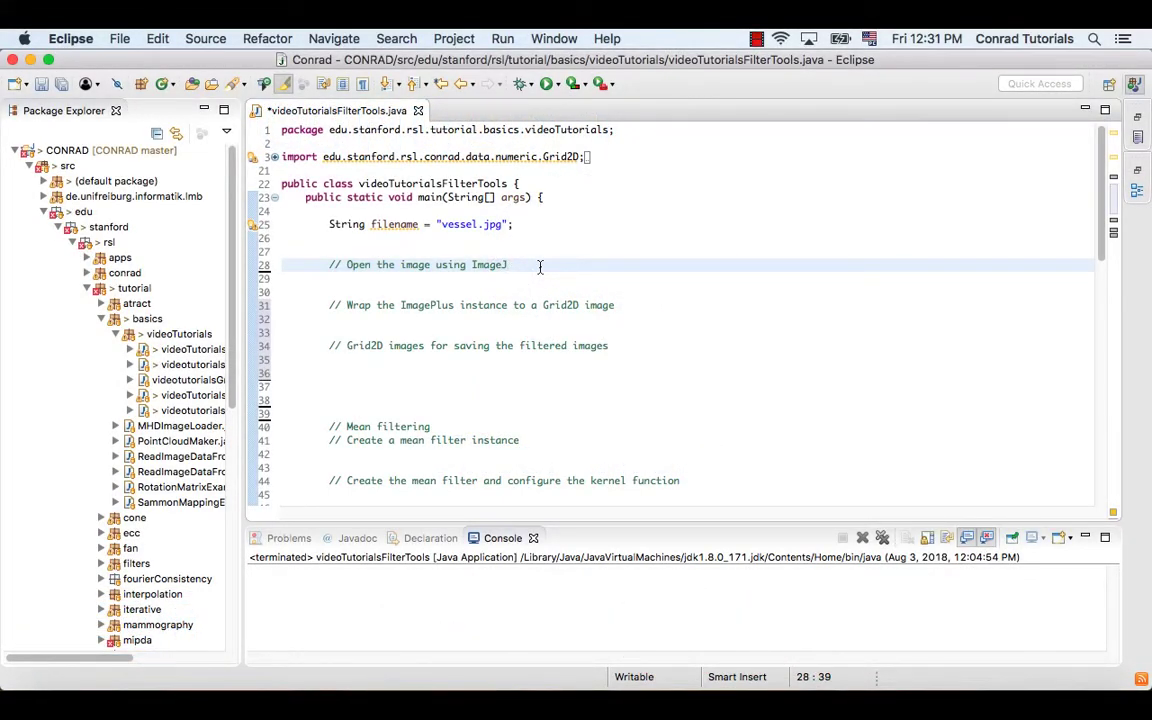
Add ImagePlus imp = IJ.openImage(filename); below the 'Open the image using ImageJ' comment.
type(".")
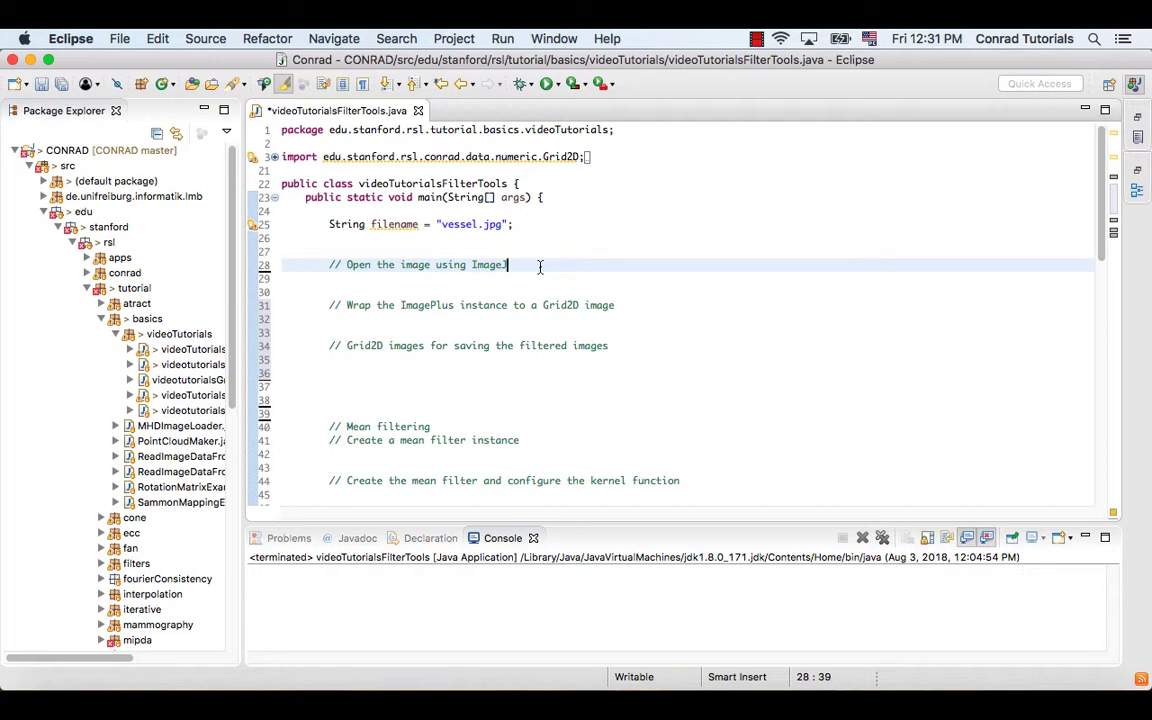
mouse_move(349, 277)
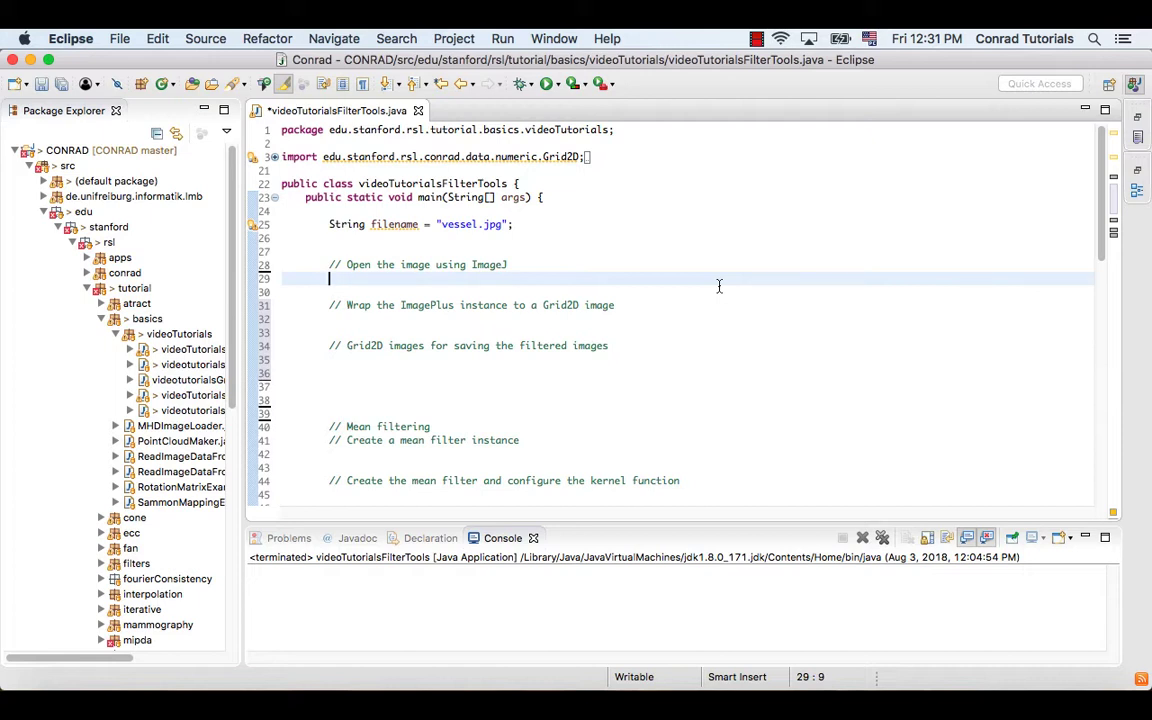
type("ImagePlus imp")
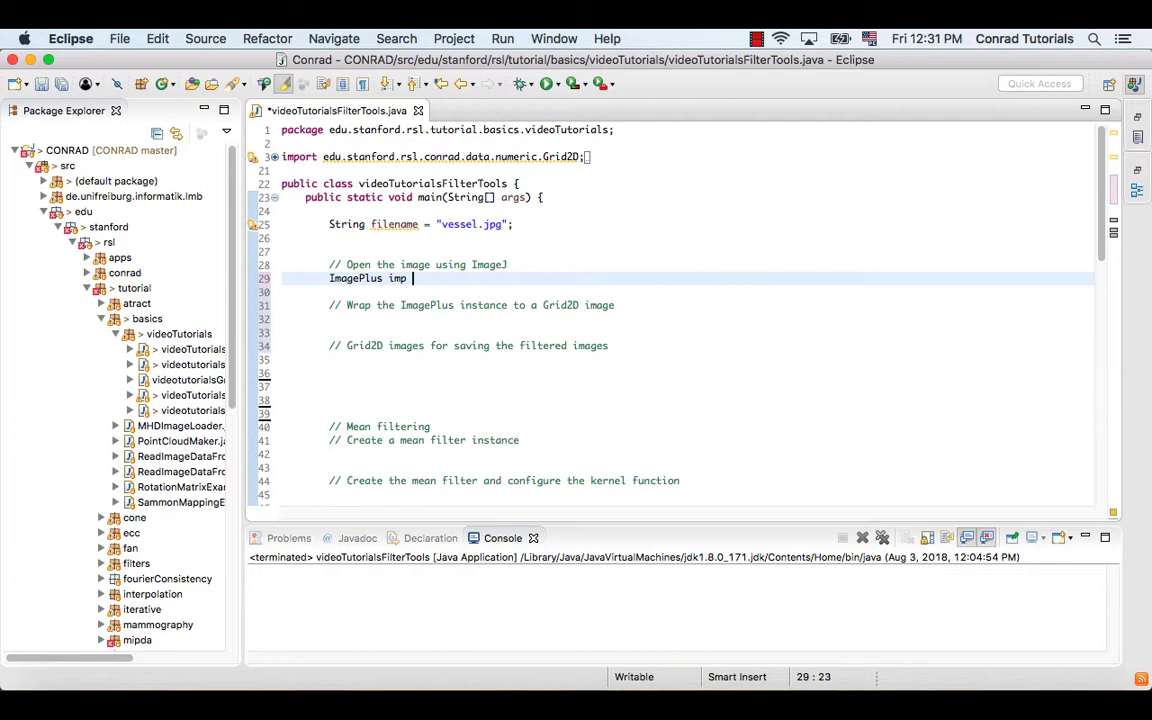
type("IJ.")
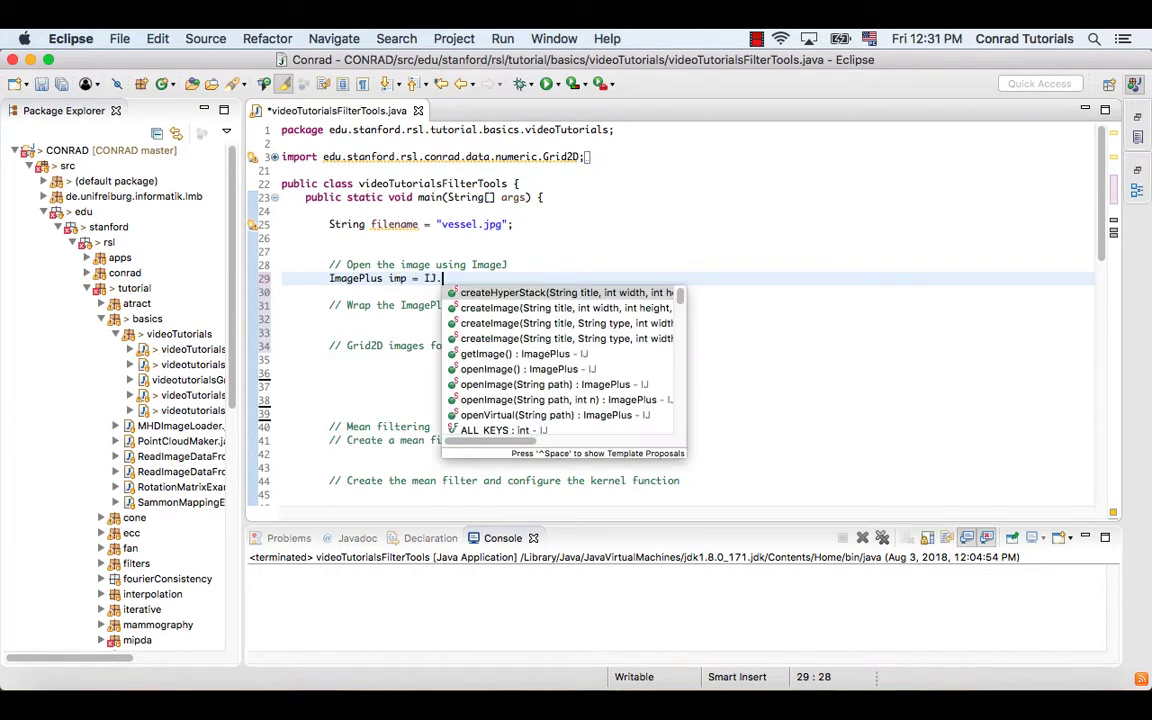
type("openImage(filename);")
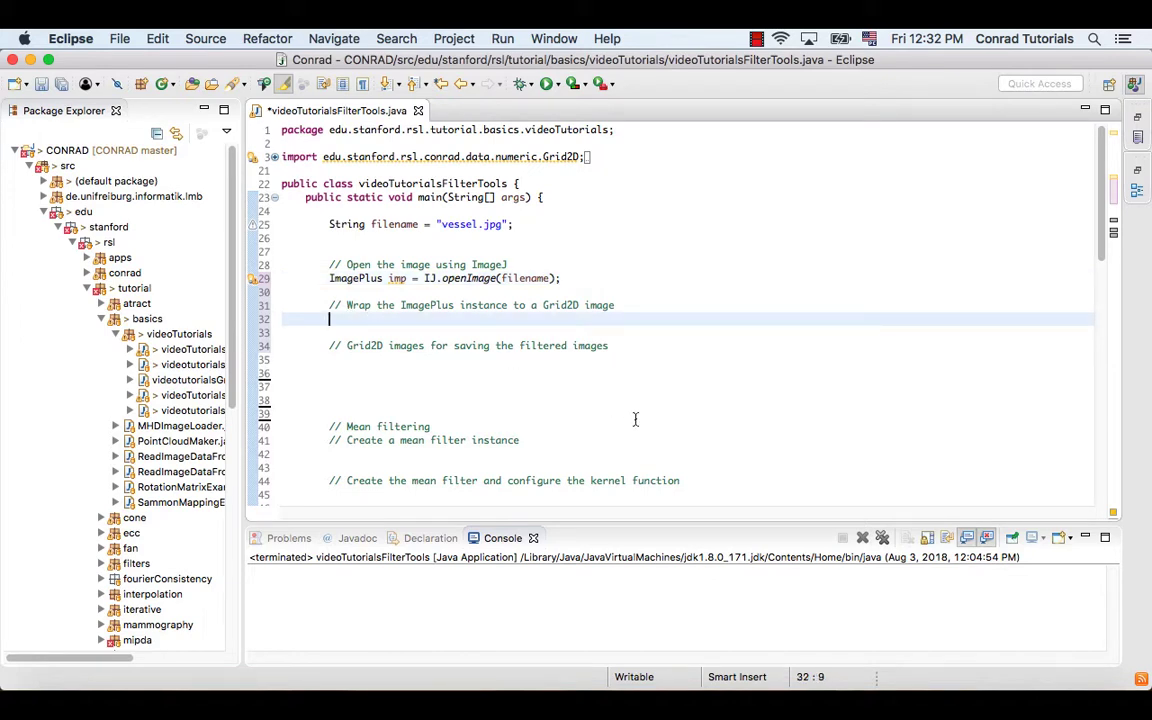
Write Grid2D gridImage = ImageUtil.wrapImagePlus(imp).getSubGrid(0); under the wrap comment.
type("G")
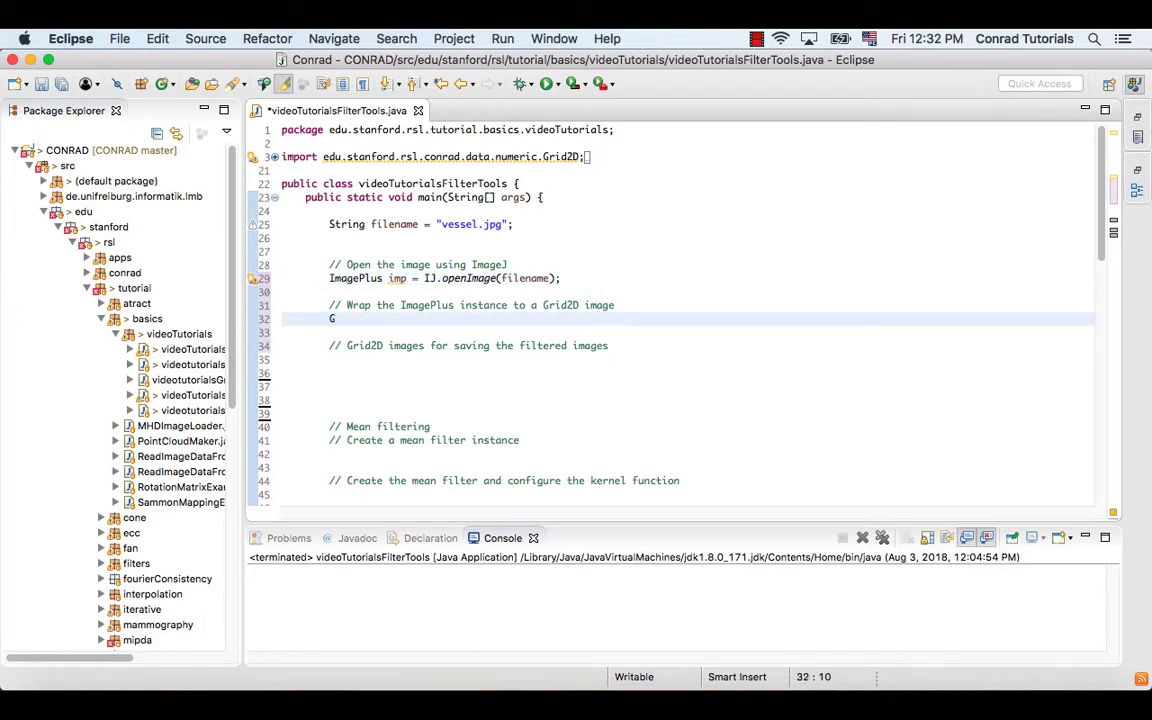
type("rid2D")
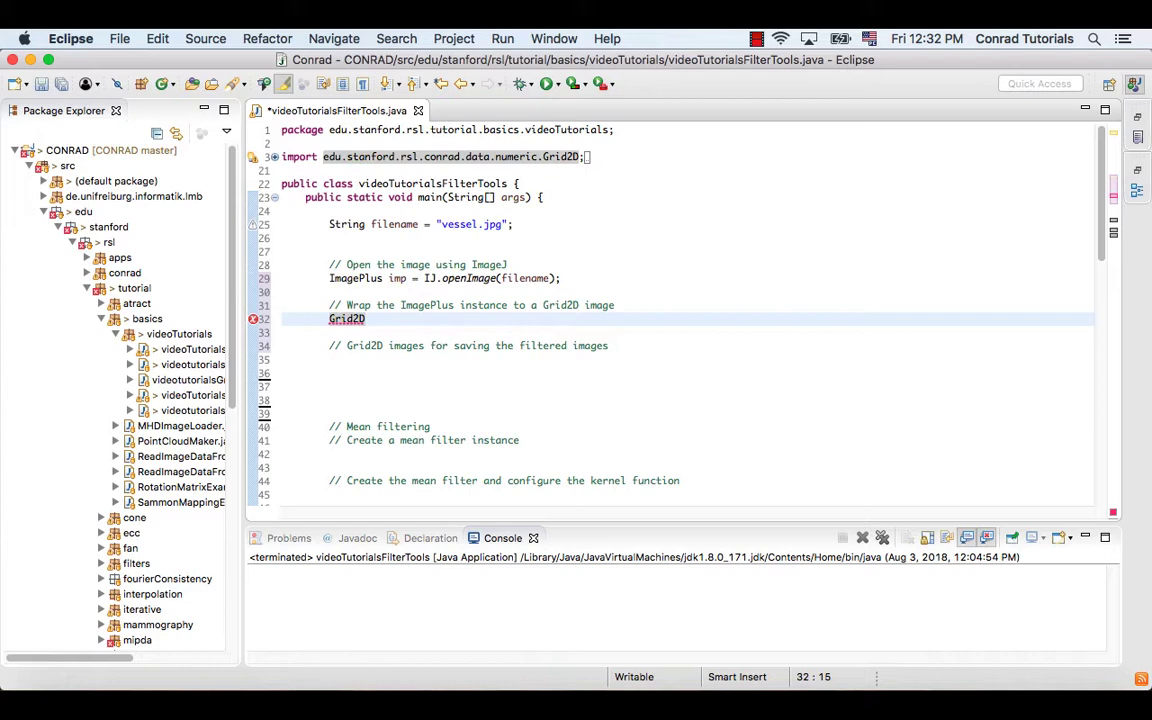
type("gridImage =")
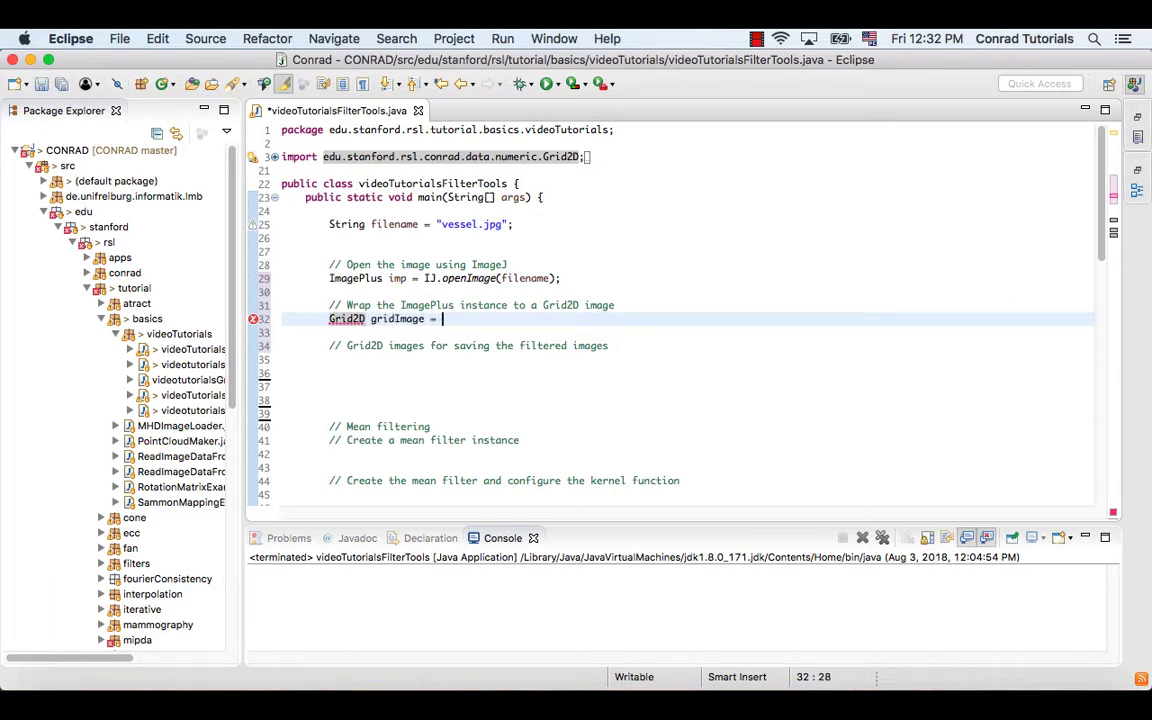
type("ImageUtil.")
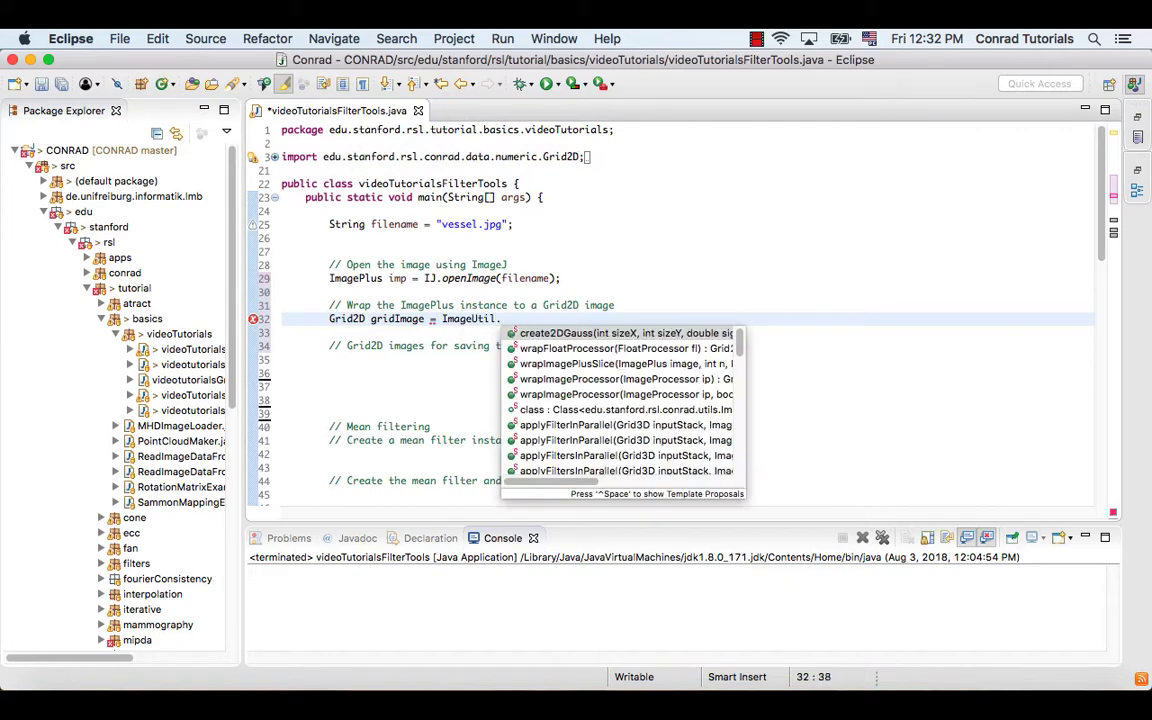
type("wrapImage")
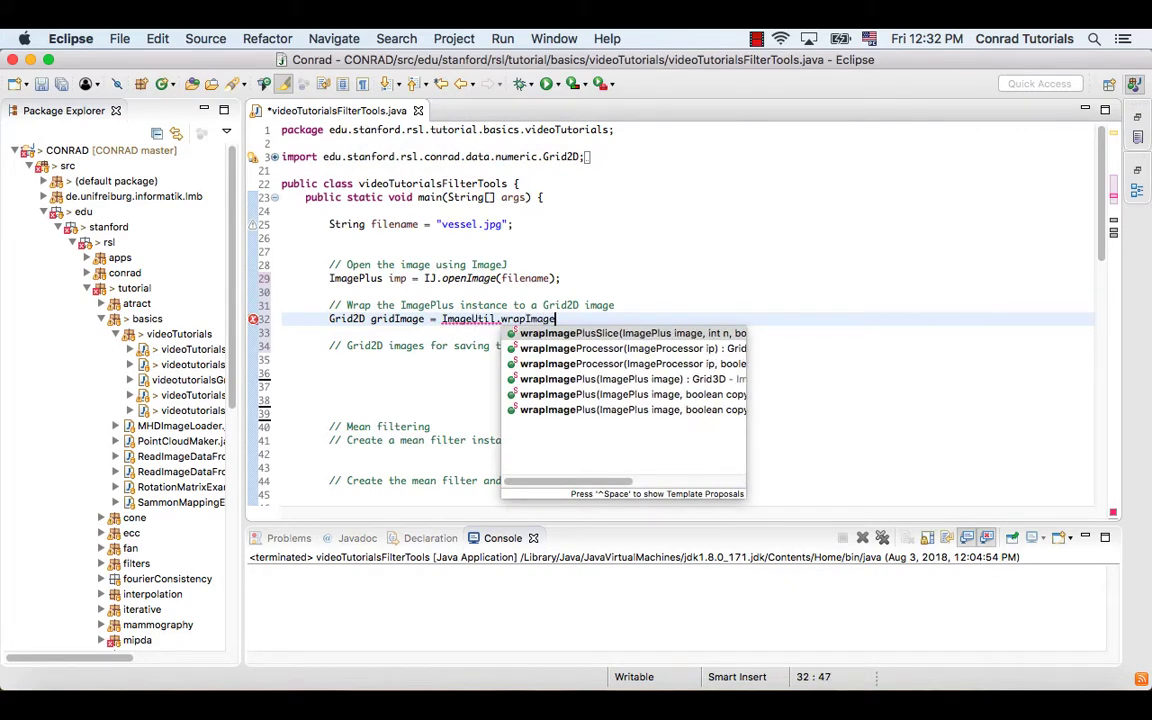
type("Plus(imp")
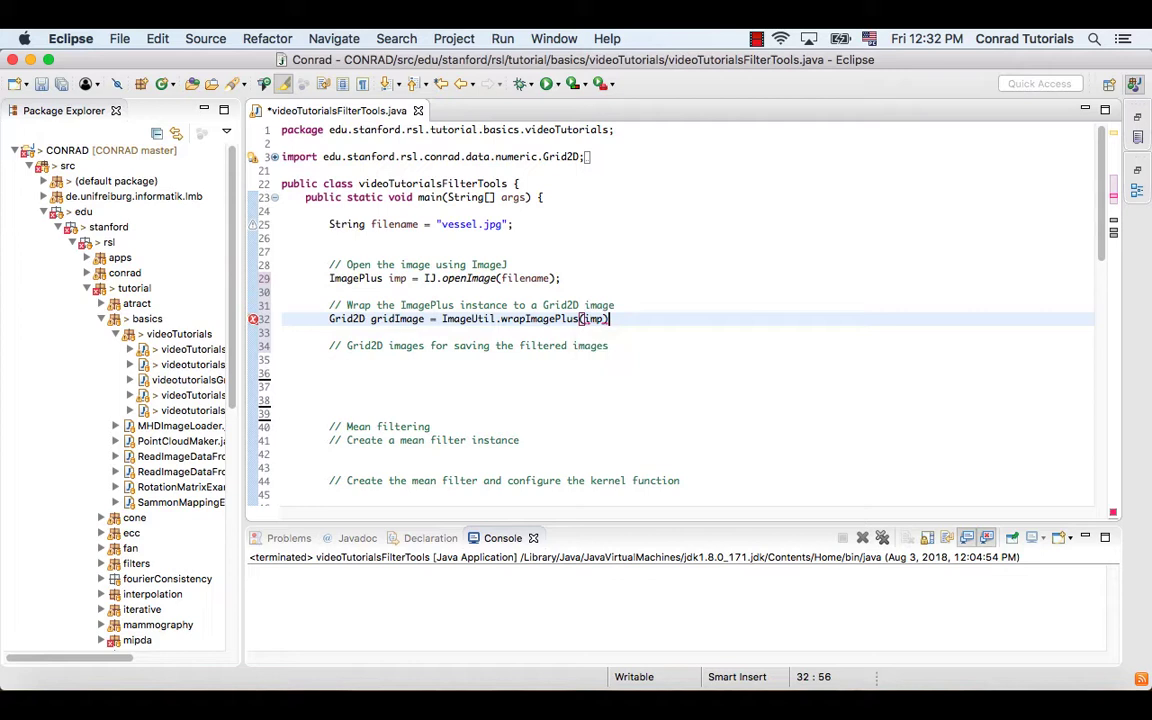
type("get")
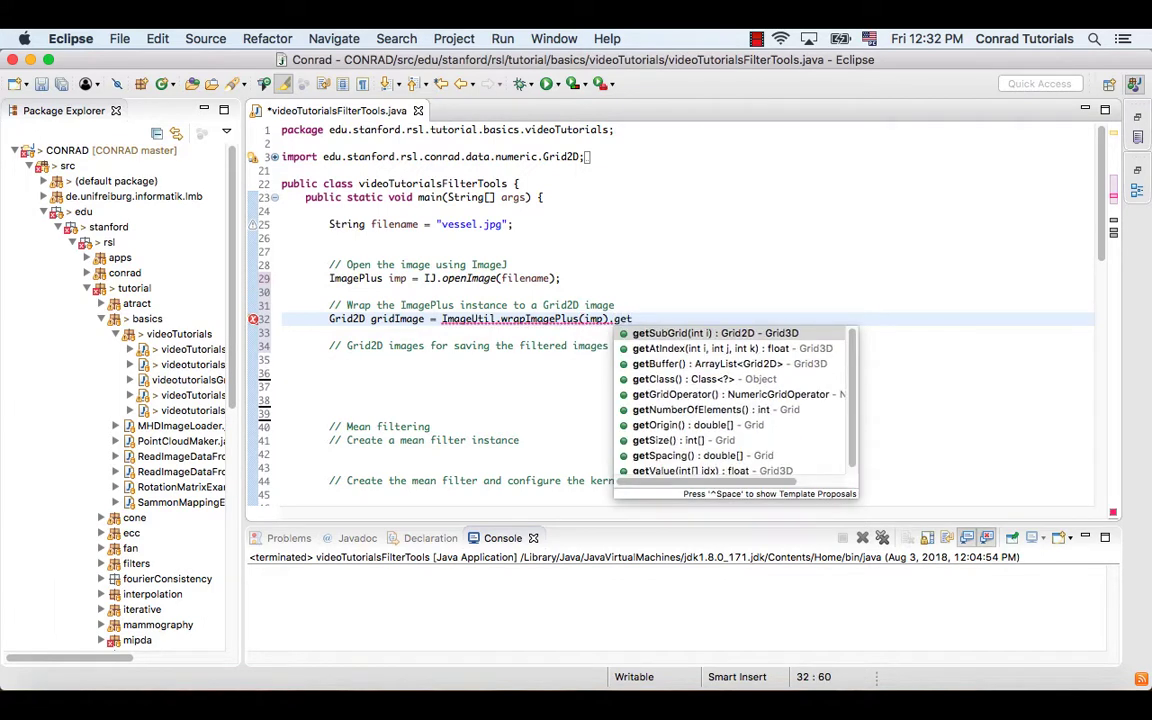
left_click(714, 332)
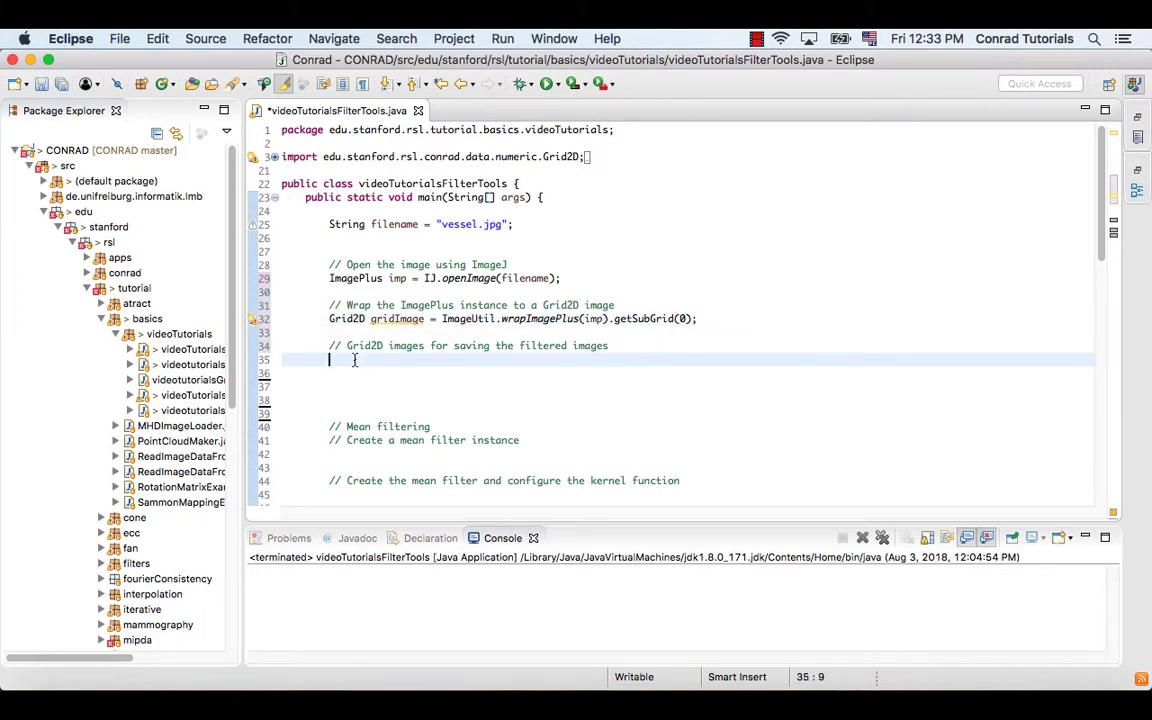
Declare Grid2D filteredMean = new Grid2D(gridImage); under the saving comment.
type("G")
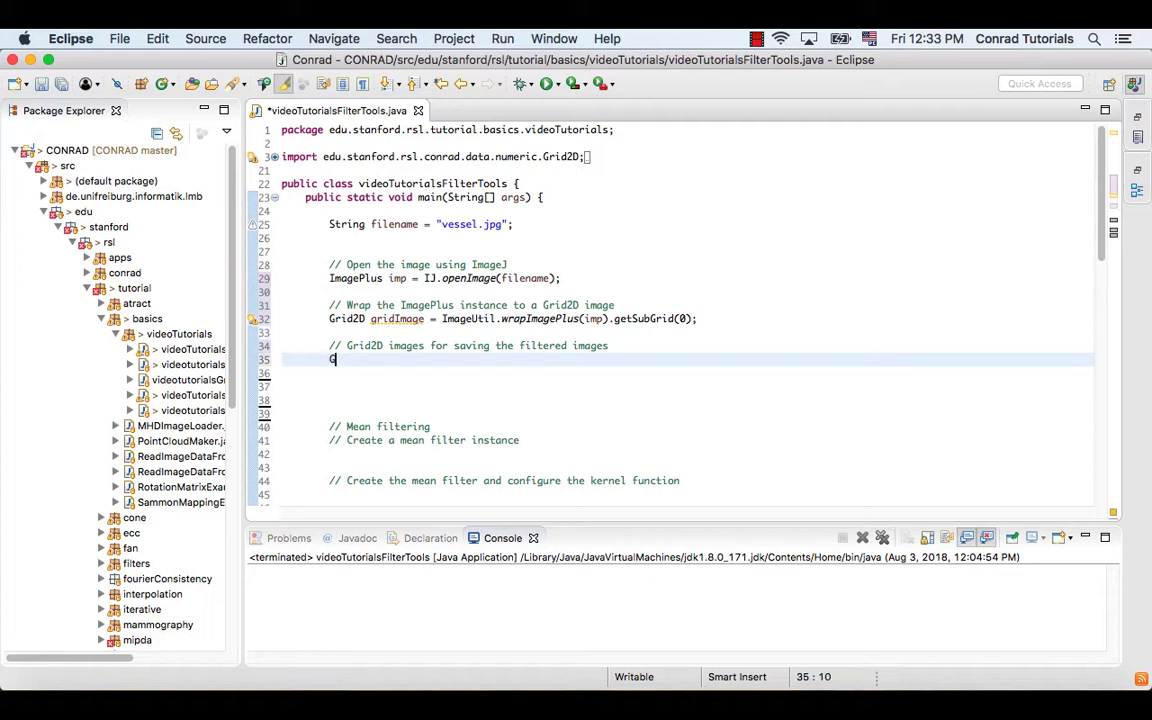
type("Grid2")
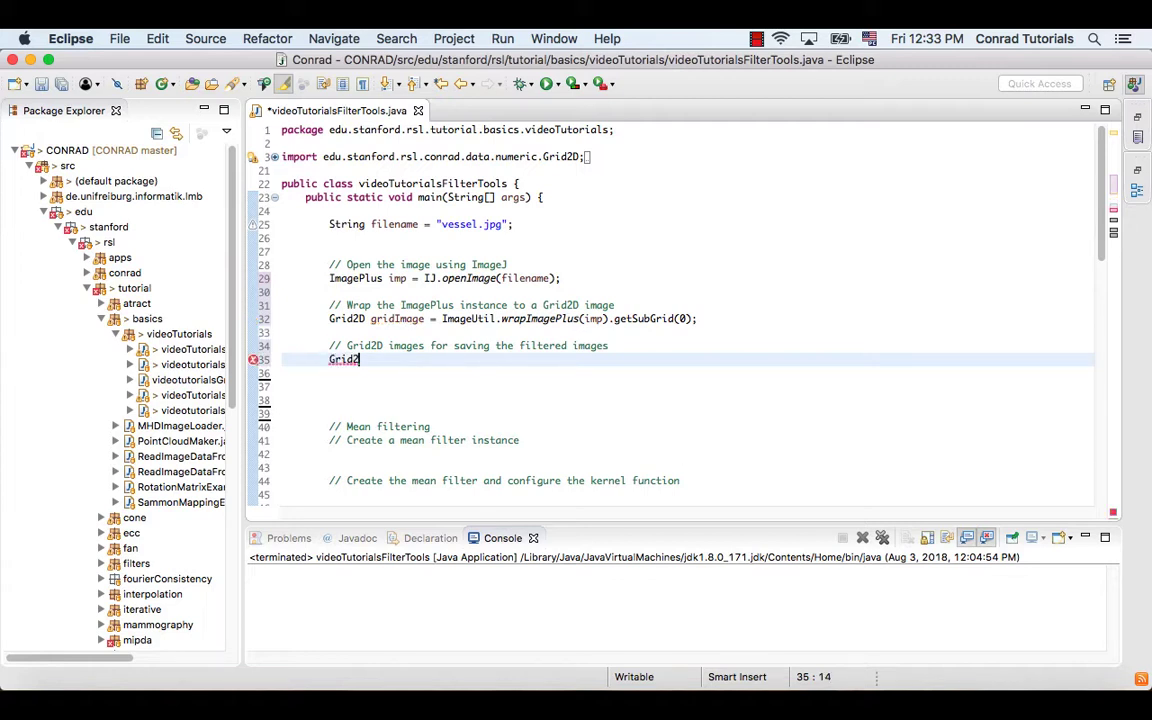
type("filteredMe")
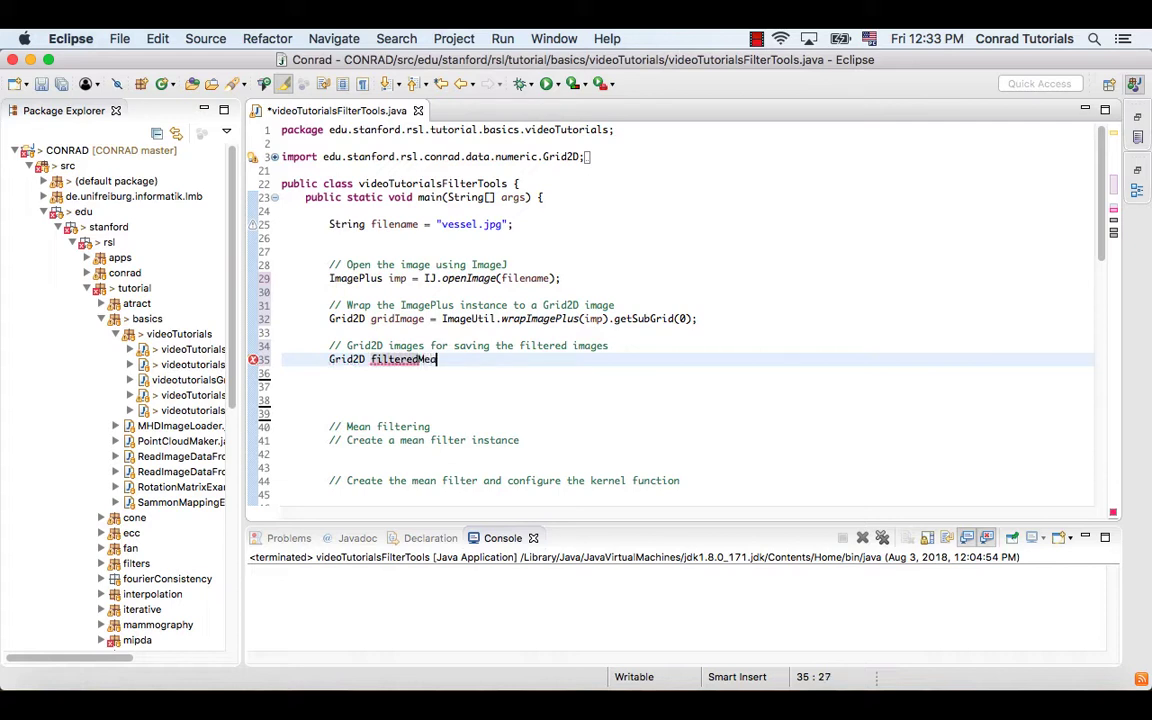
type("an =")
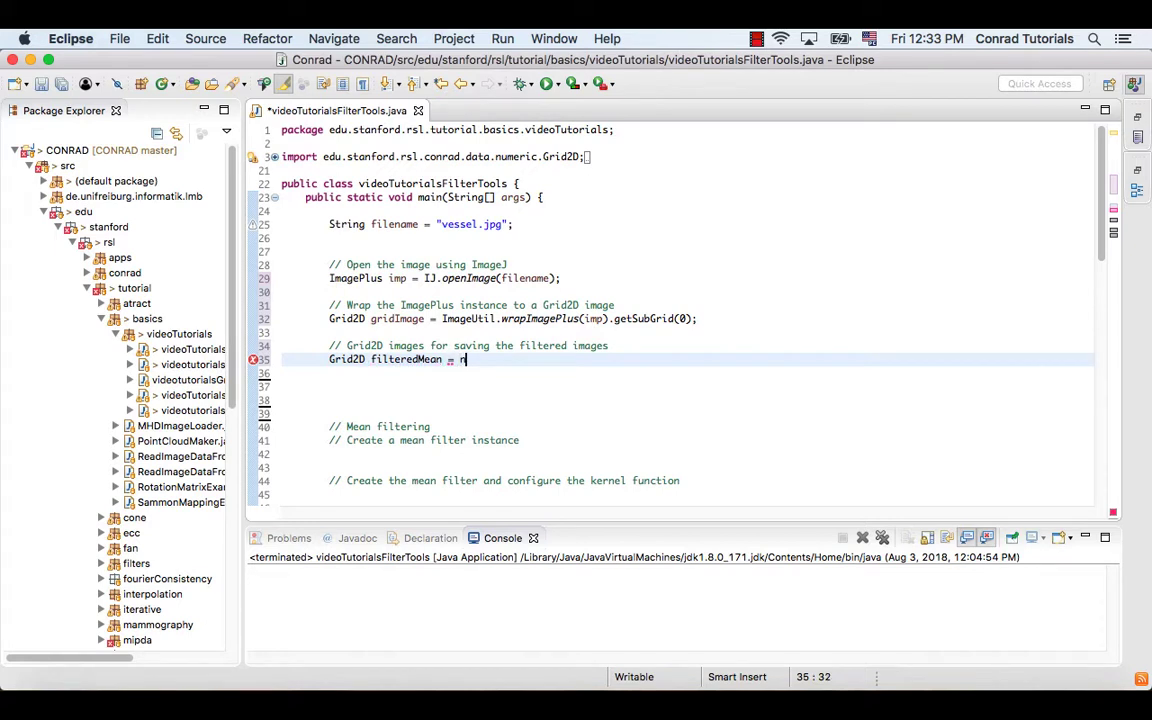
type("new Grid2D")
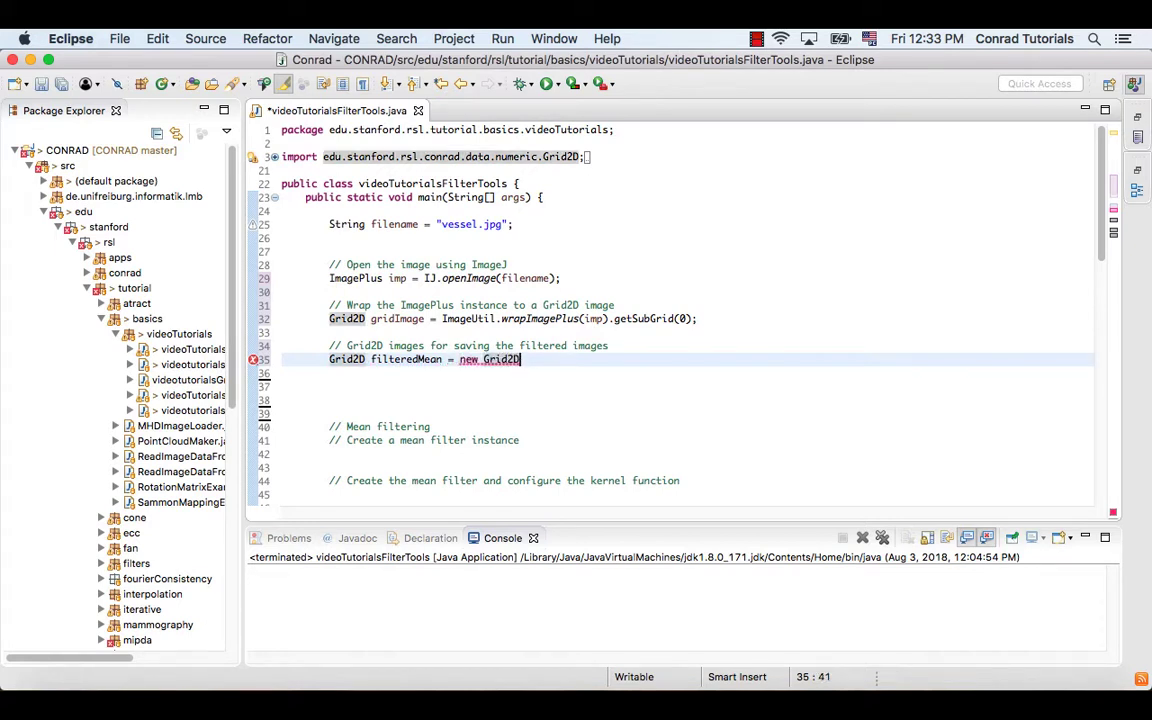
type("(gridImg")
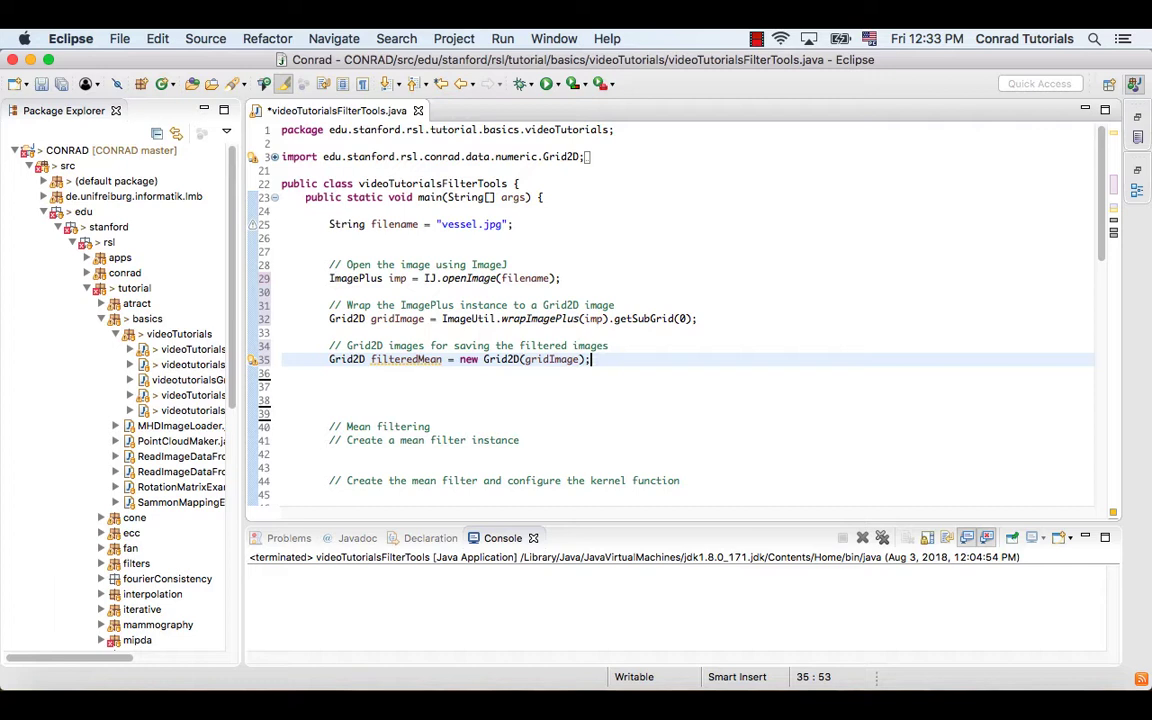
Declare Grid2D filteredMedian = new Grid2D(gridImage); on the next line.
type("Grid2D filteredMe")
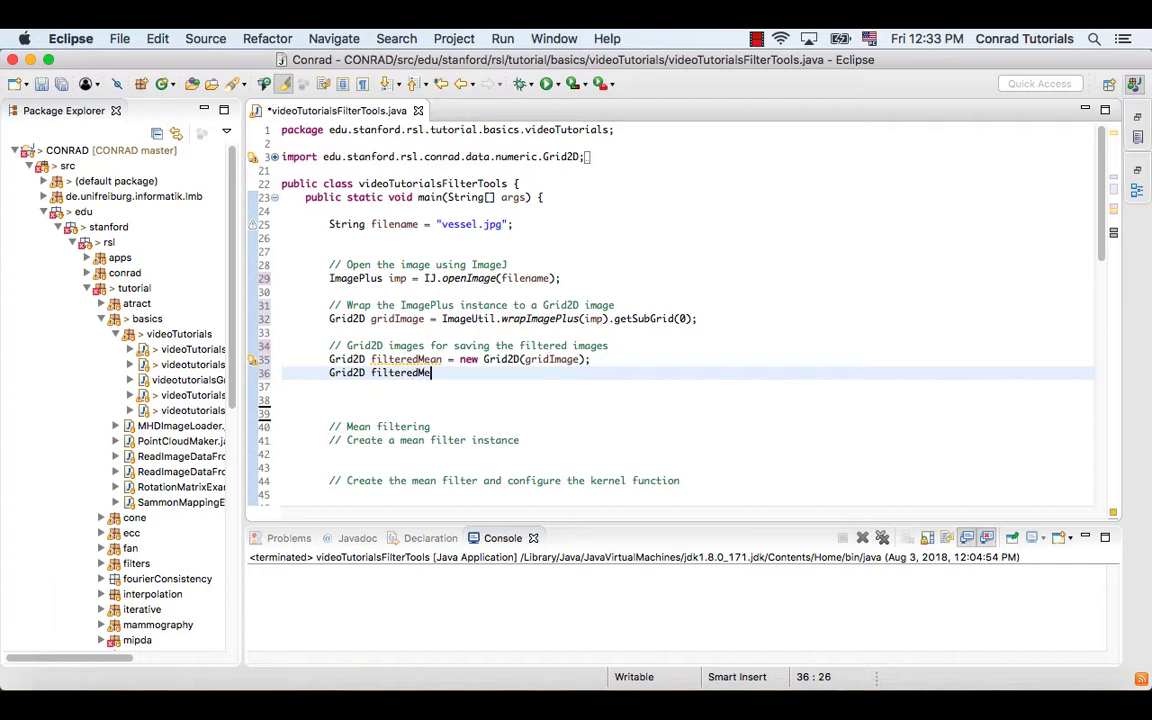
type("dian = new")
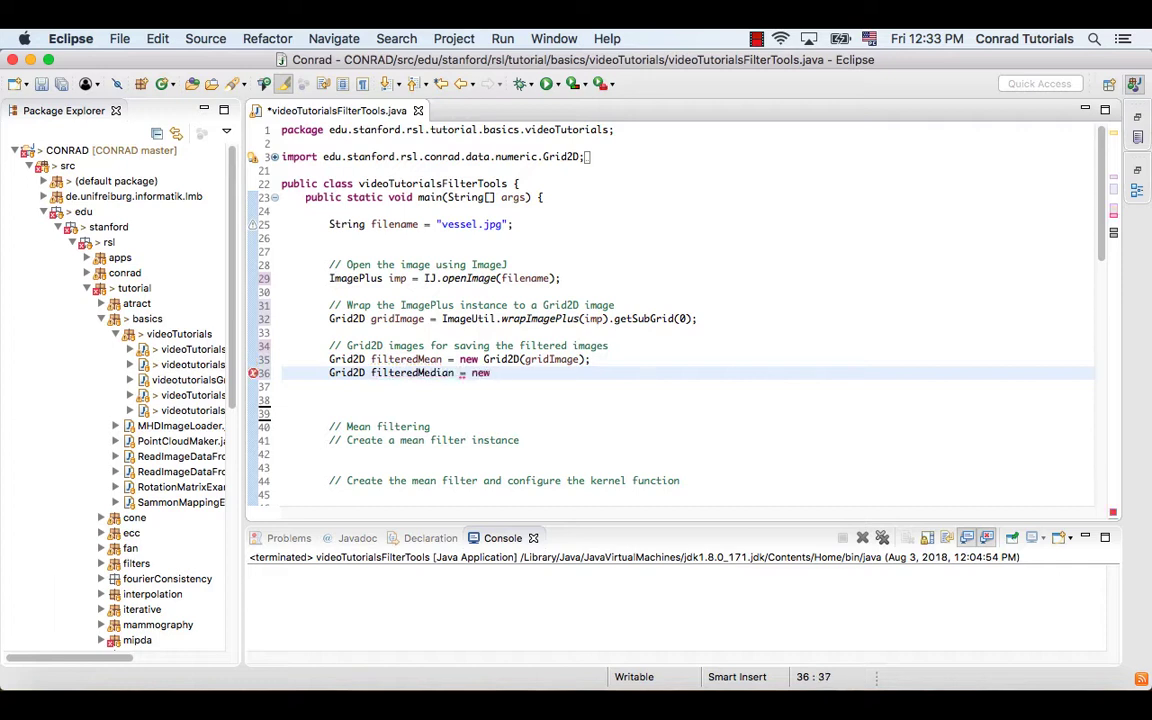
type("Grid2D")
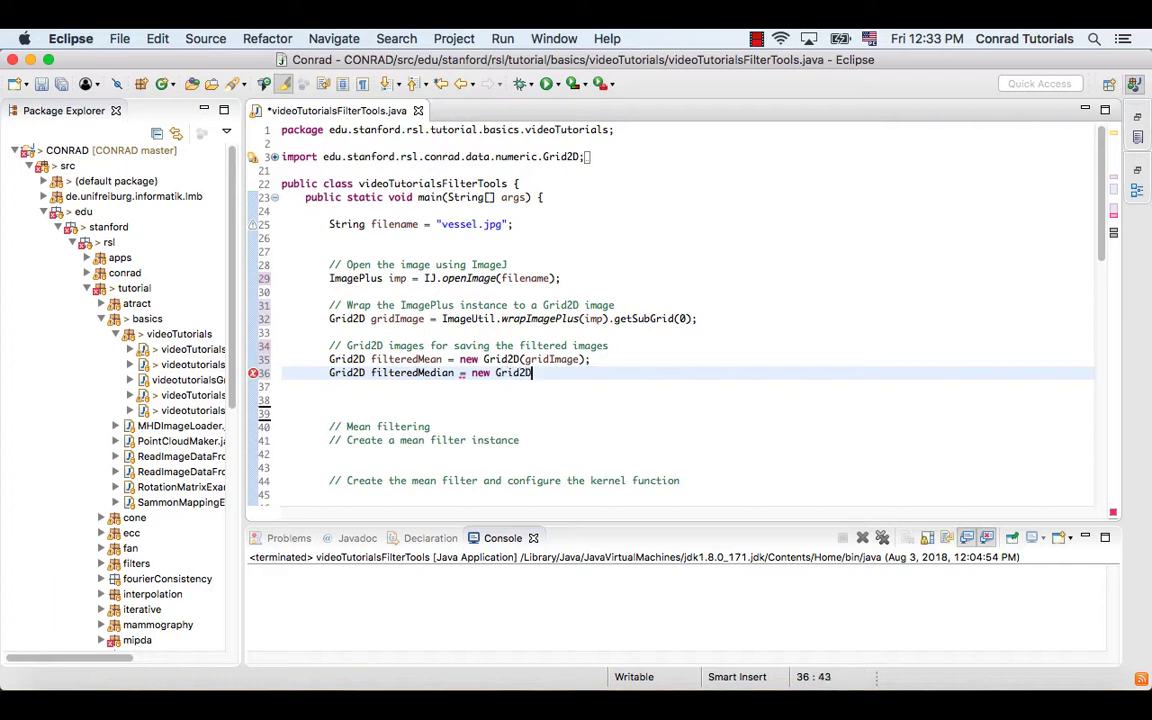
type("()")
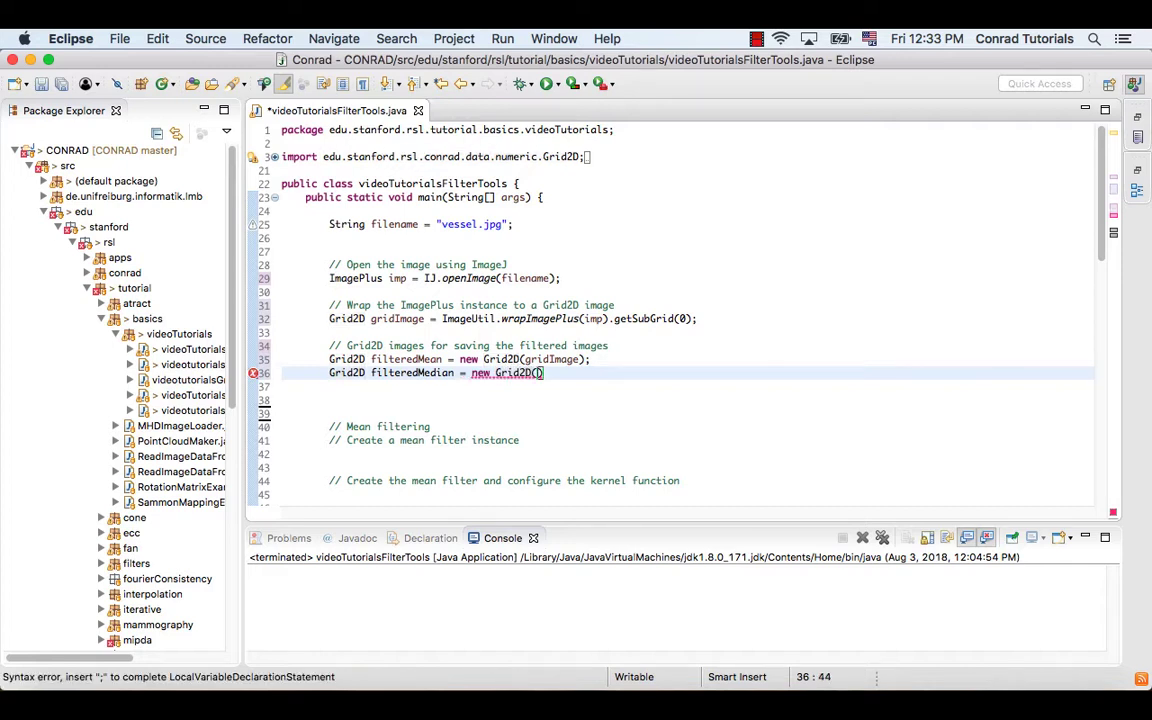
type("gridImage")
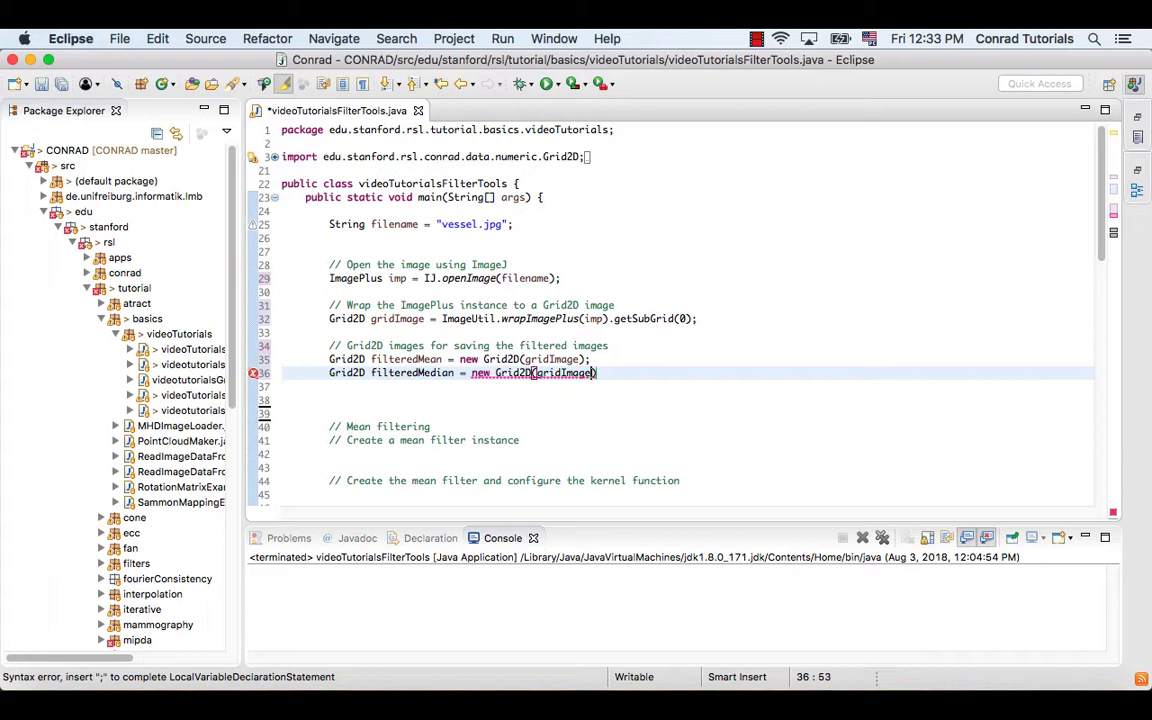
type(";")
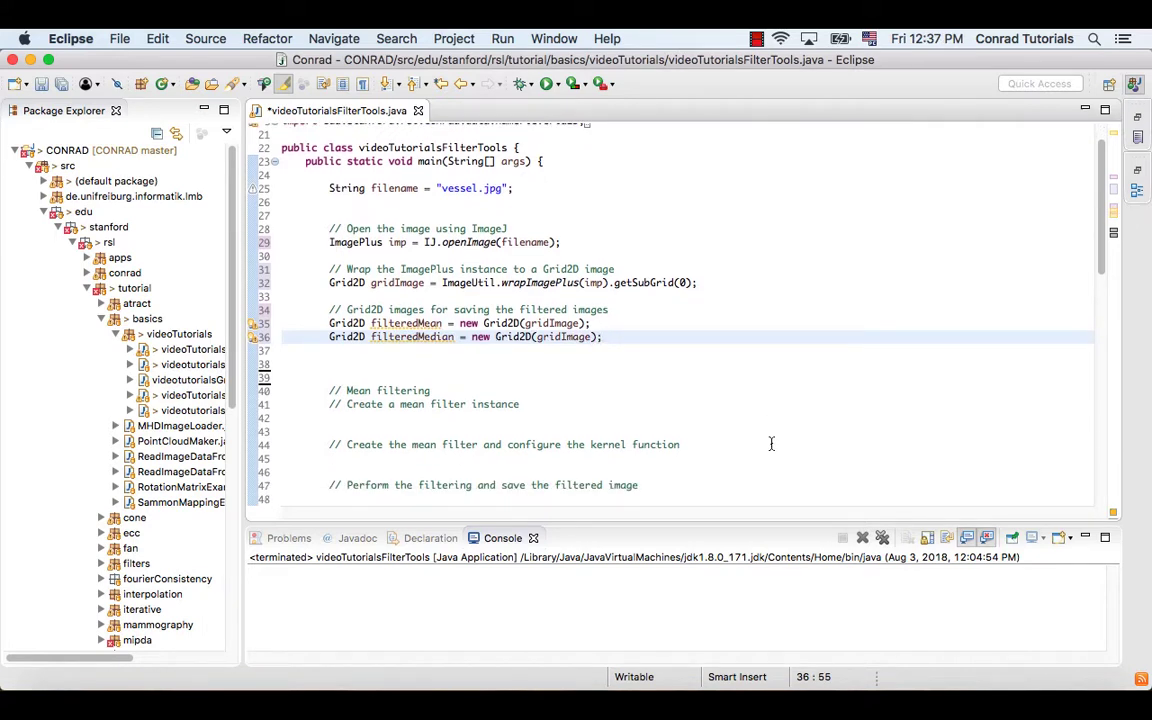
Add MeanFilteringTool meanFilter = new MeanFilteringTool(); under the mean filter instance comment.
scroll("down", 3)
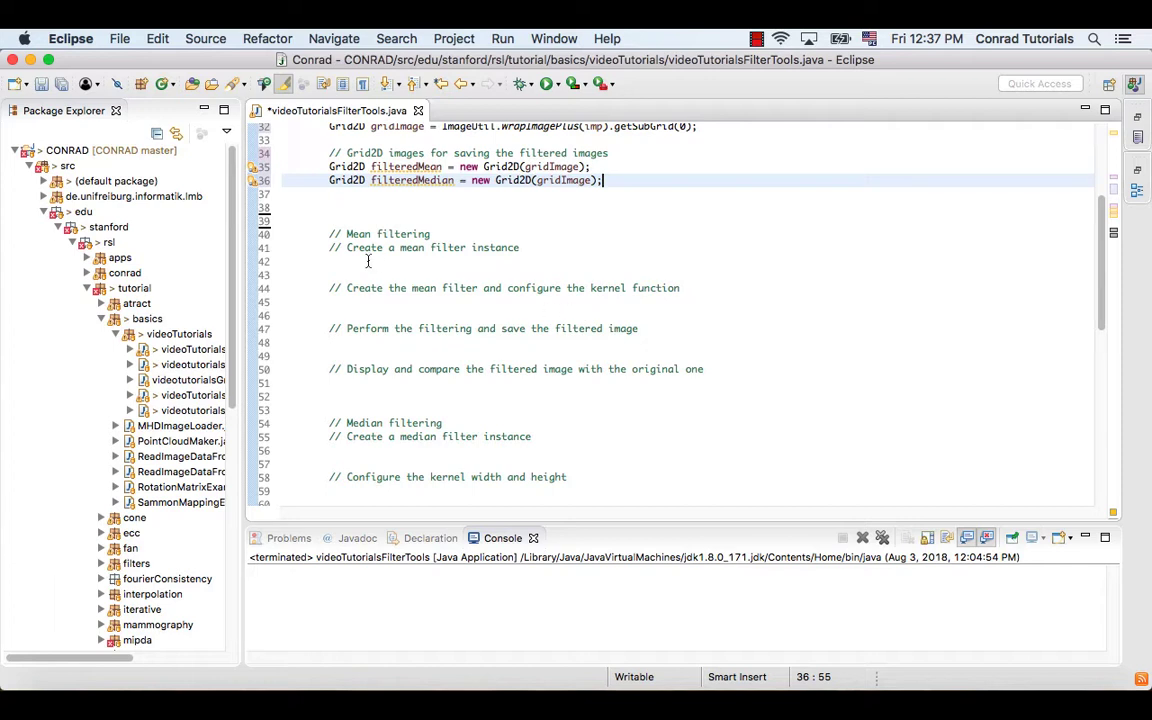
left_click(332, 261)
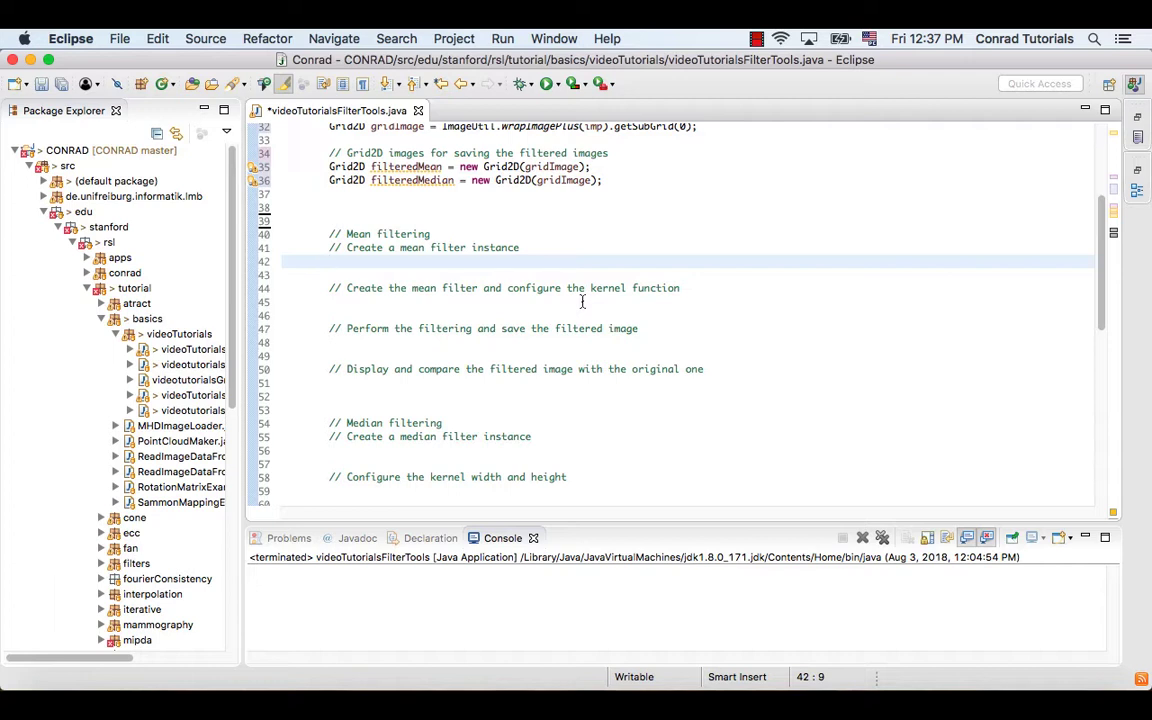
mouse_move(619, 309)
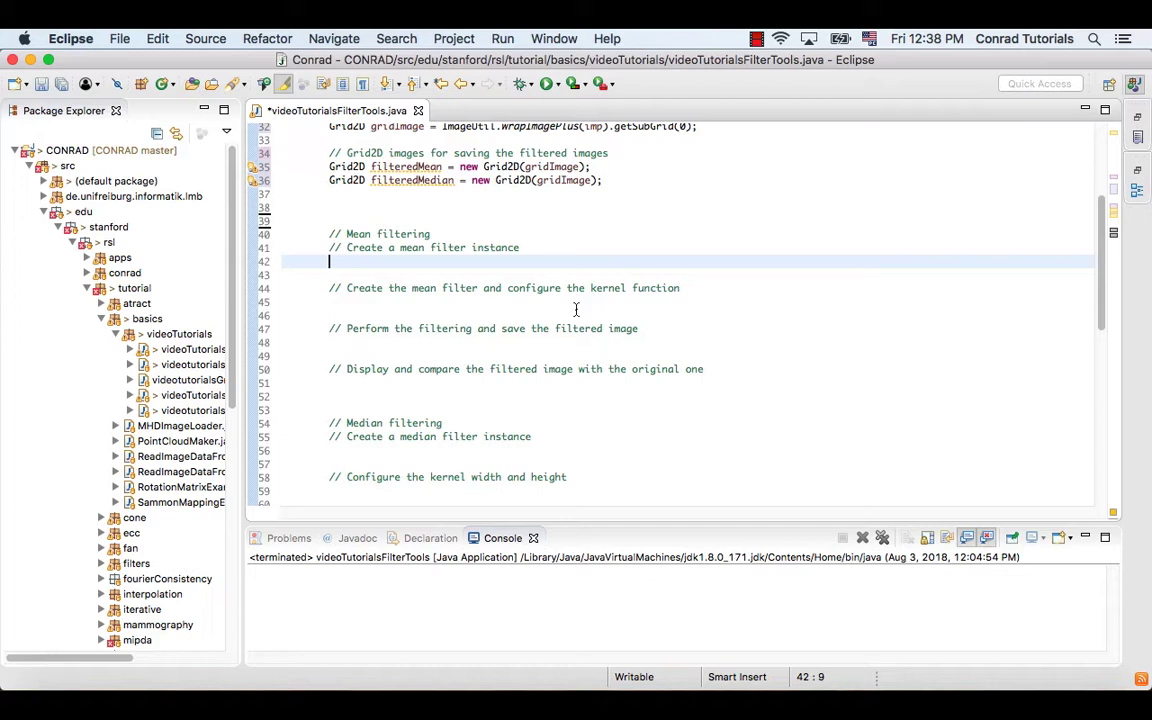
type("MeanFilteringTool")
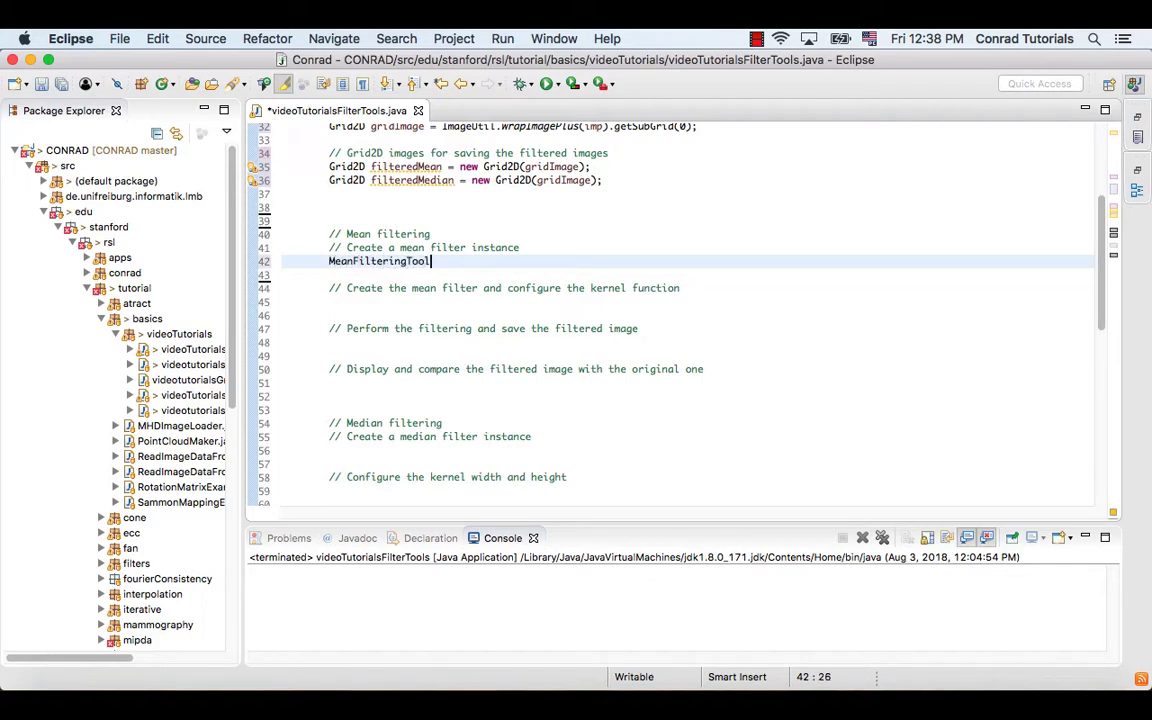
type("meanFilte")
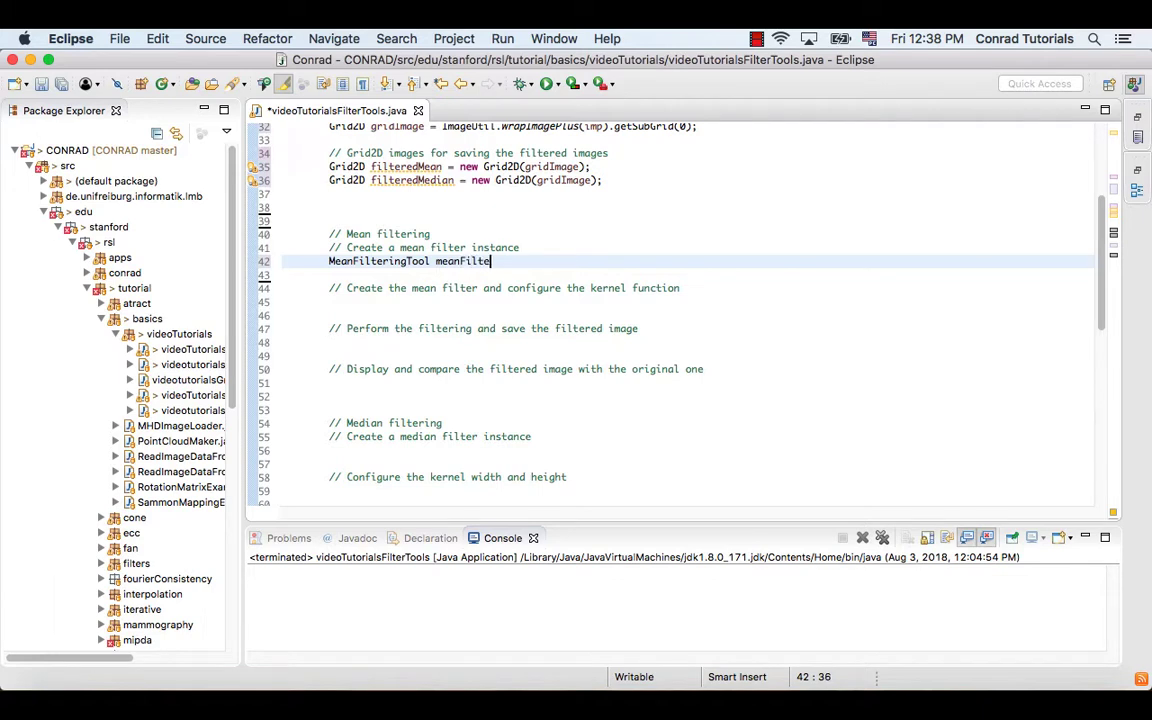
type("= new")
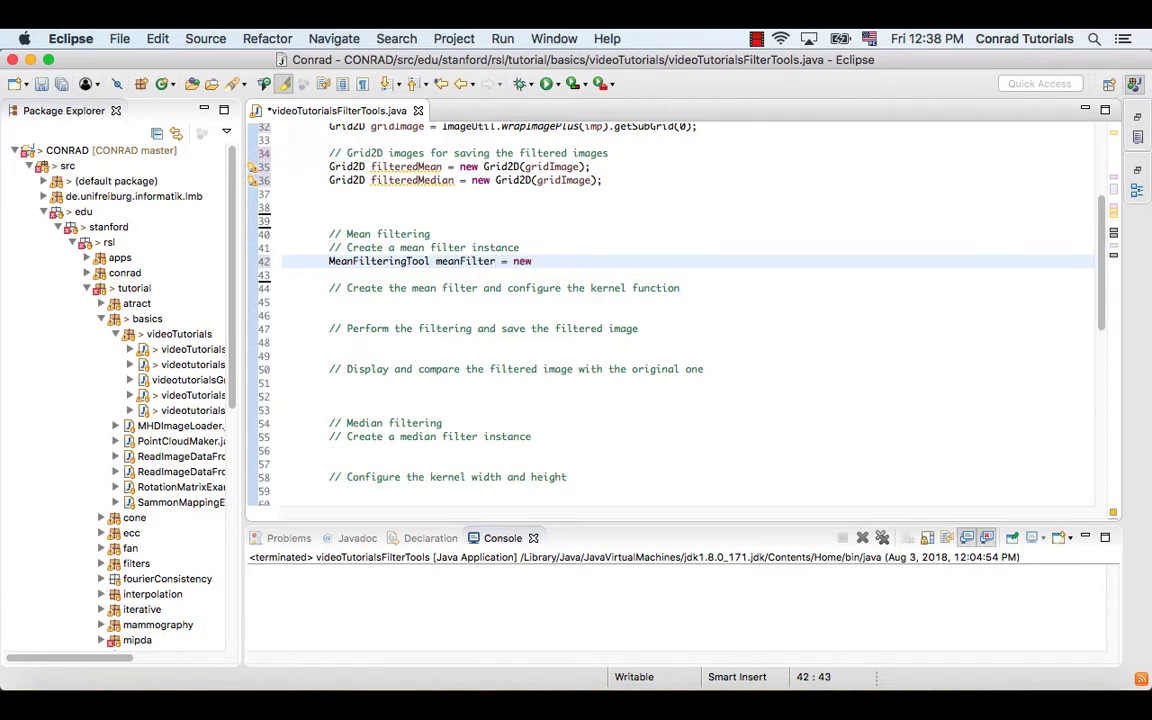
type("MeanFilteringTool();")
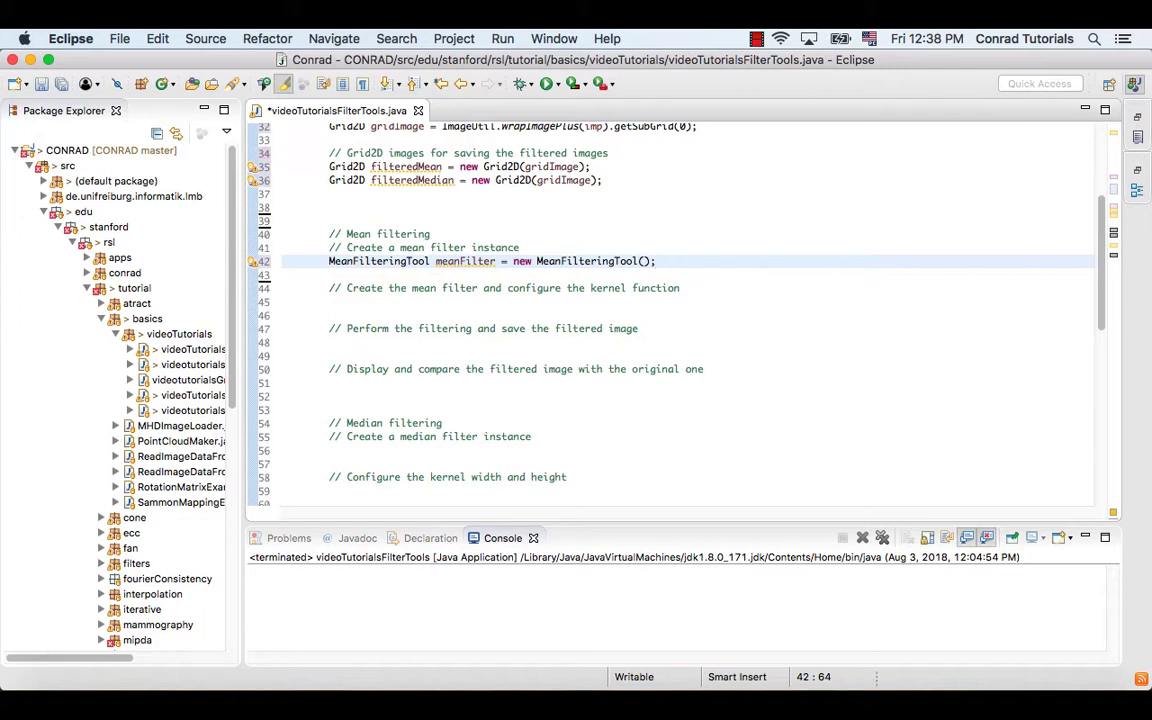
mouse_move(438, 294)
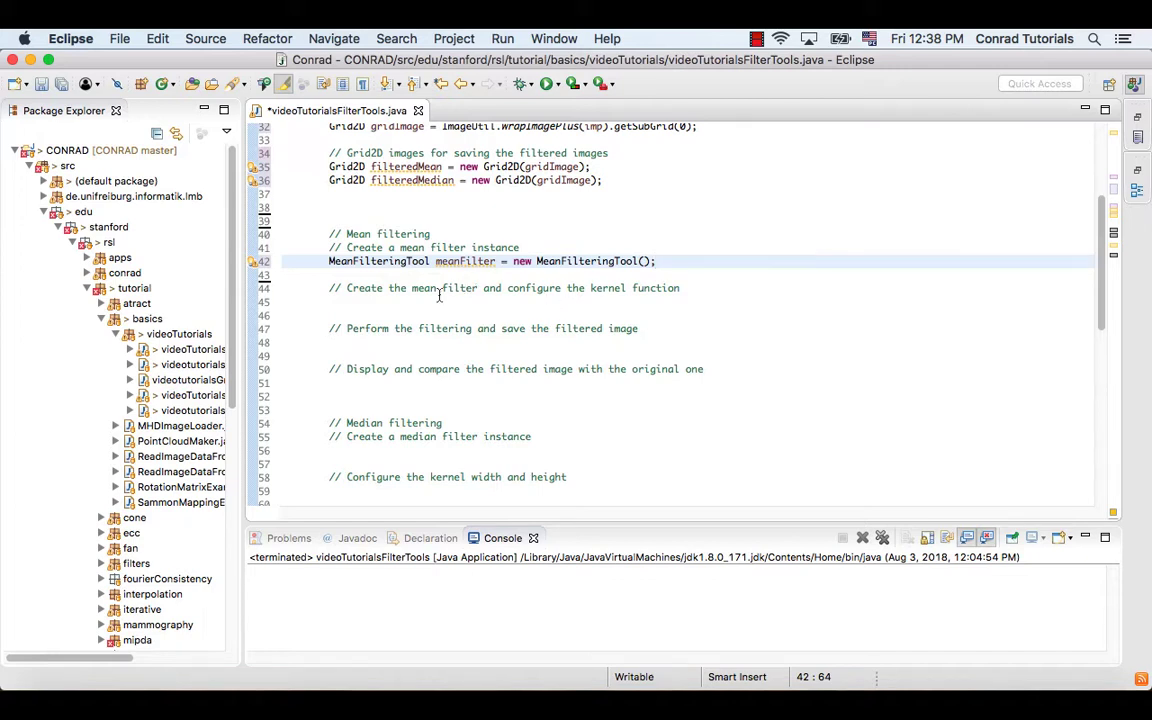
Configure the mean filter with a 5x5 kernel via meanFilter.configure(5,5);.
left_click(332, 302)
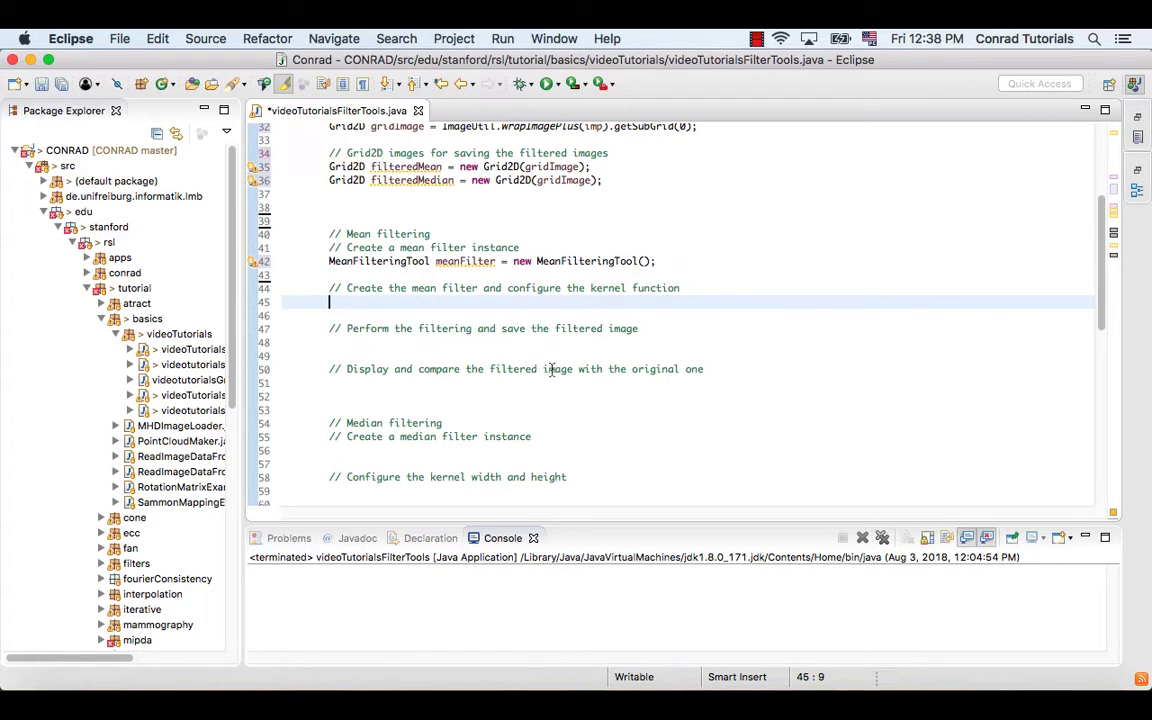
mouse_move(565, 369)
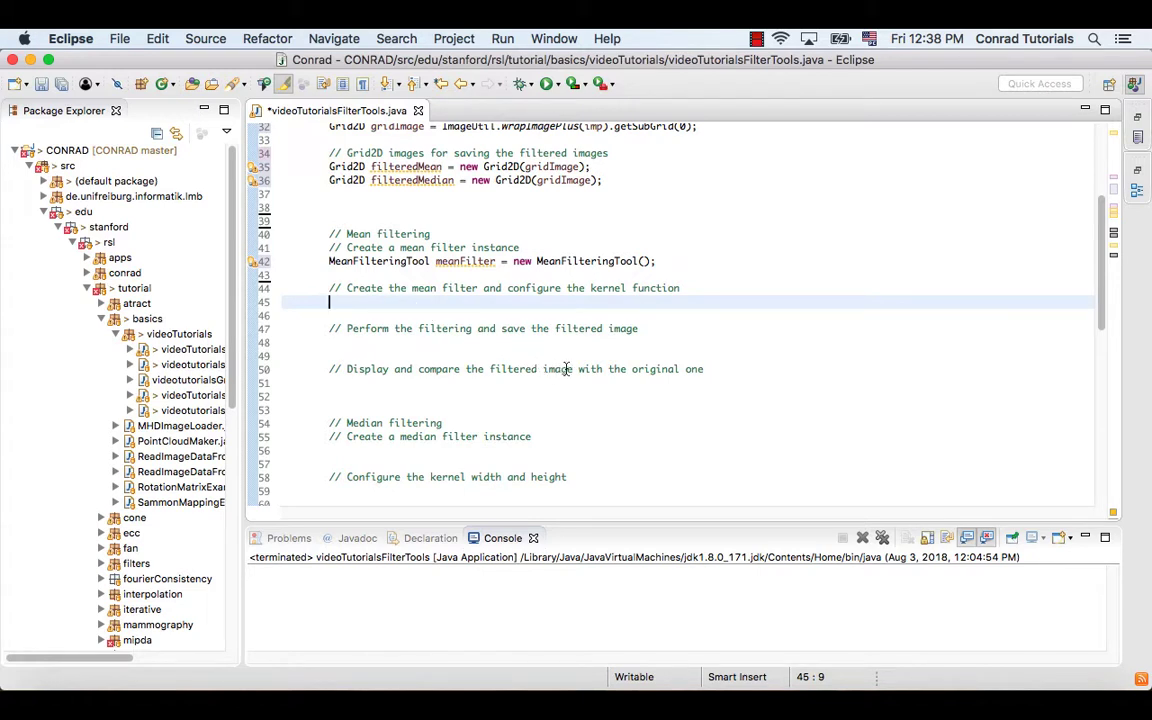
type("meanFilter.")
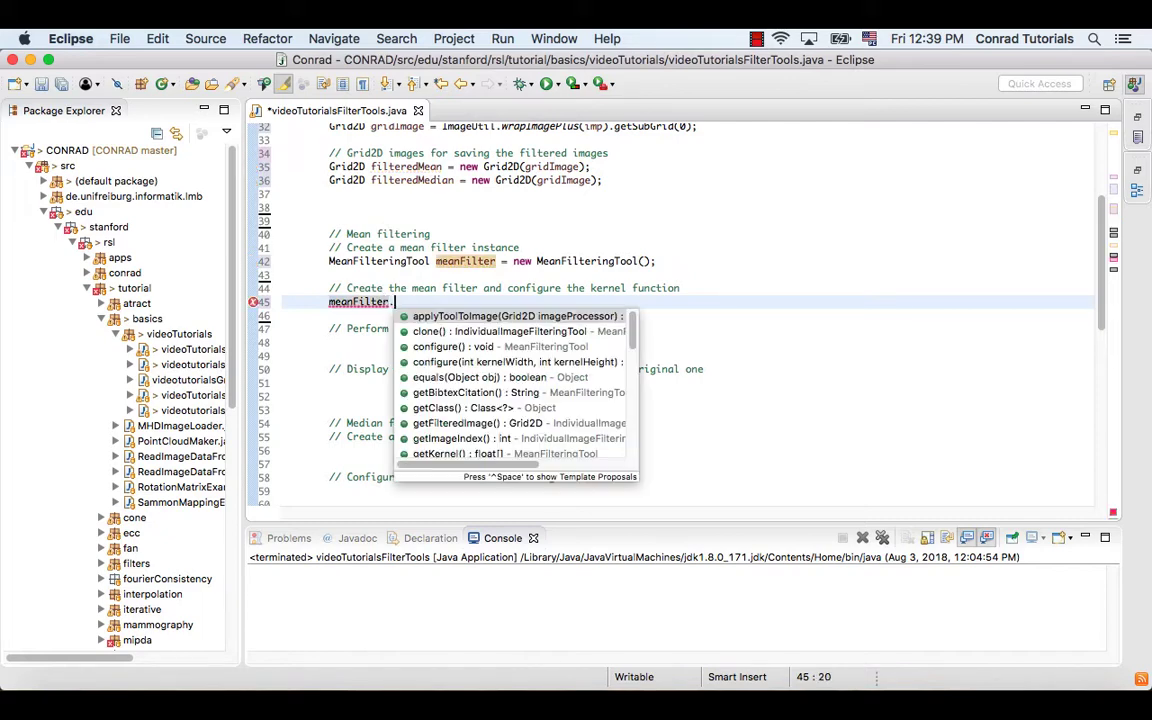
type("configure(5,5")
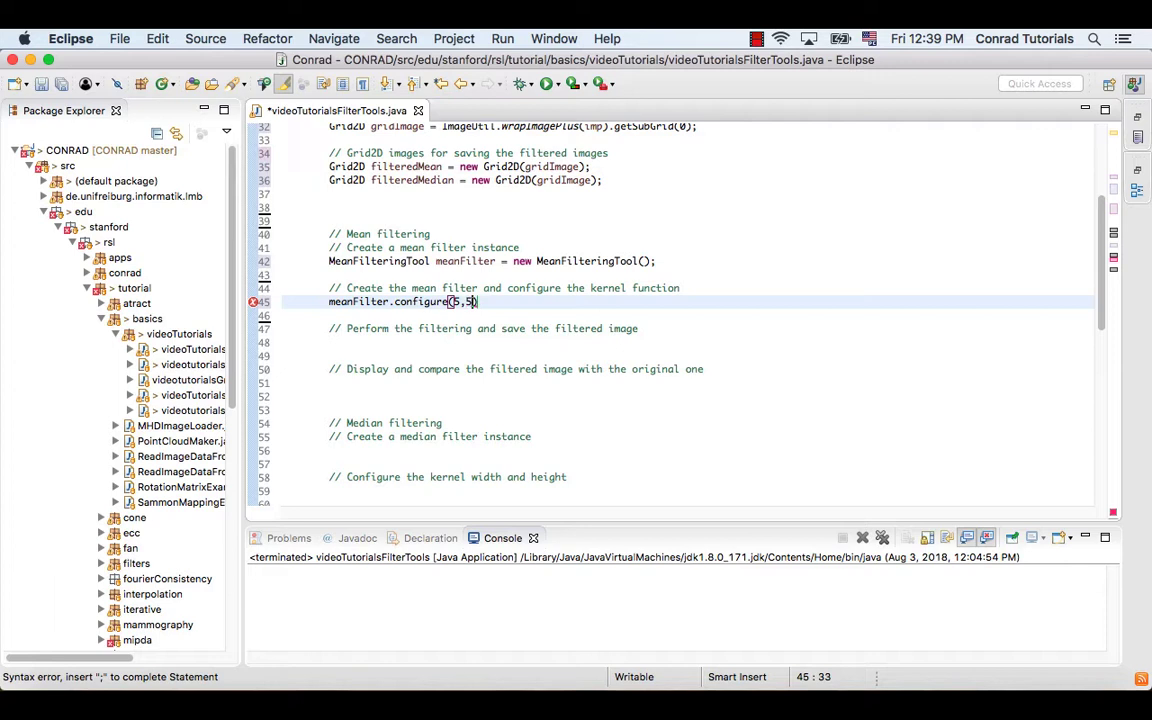
type(";")
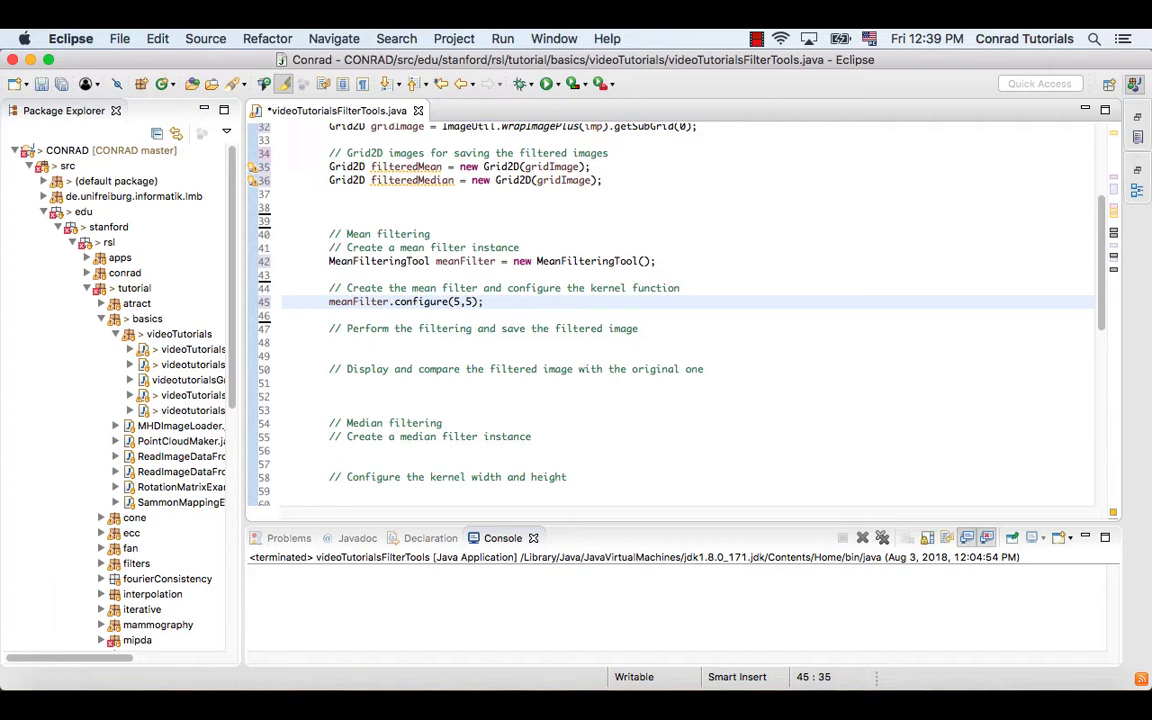
left_click(483, 302)
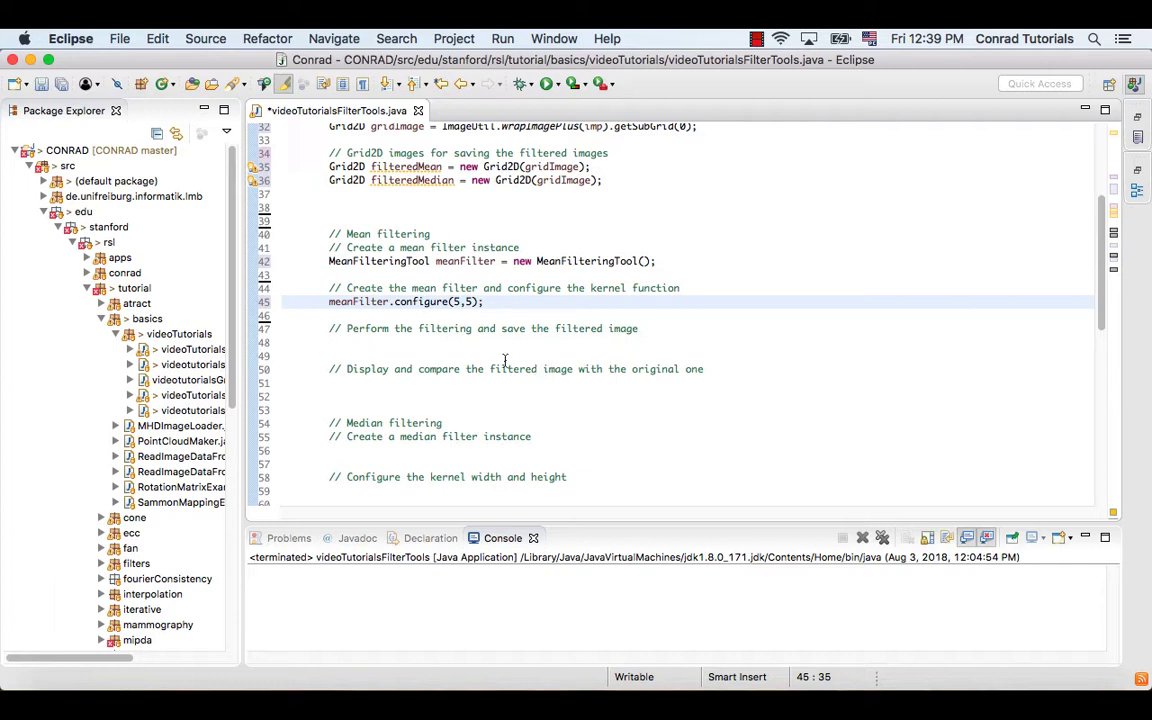
Add meanFilter.applyToolToImage(filteredMean); under the filtering comment.
left_click(330, 342)
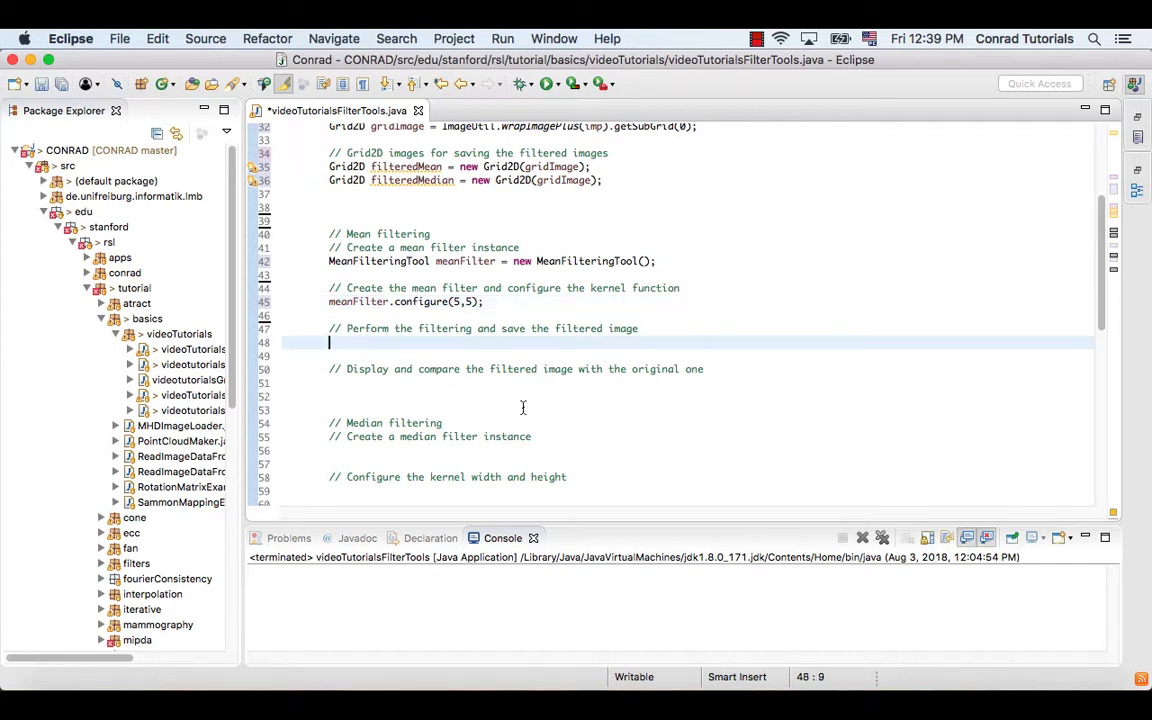
mouse_move(582, 428)
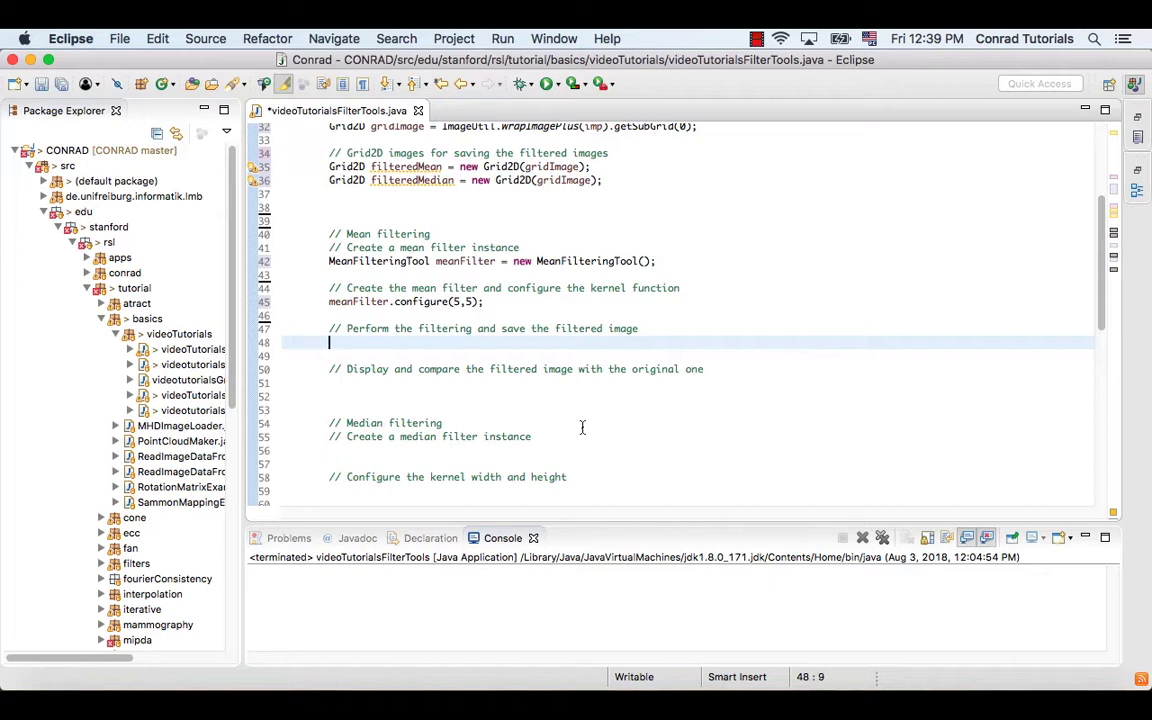
type("m")
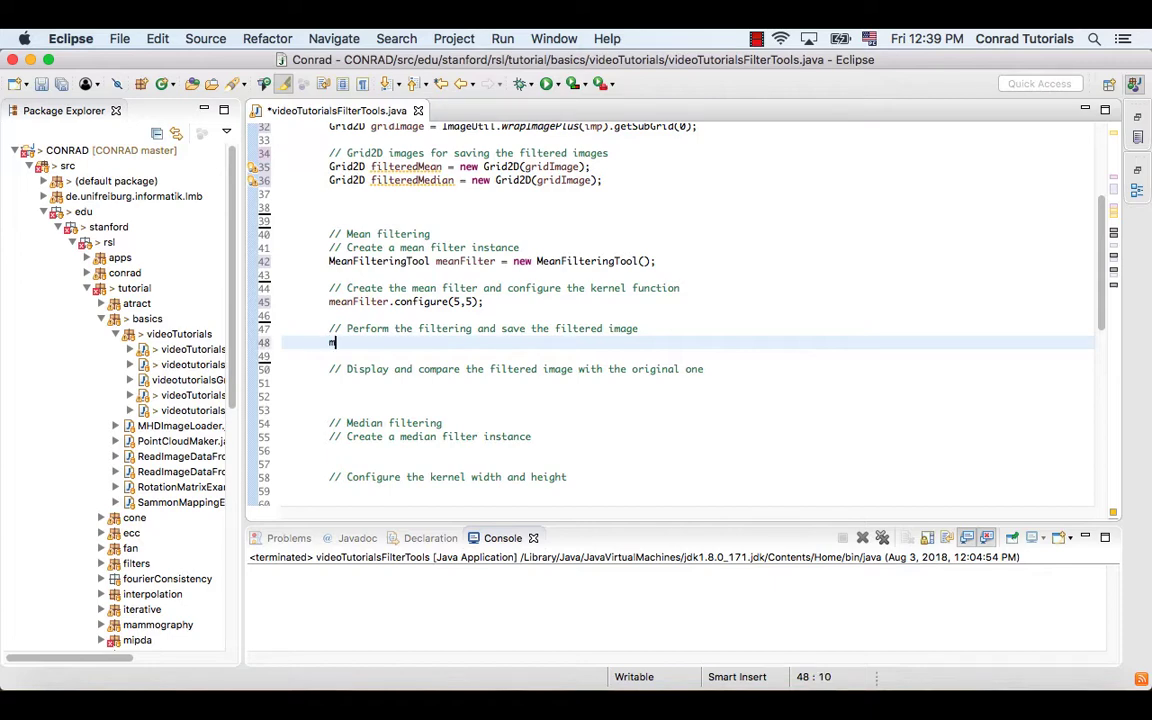
type("eanFilter")
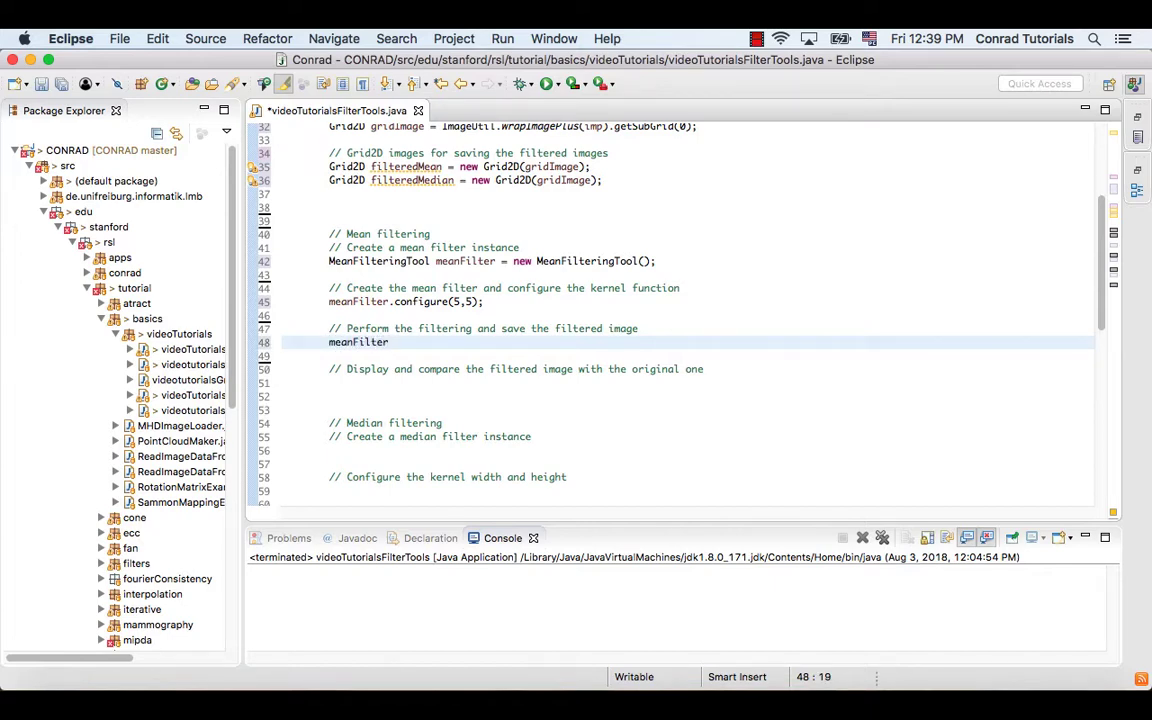
type(".applyT")
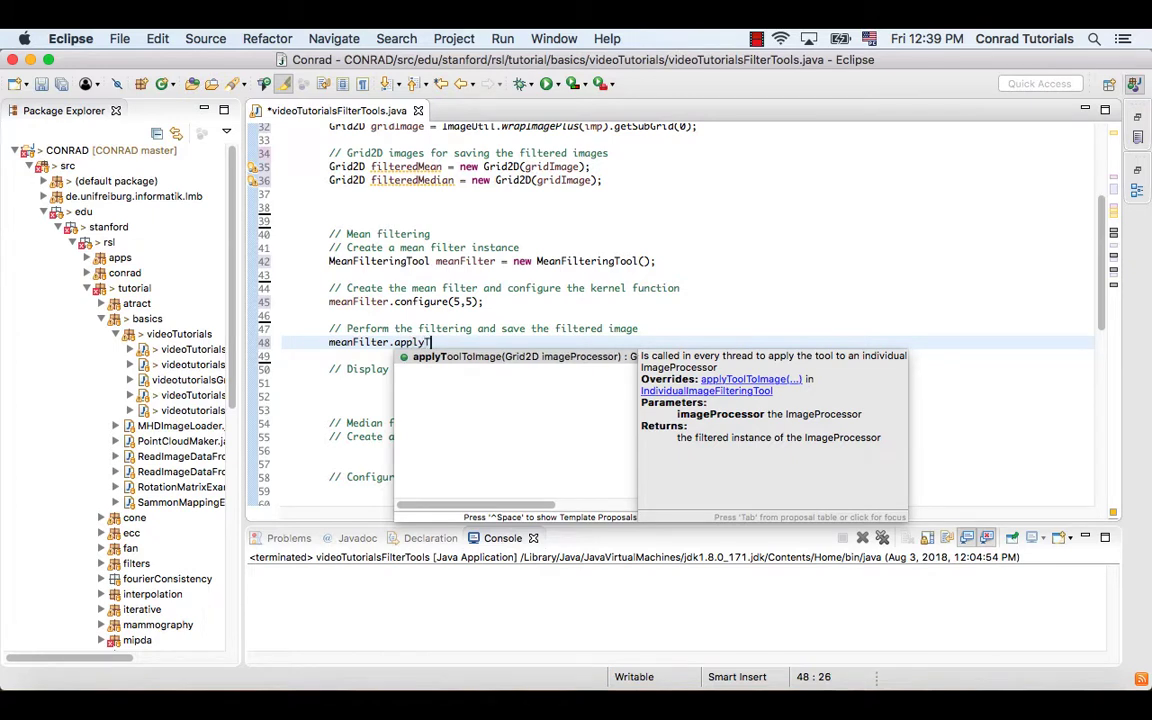
type("ToolToImage")
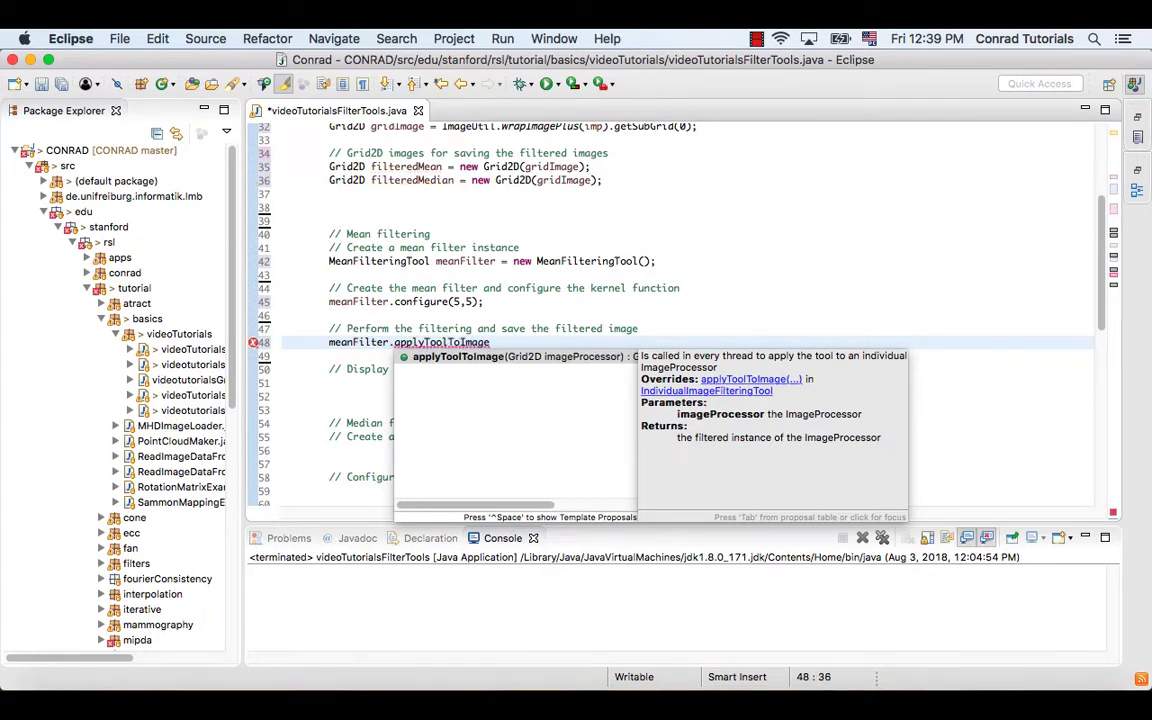
type("imageProcessor")
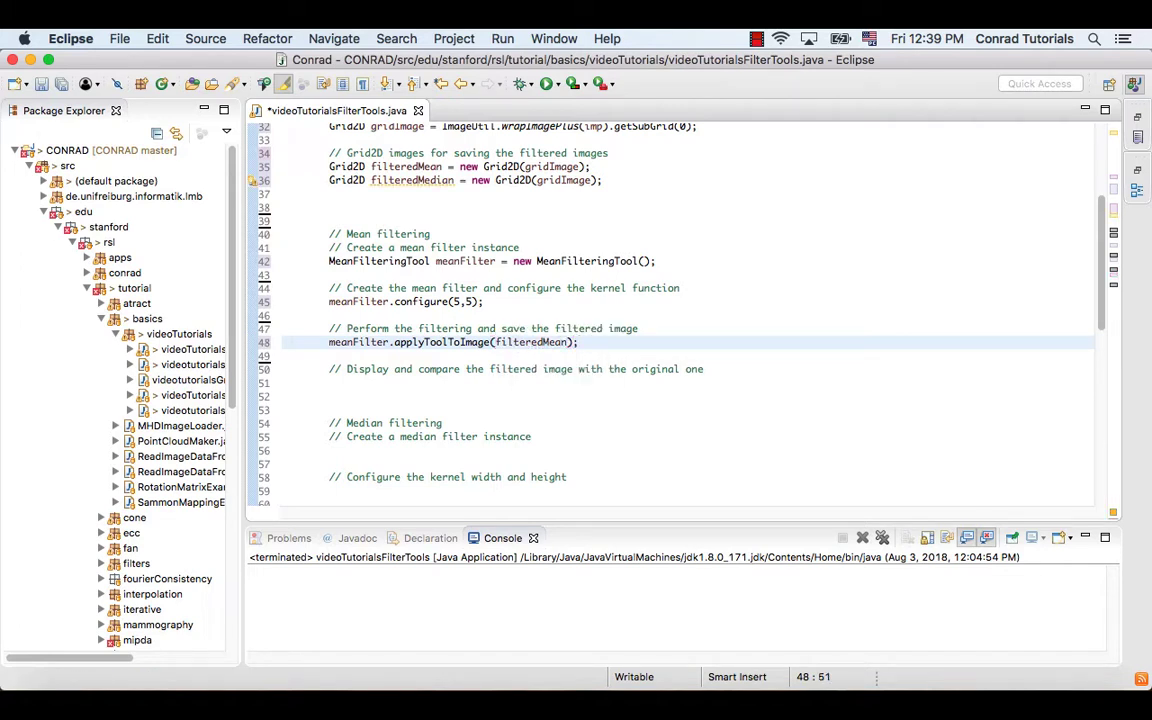
left_click(580, 342)
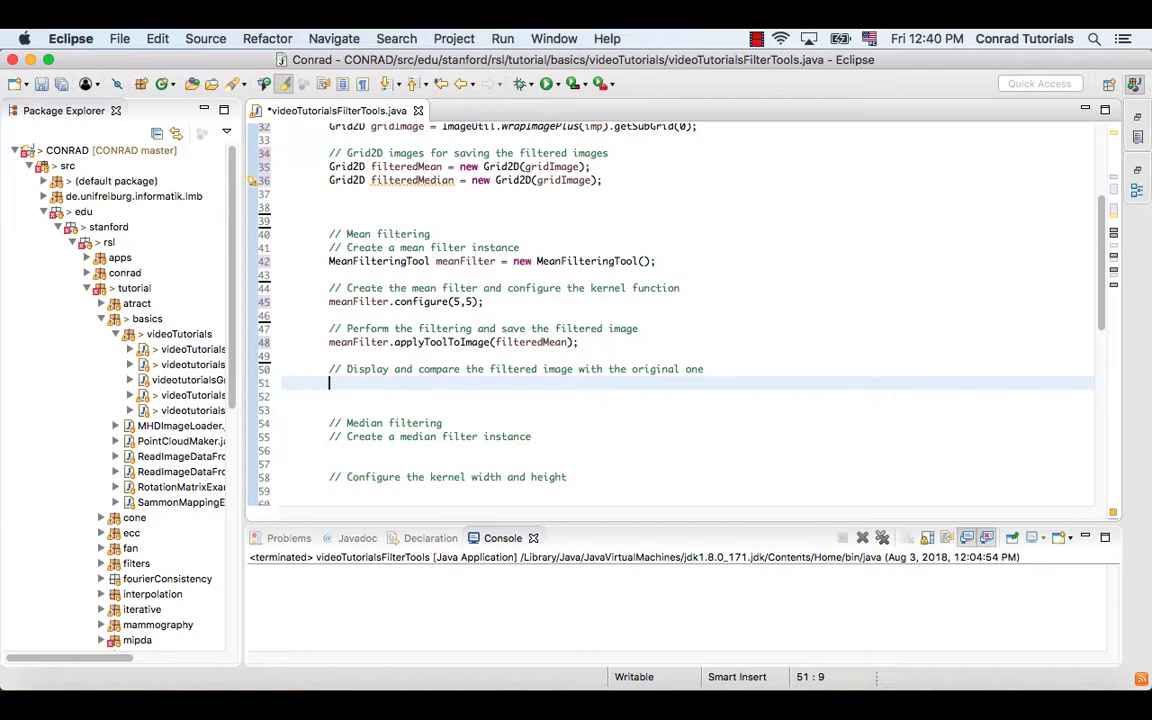
Add gridImage.show("Original"); and filteredMean.show("Mean filtered"); under the display comment.
type("gridImage.show(\"Or")
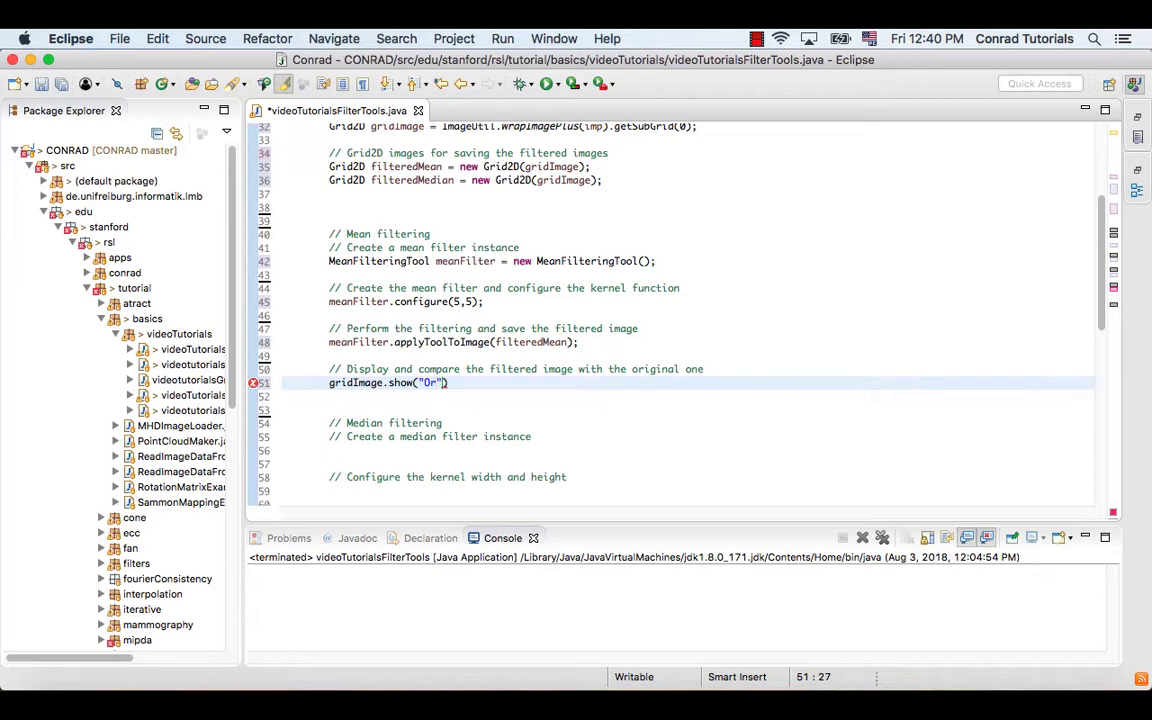
type("iginal")
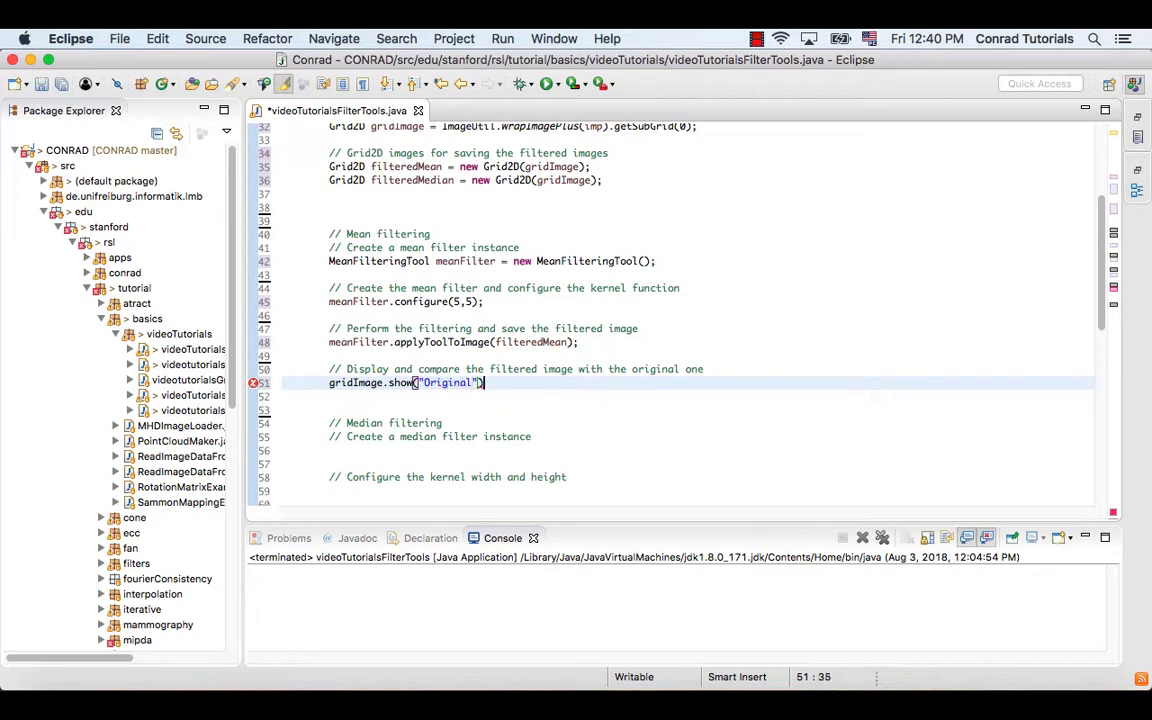
type(";")
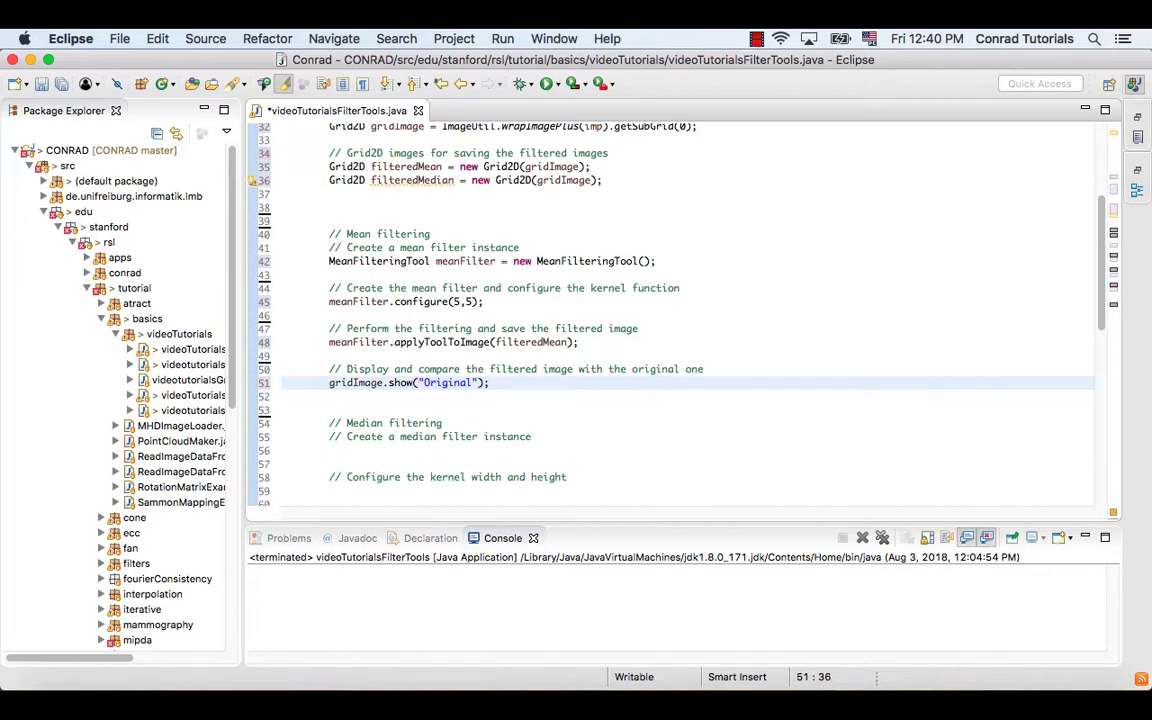
type("filteredMean")
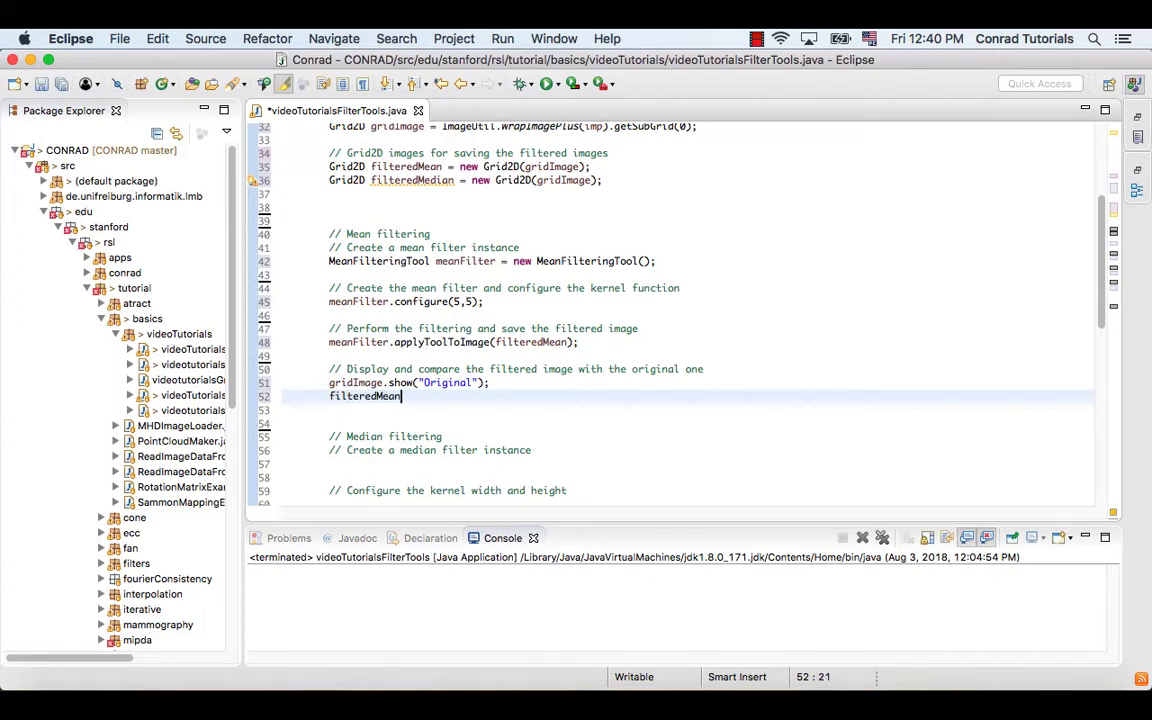
type(".show(\"M")
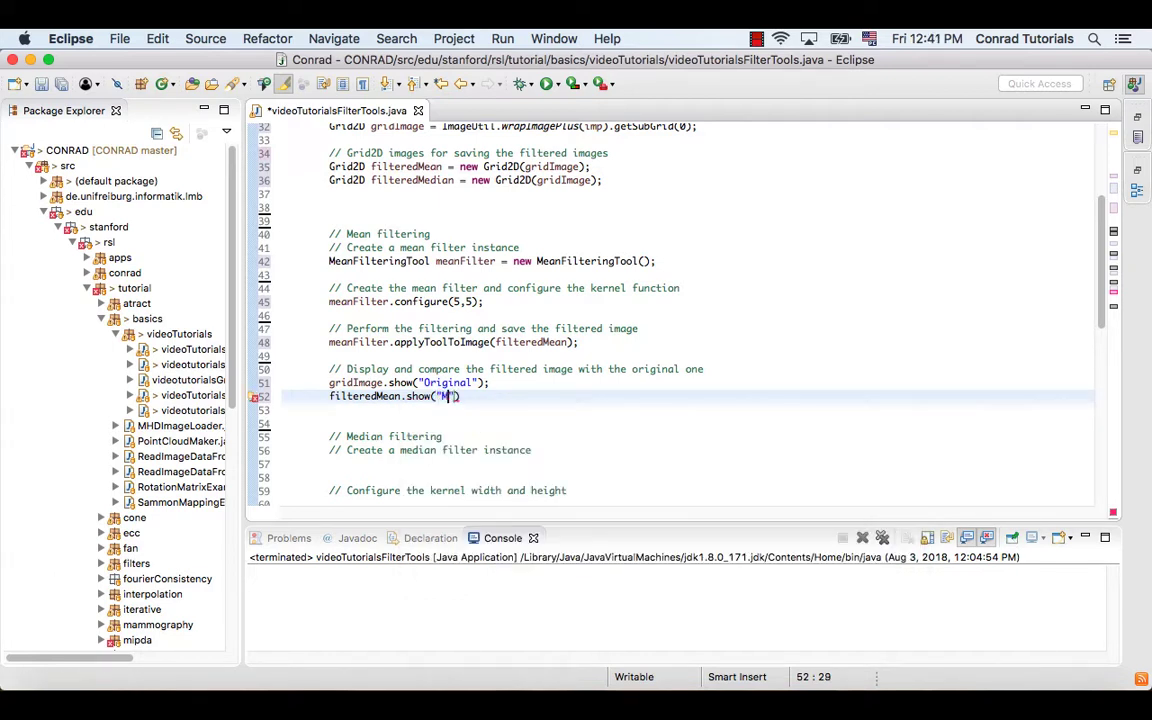
type("ean fil")
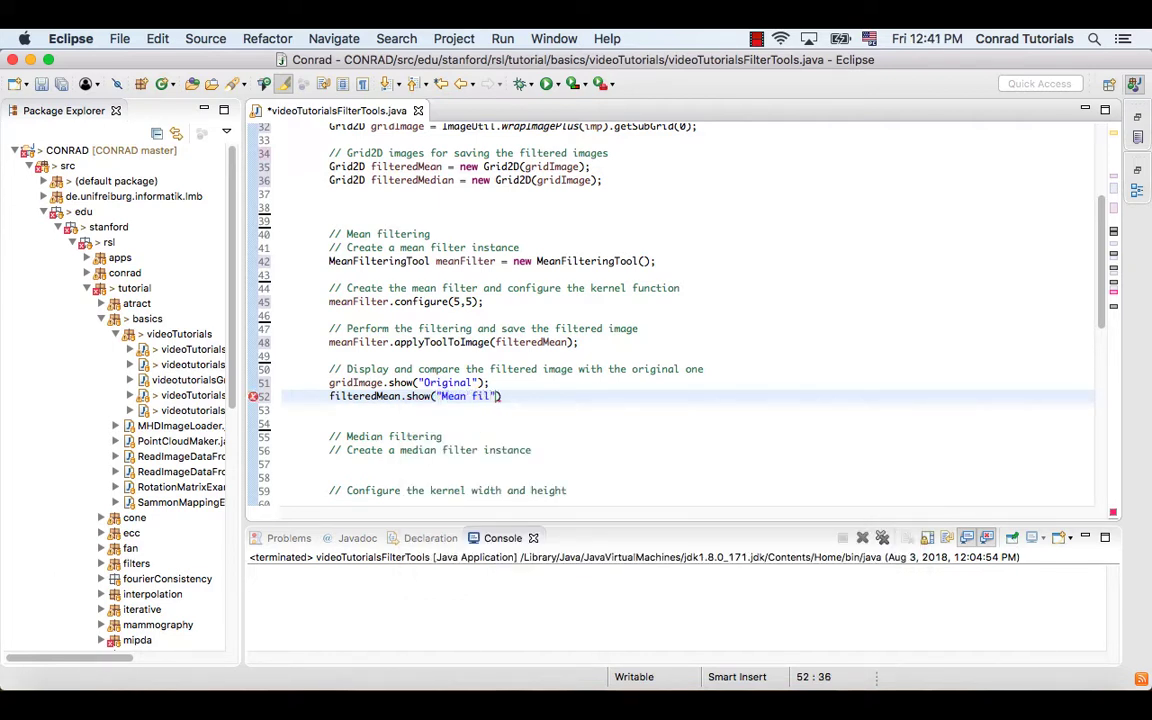
type("tered")
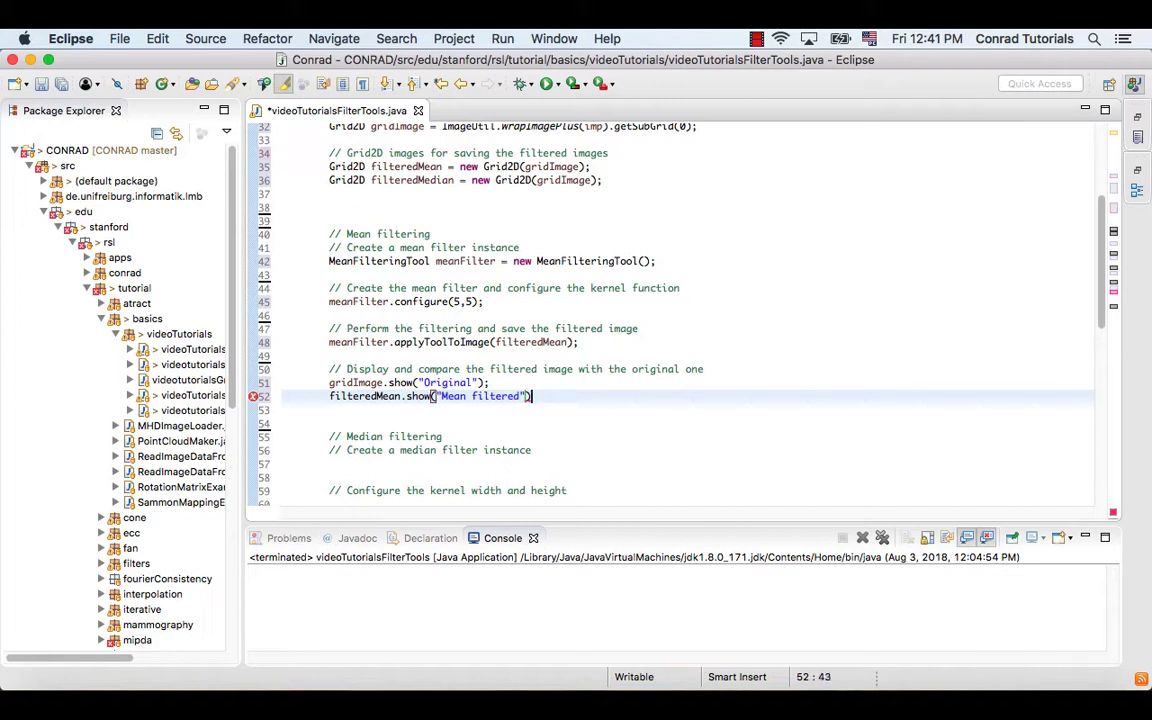
type(";")
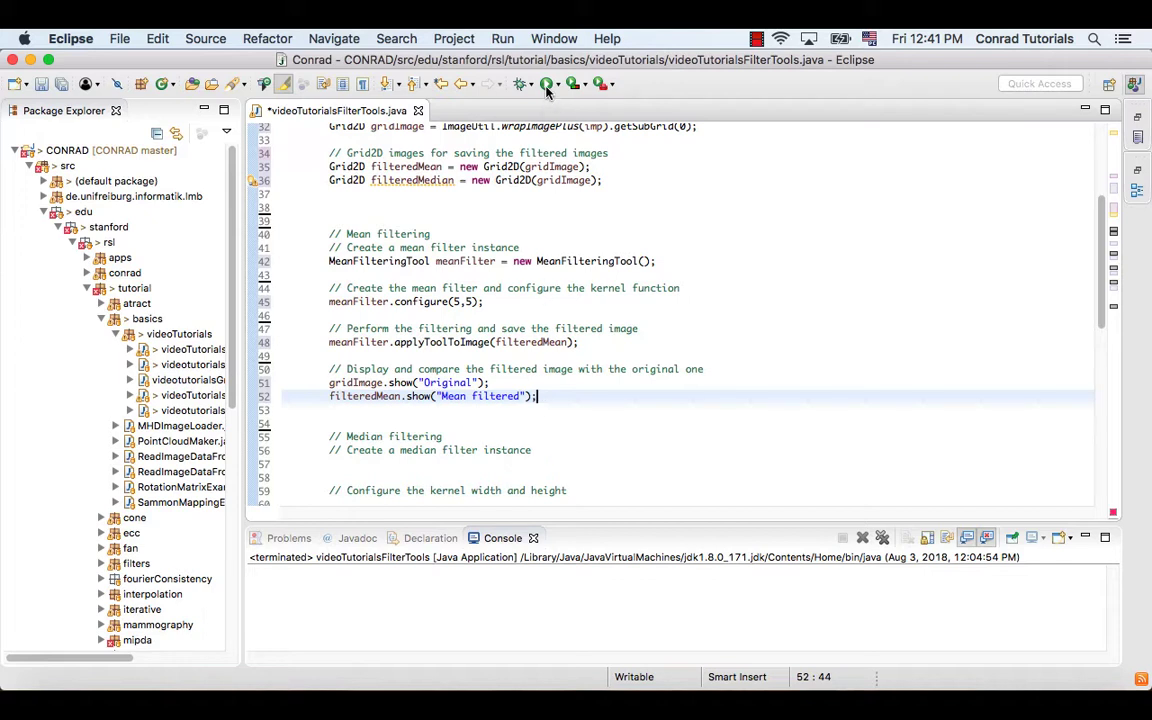
left_click(546, 84)
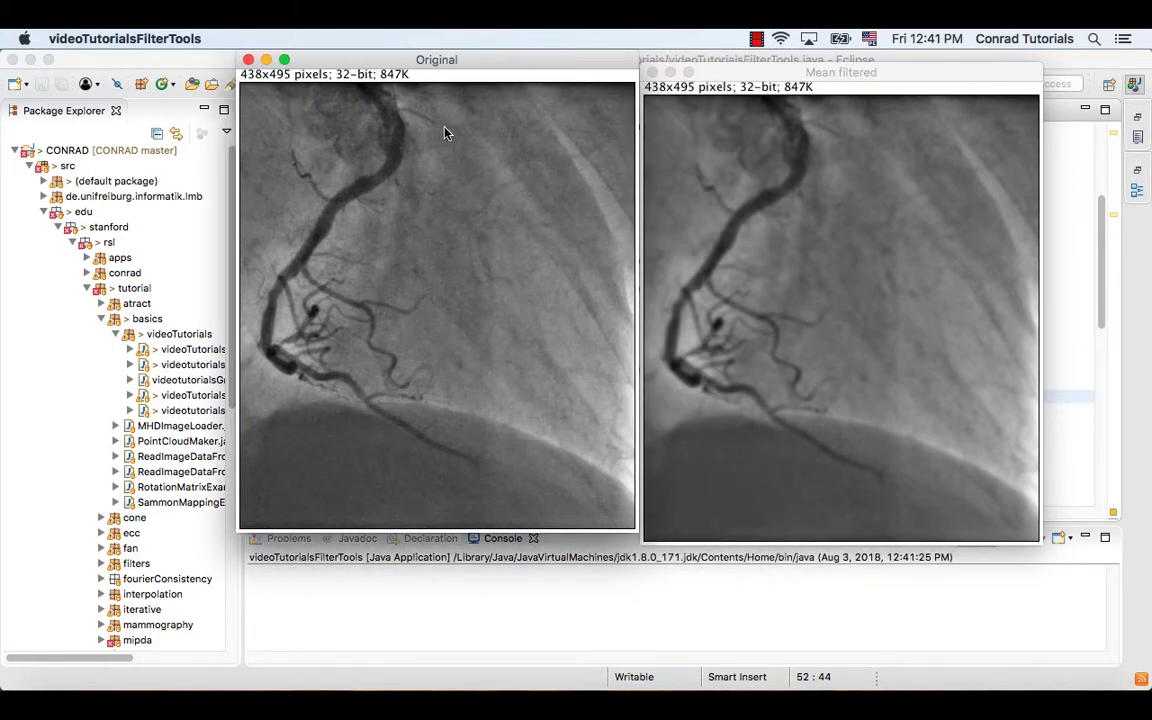
mouse_move(1047, 215)
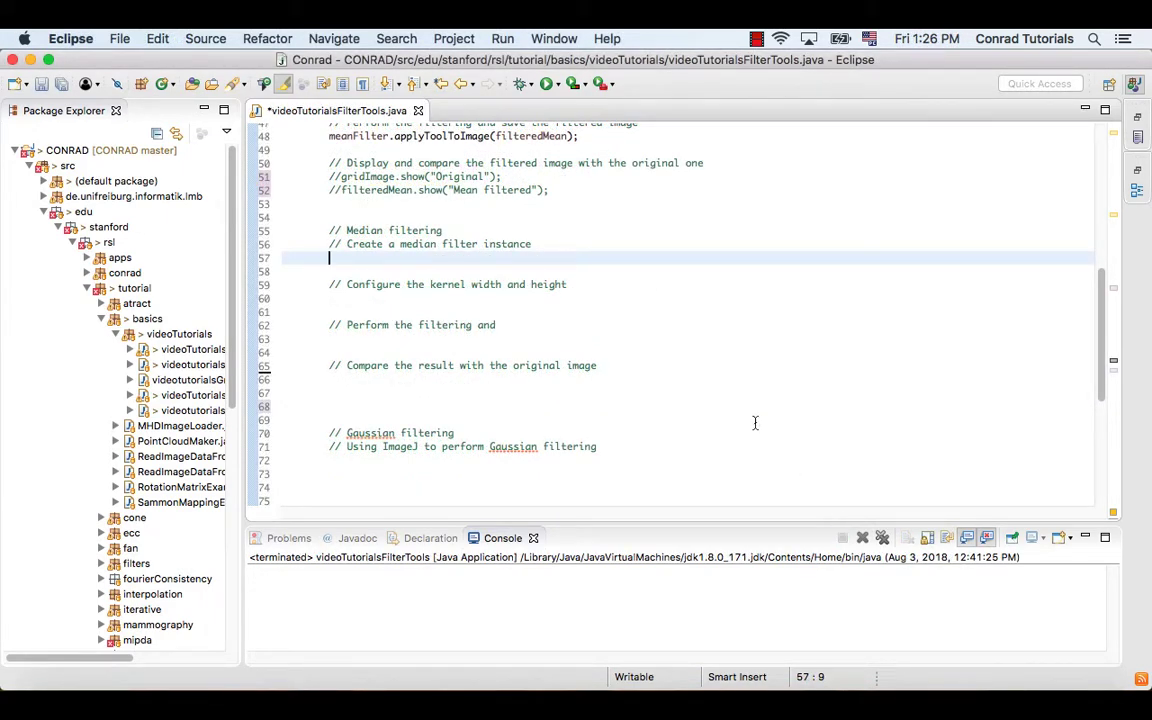
mouse_move(550, 319)
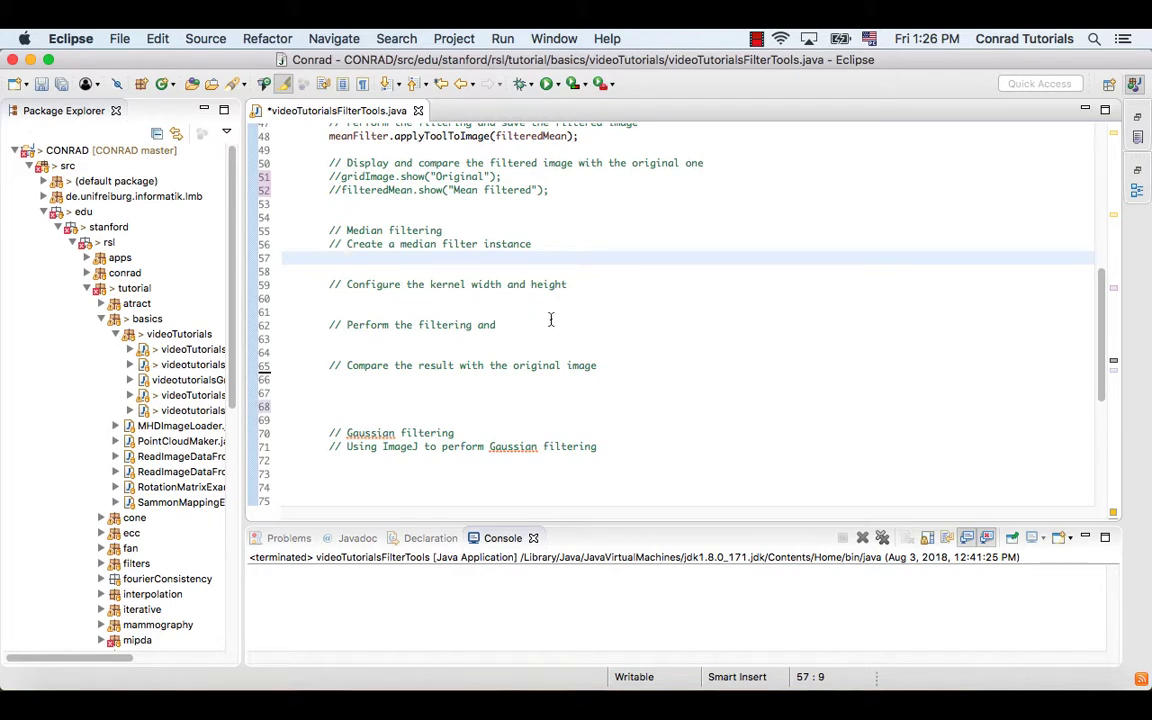
mouse_move(579, 330)
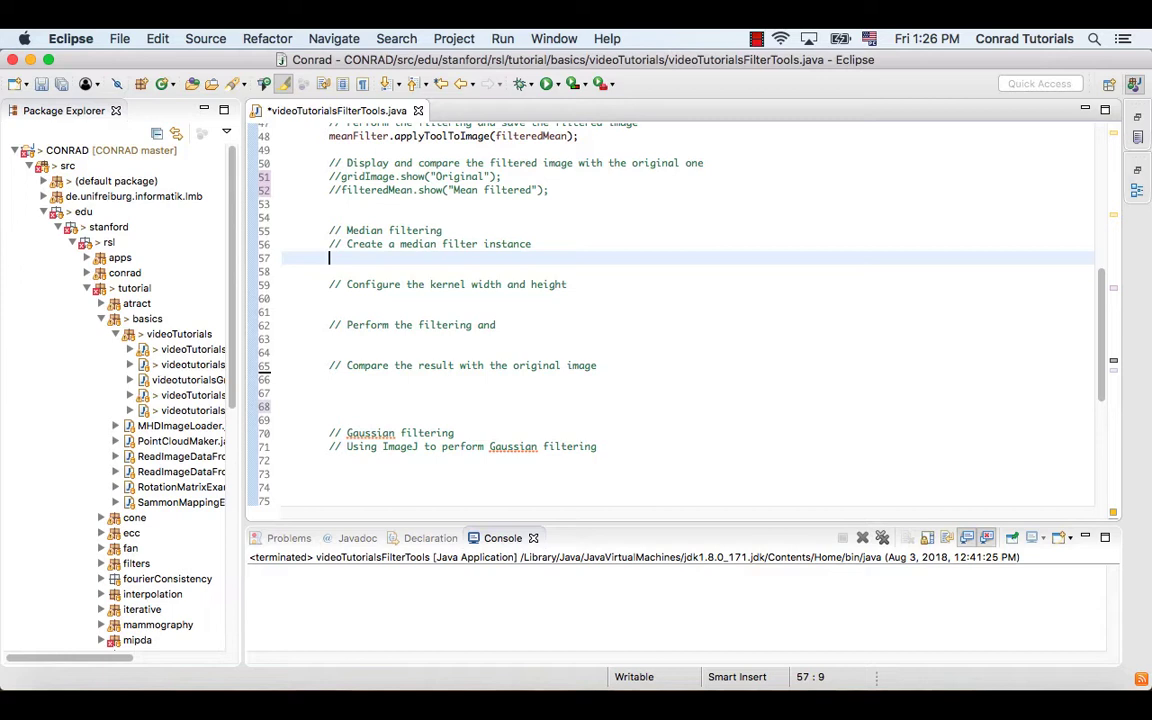
Add MedianFilteringTool medianFilter = new MedianFilteringTool(); under the median filter comment.
type("M")
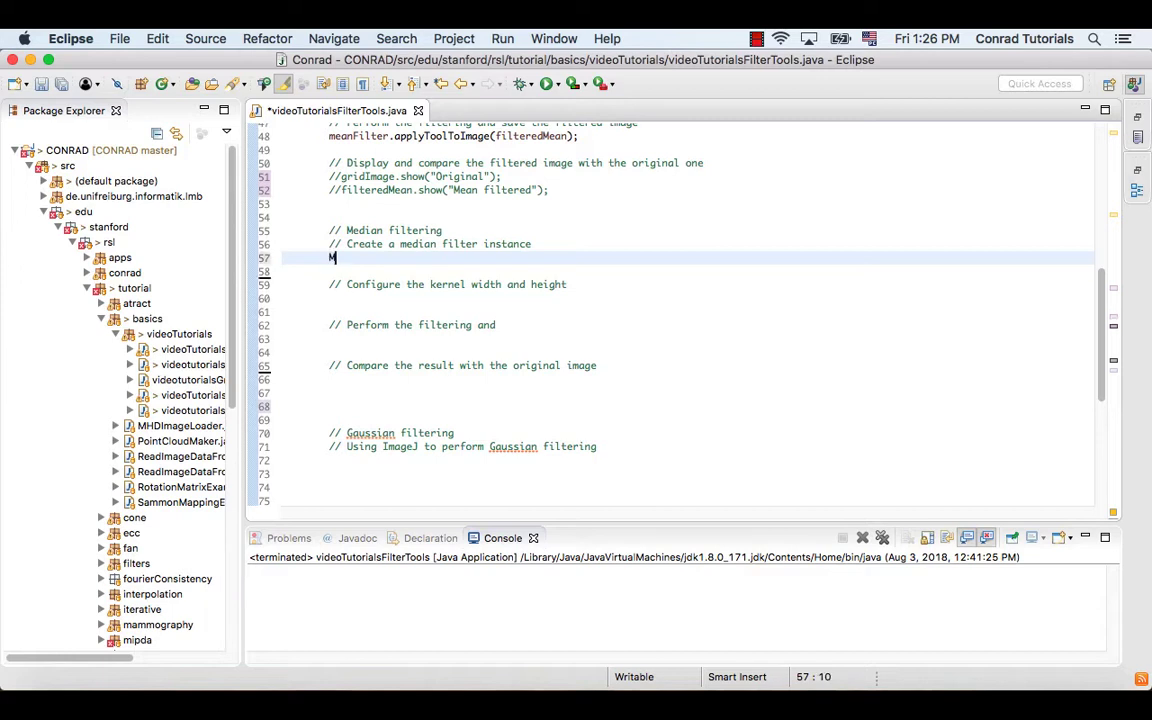
type("edianFiltering")
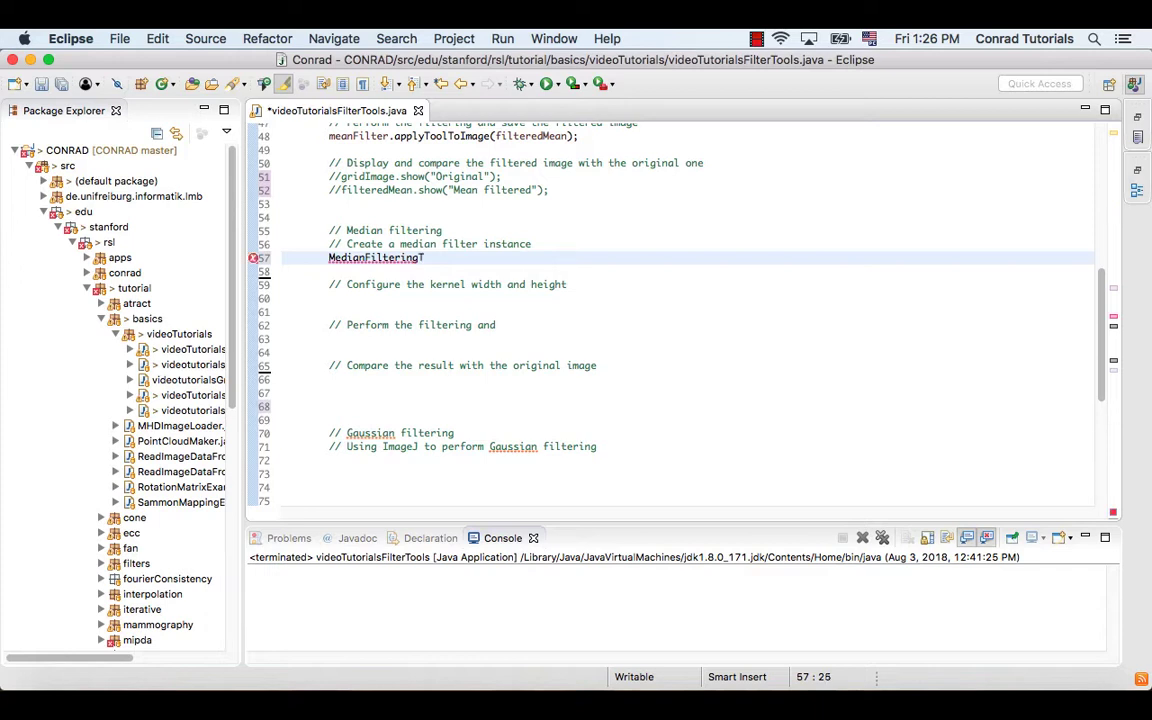
type("Tool medianF")
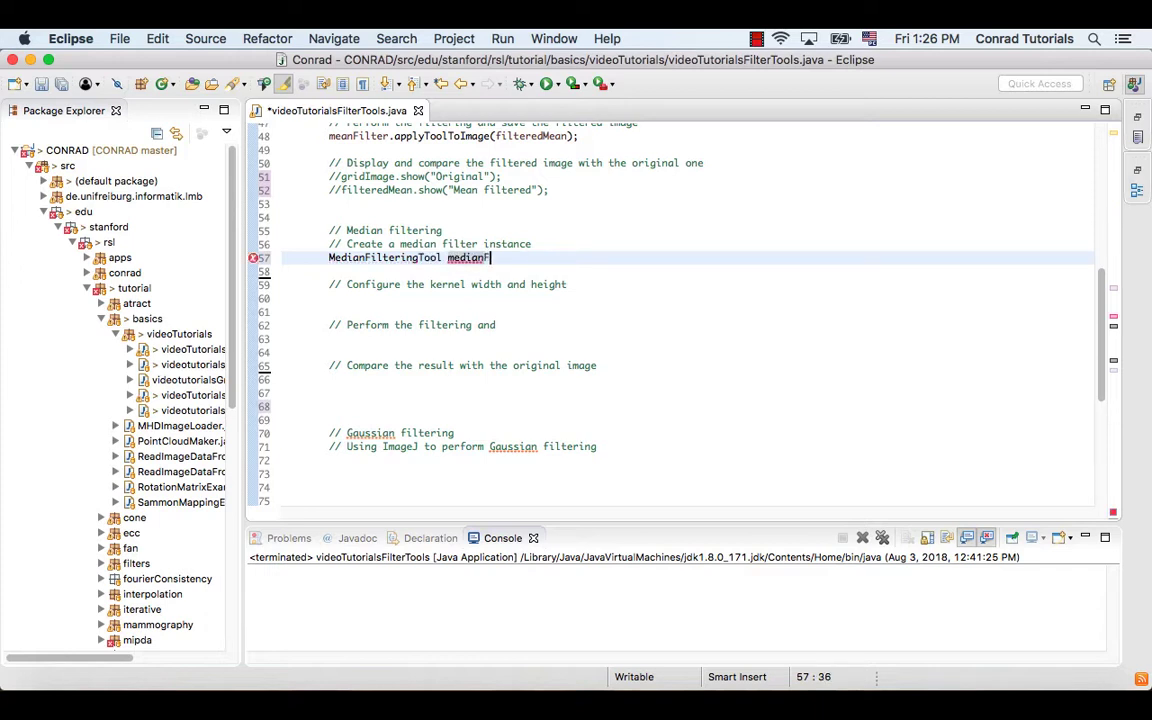
type("ilter =")
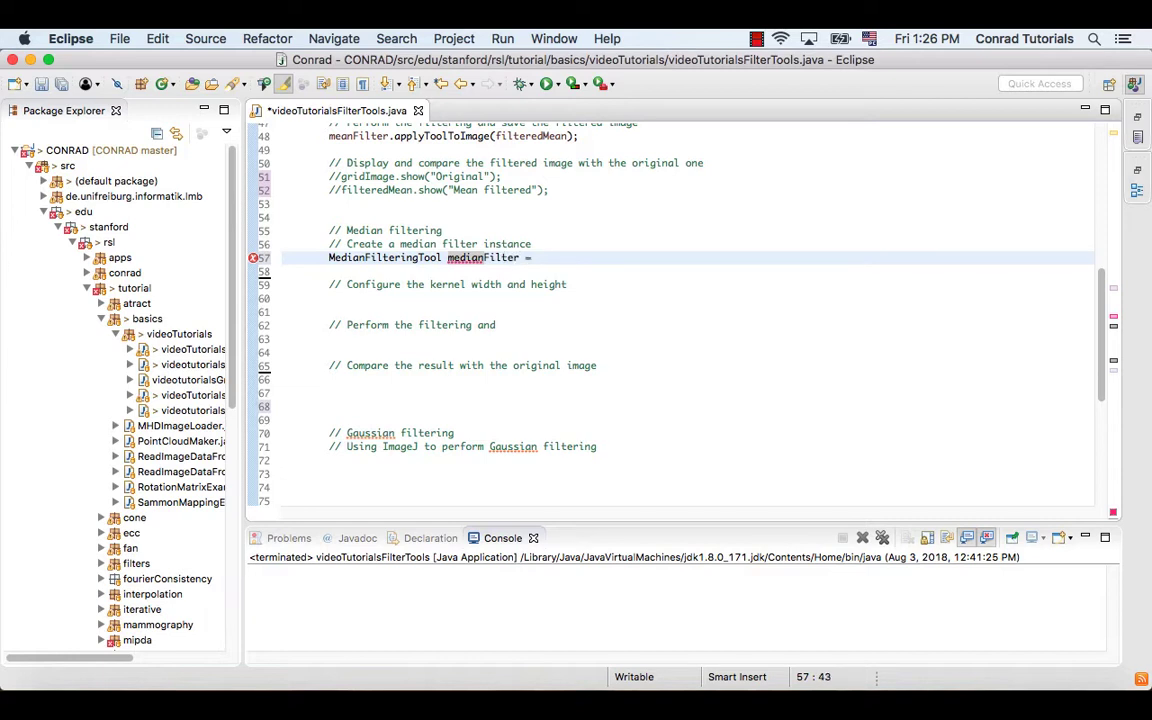
type("new")
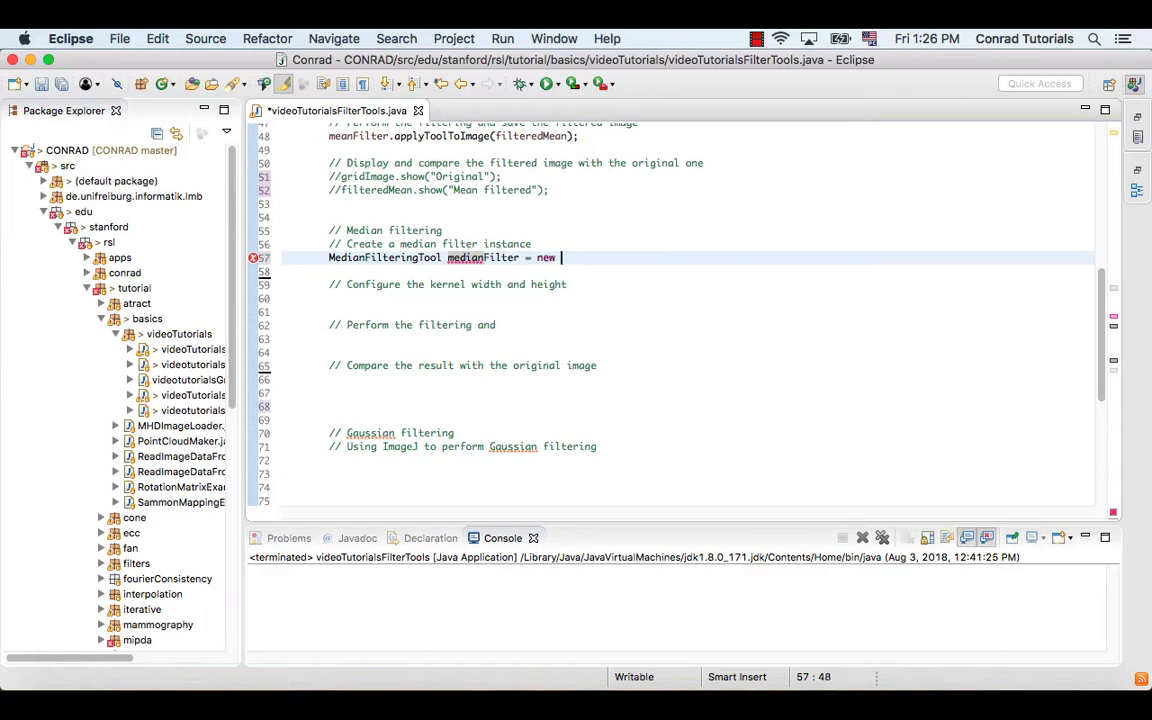
type("MedianF")
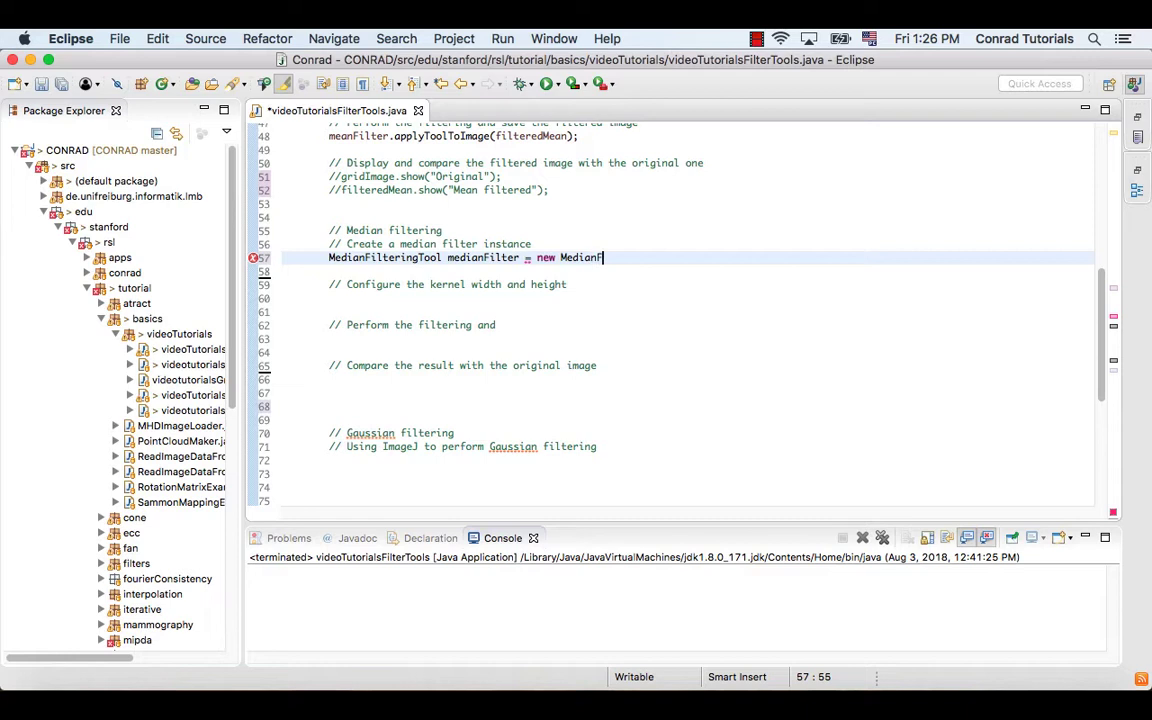
type("ilteringTool(")
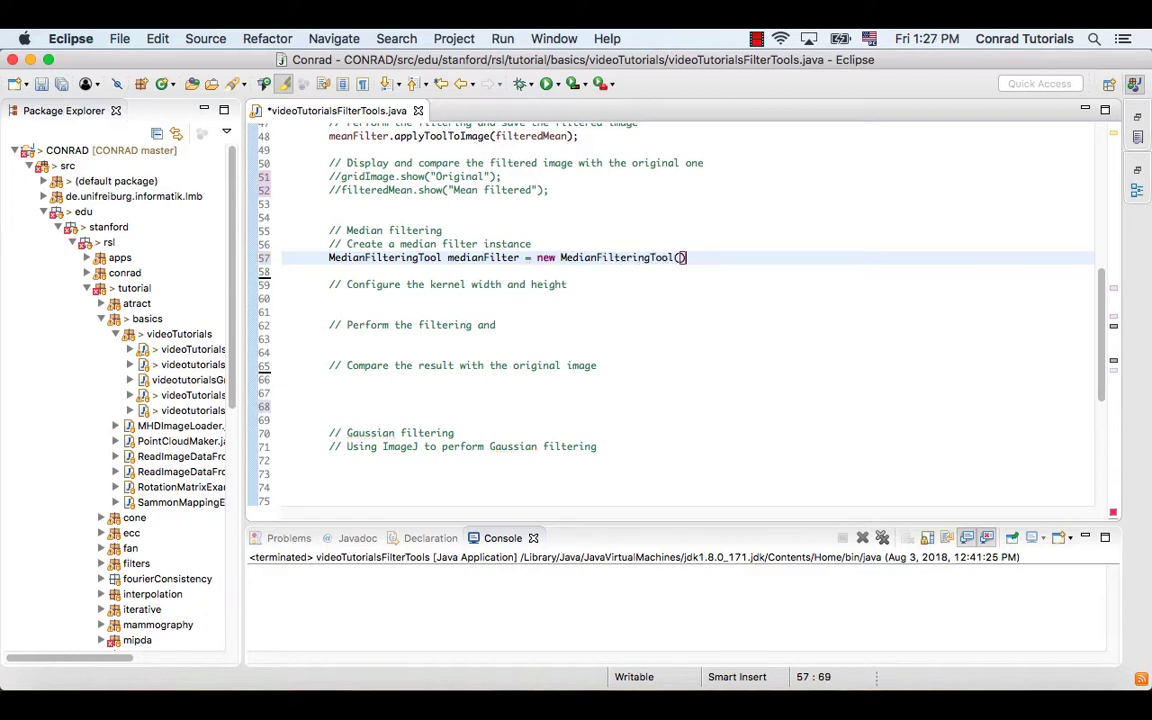
type(";")
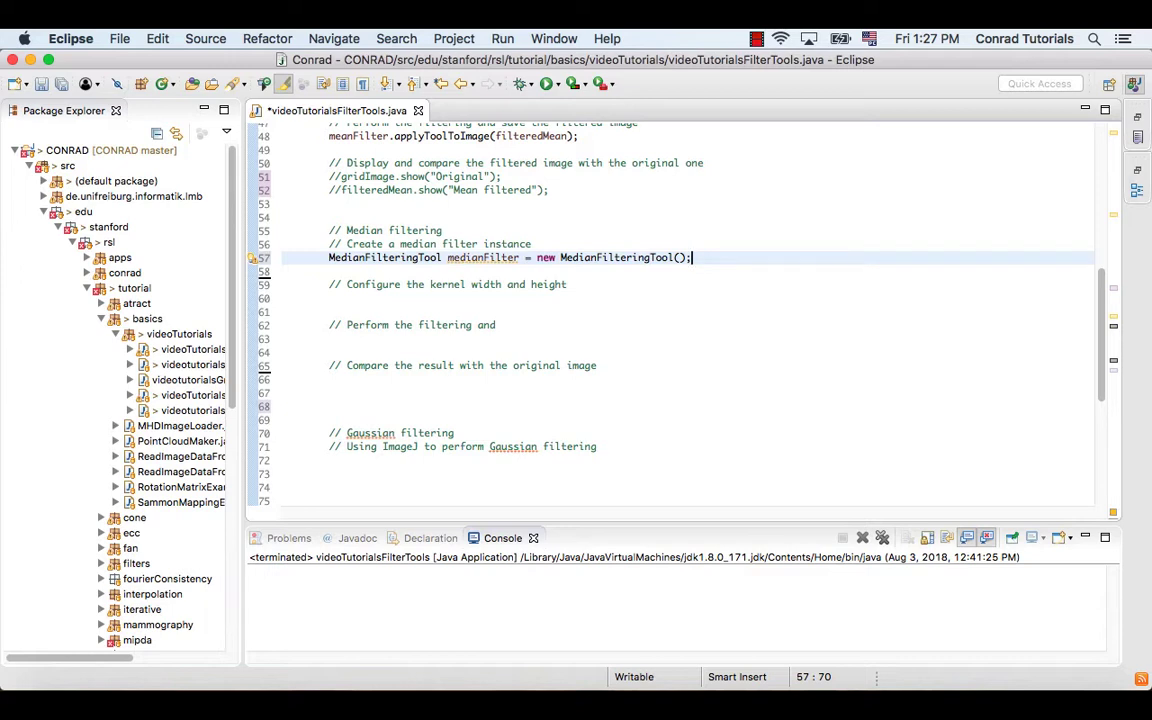
left_click(360, 299)
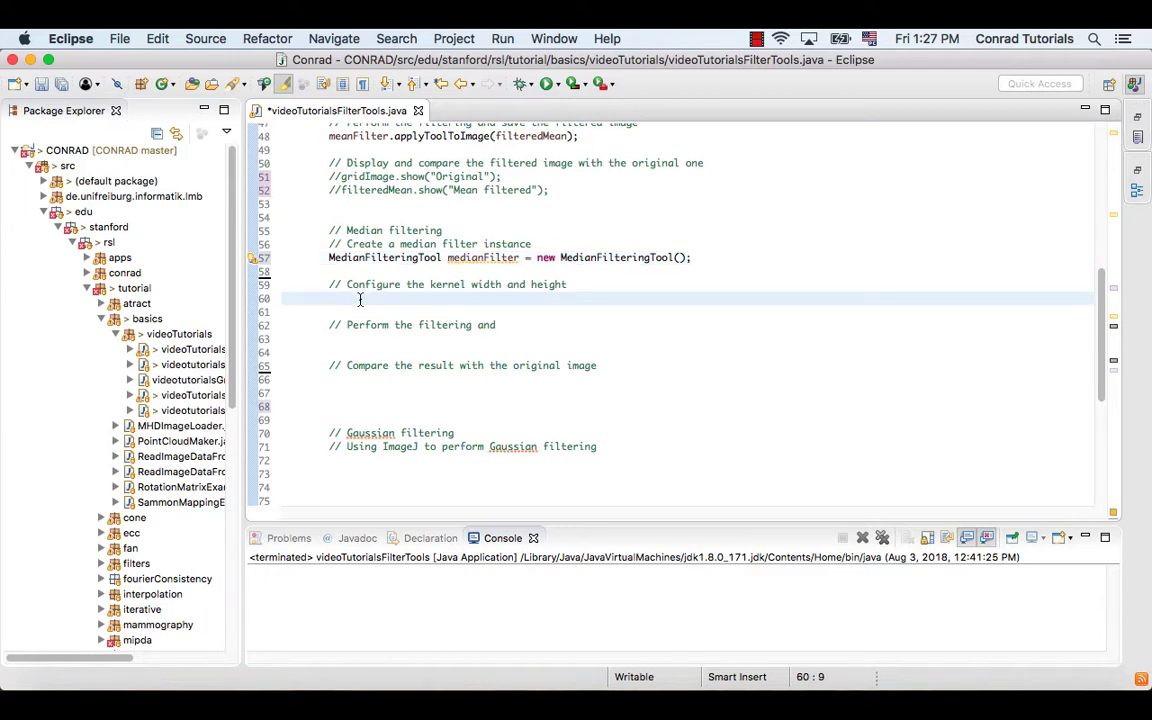
mouse_move(548, 349)
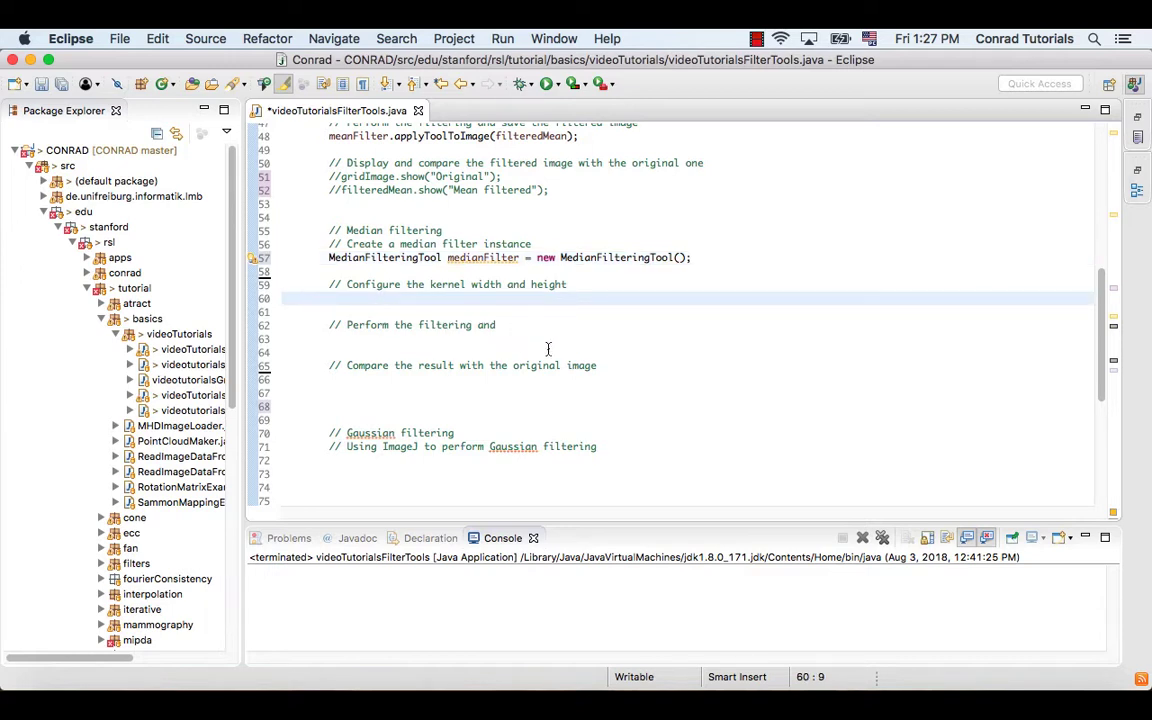
Add medianFilter.configure(5,5); under the kernel-size comment.
type("medianF")
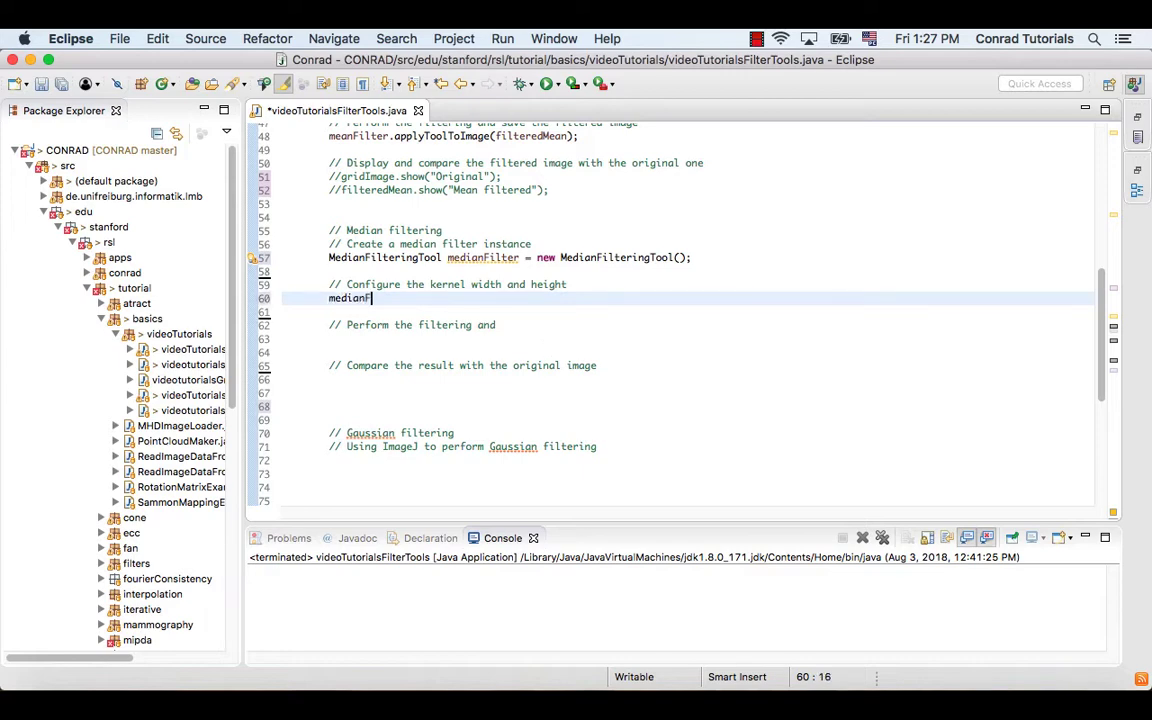
type(".configure(")
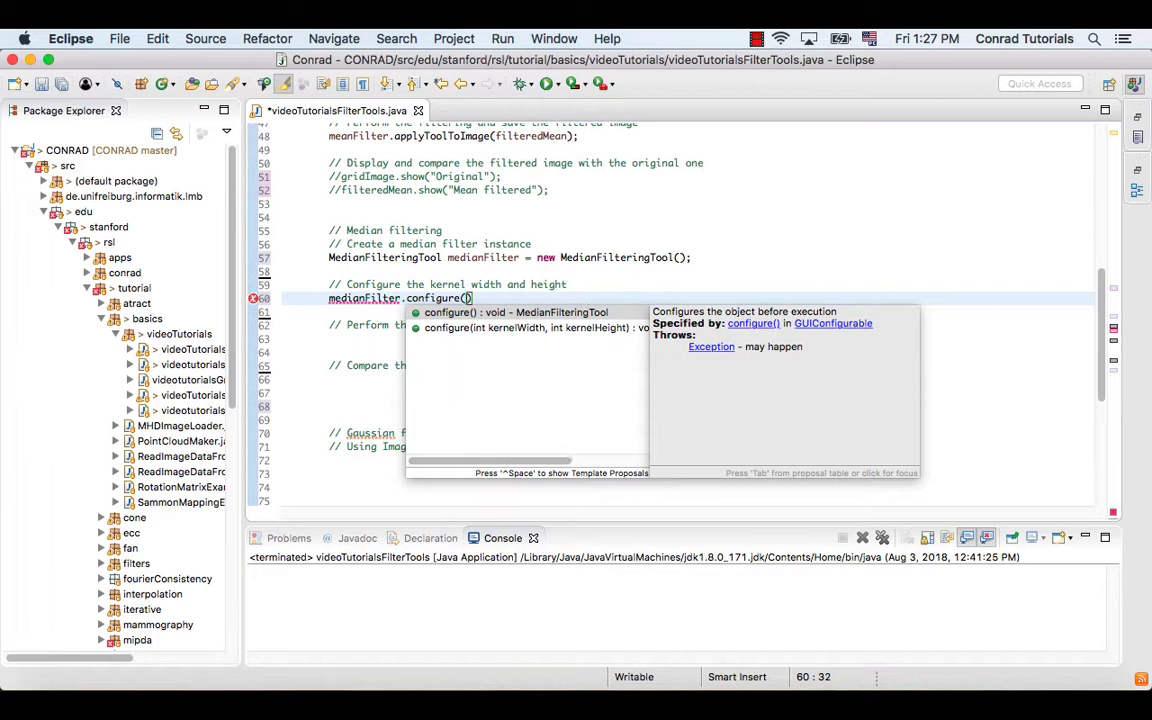
type("5,")
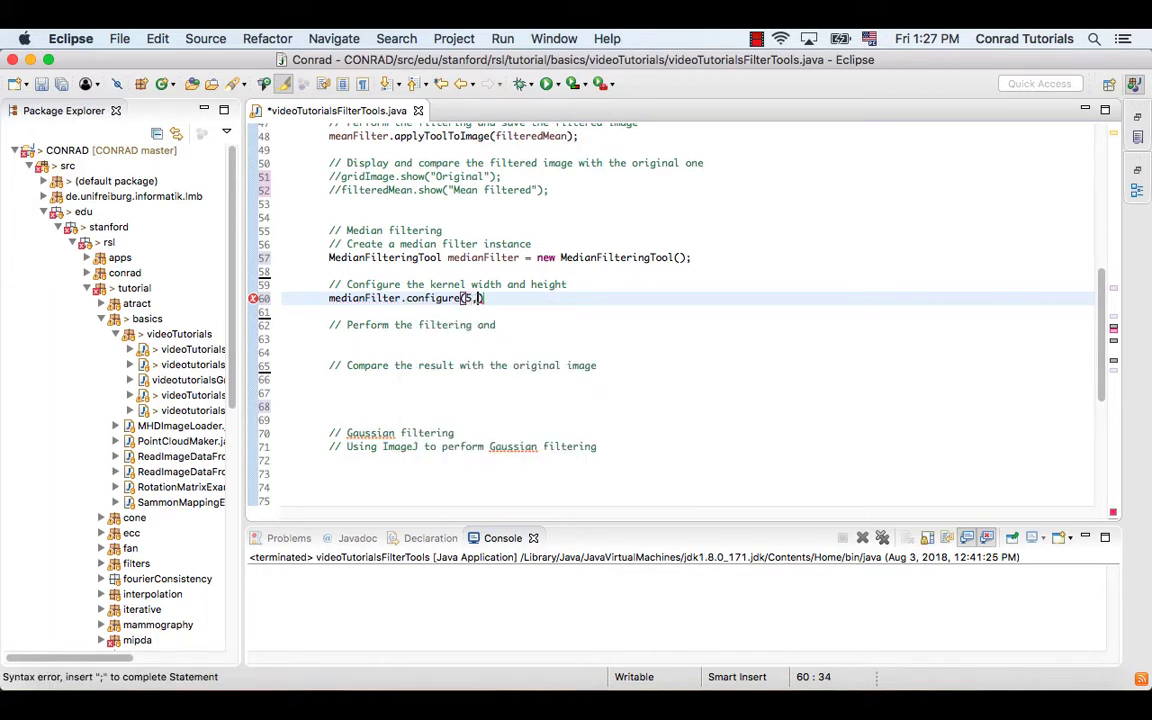
type("5);")
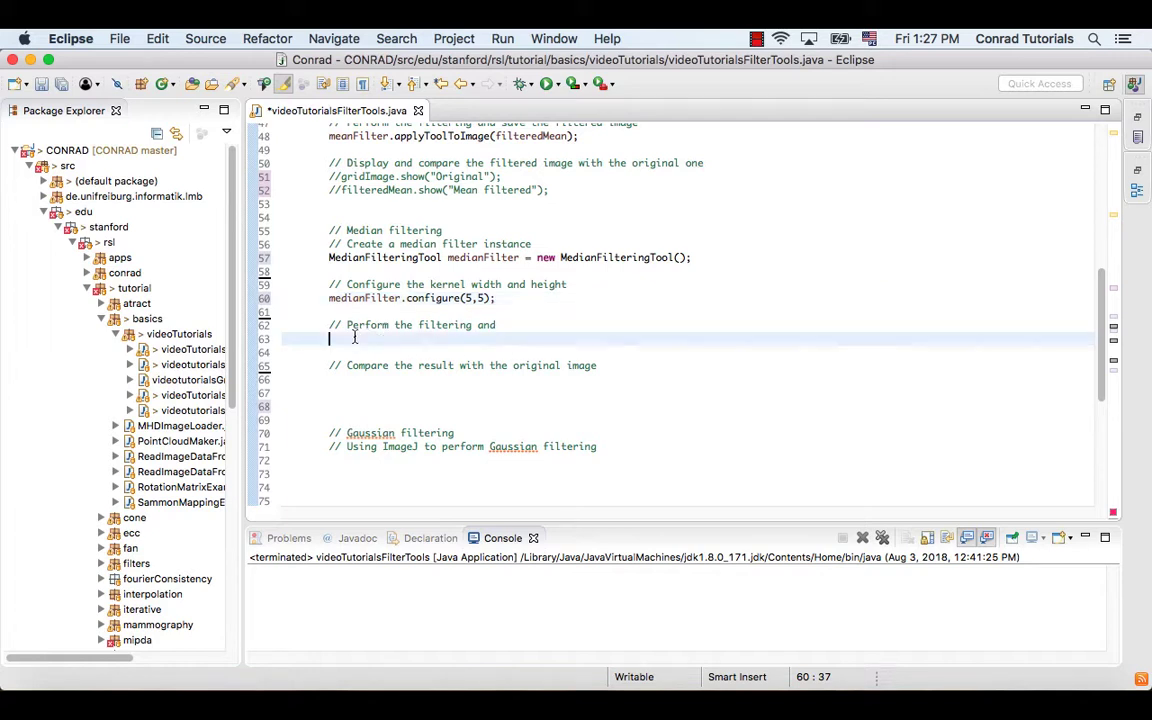
left_click(530, 414)
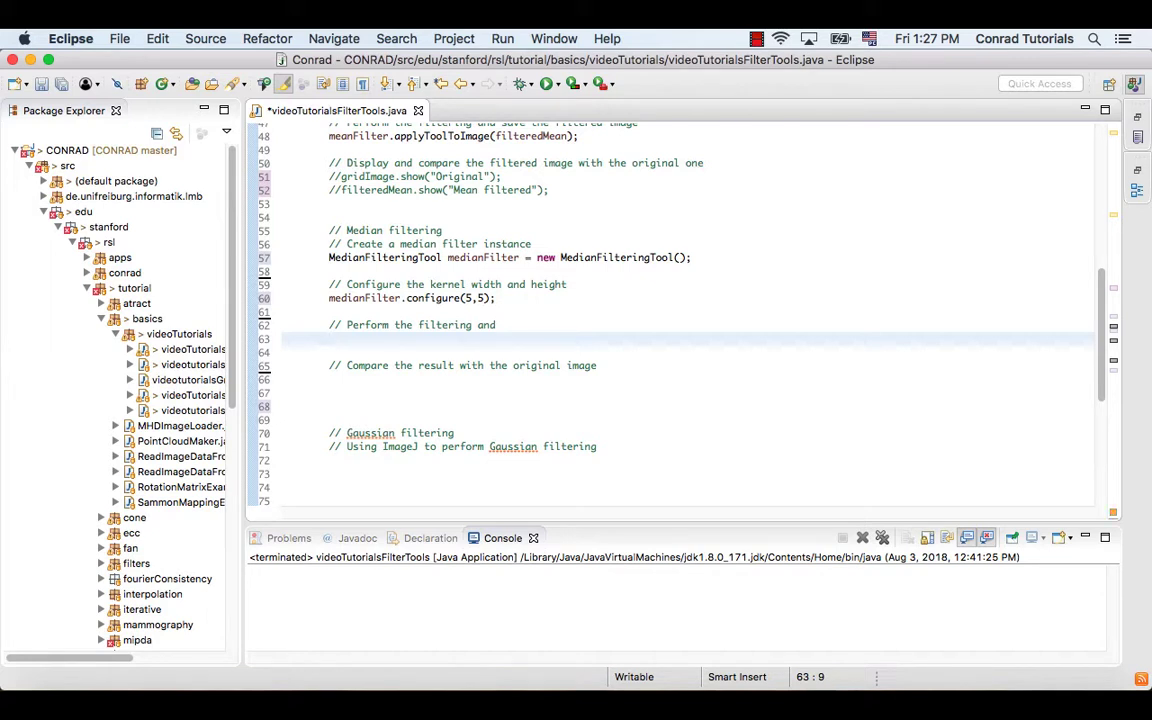
Add filteredMedian = medianFilter.applyToolToImage(gridImage); under the filtering comment.
left_click(330, 338)
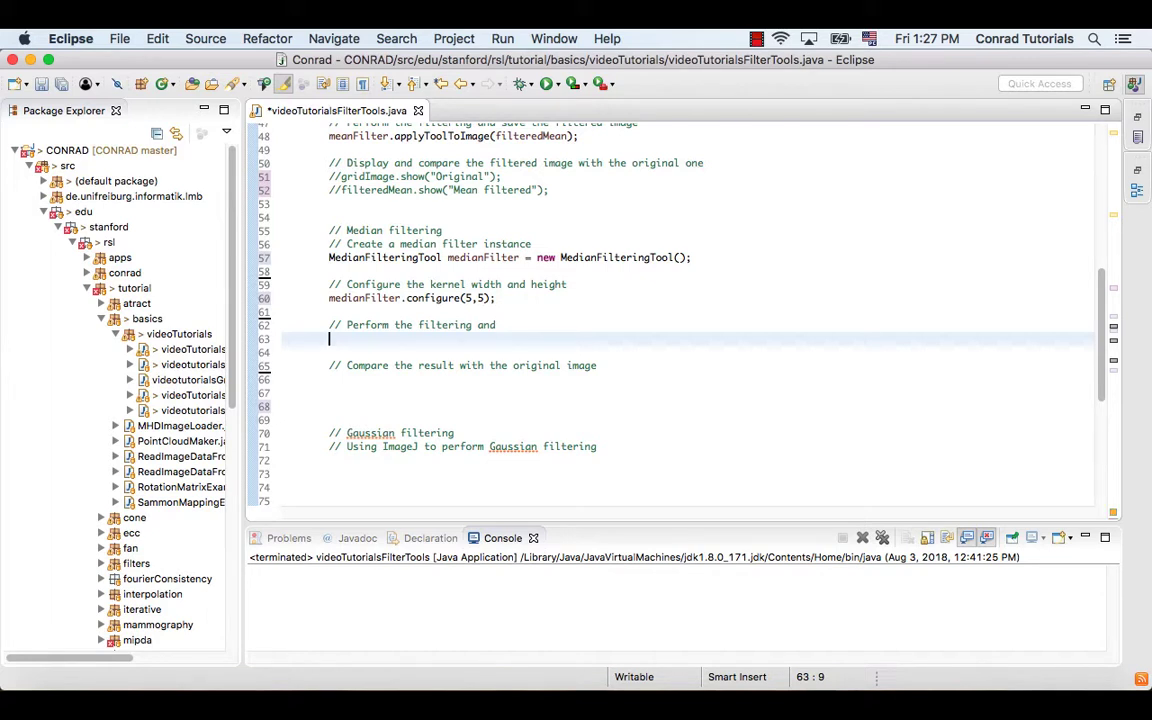
type("filteredMedian =")
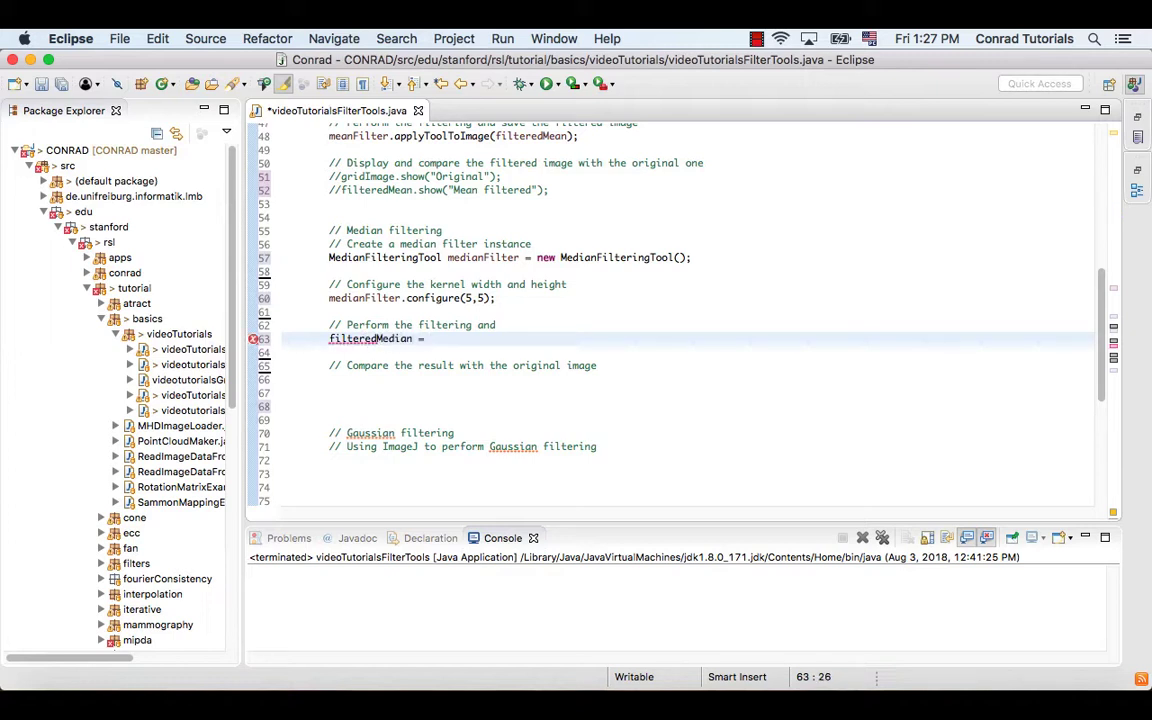
type("medianFilter.applyToolToImag")
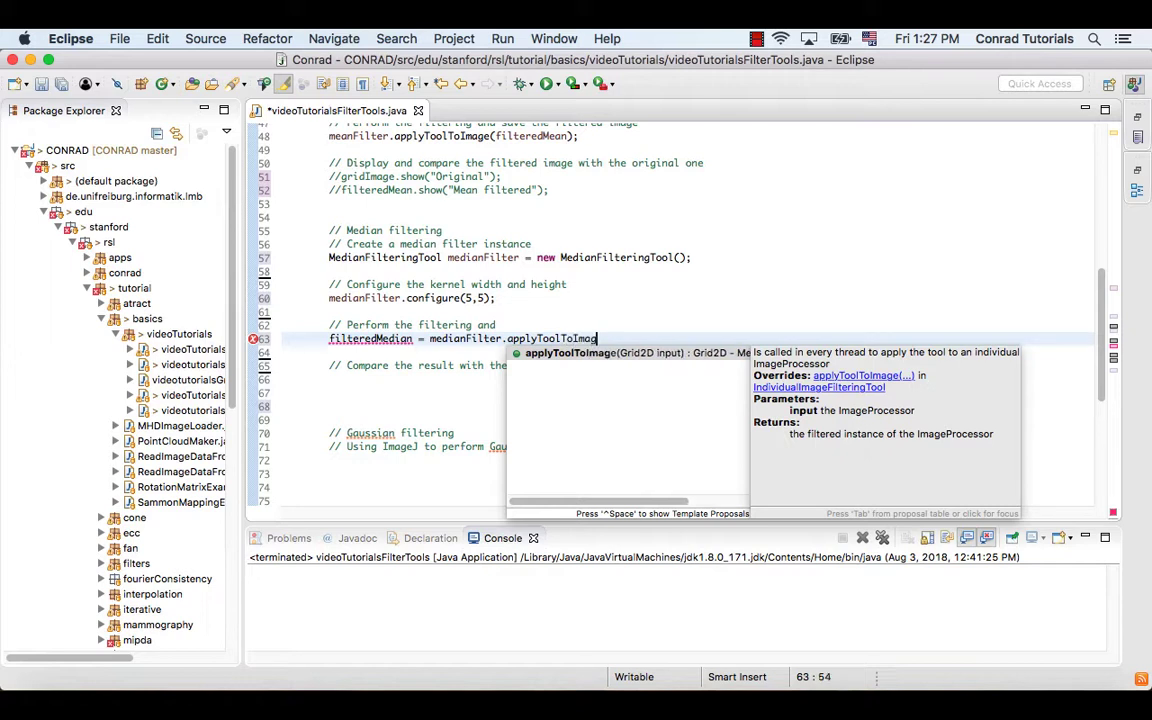
type("Grid")
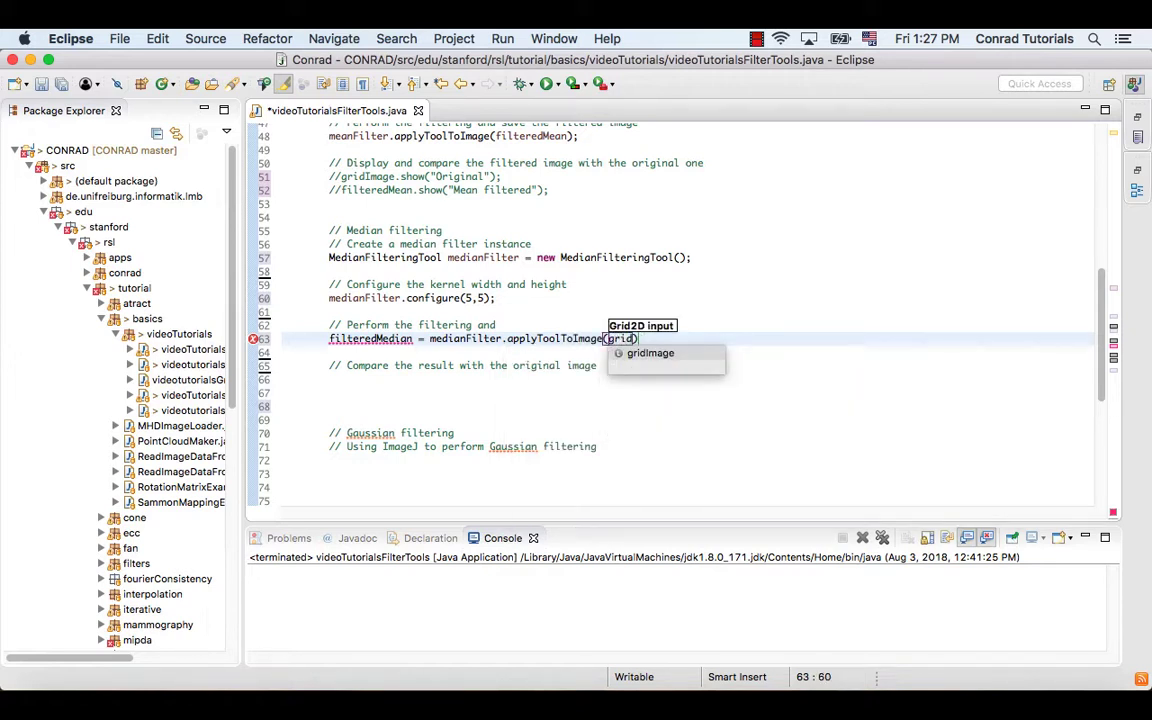
left_click(650, 352)
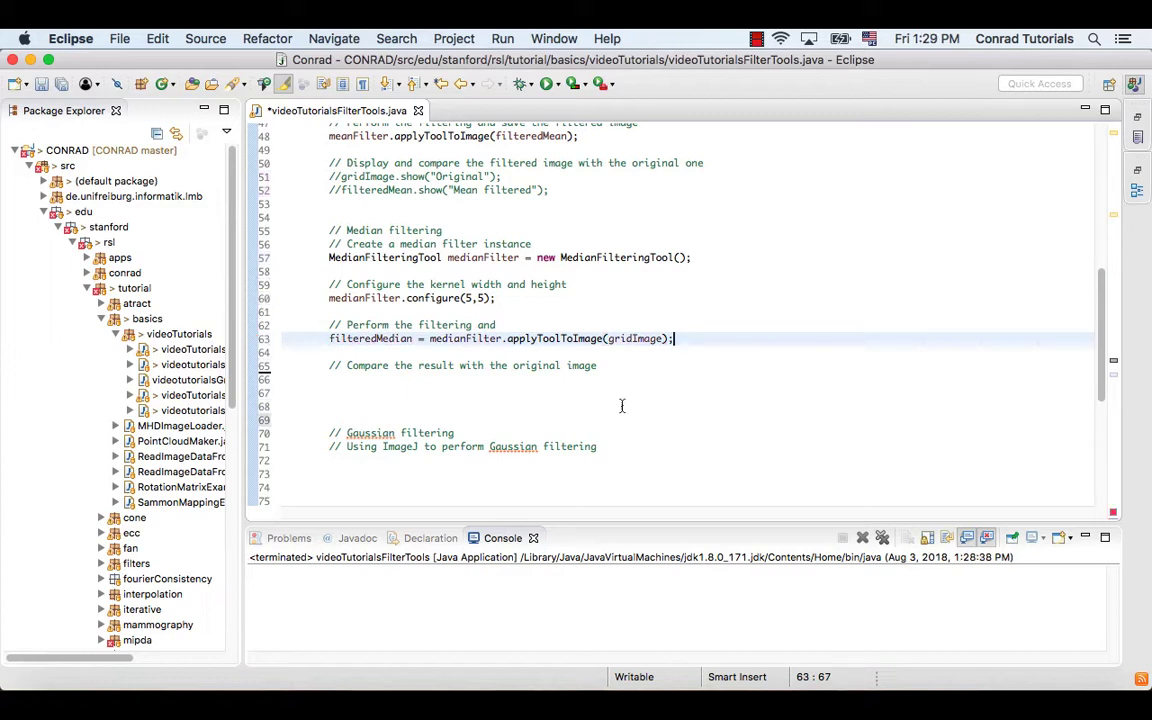
left_click(363, 379)
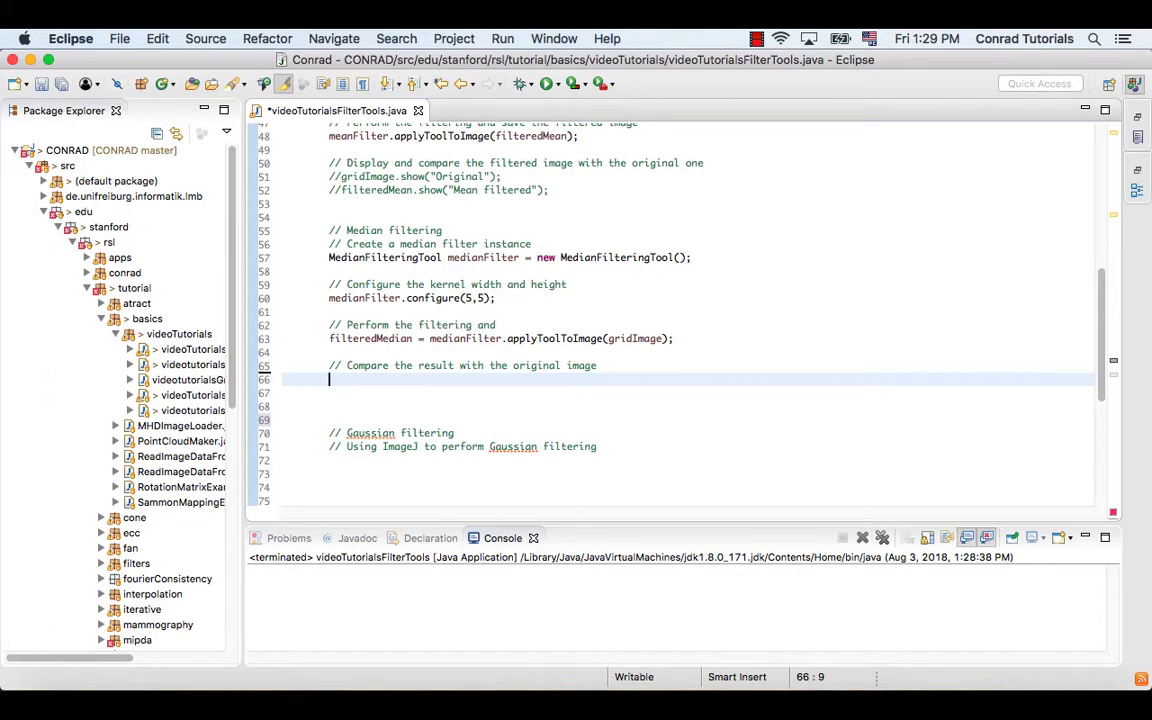
Add show calls for gridImage, filteredMean ("Mean filtered") and filteredMedian ("Median filtered").
type("gridIm")
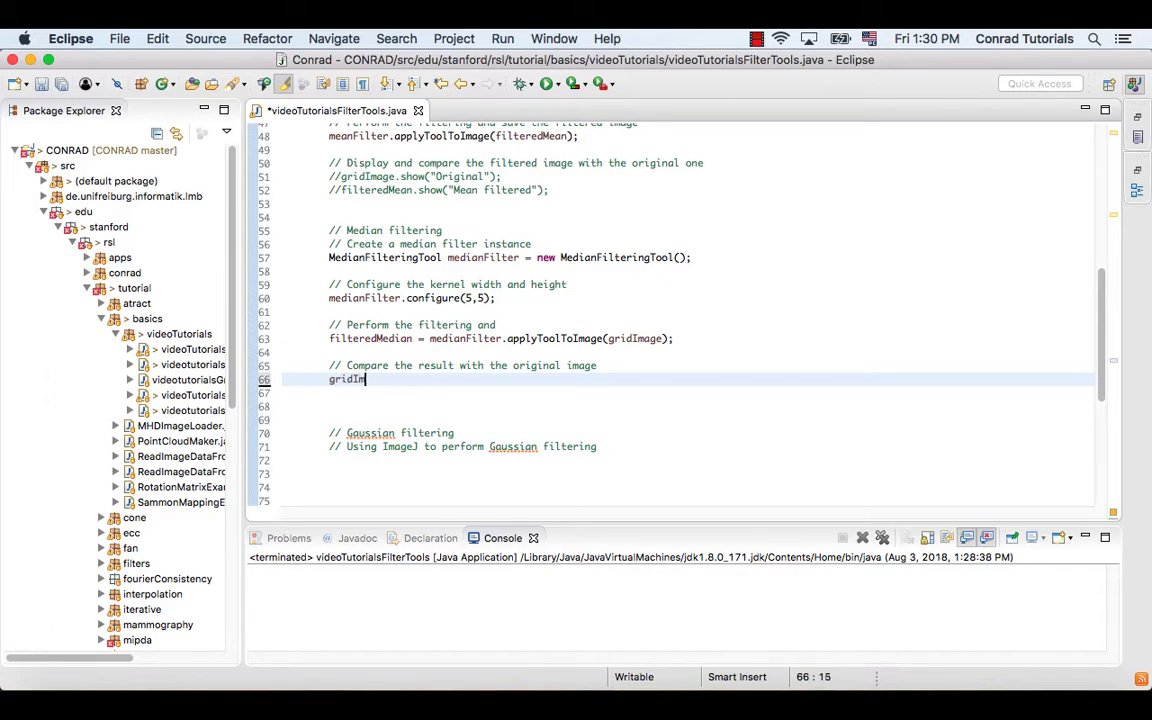
type(".show(\"Original")
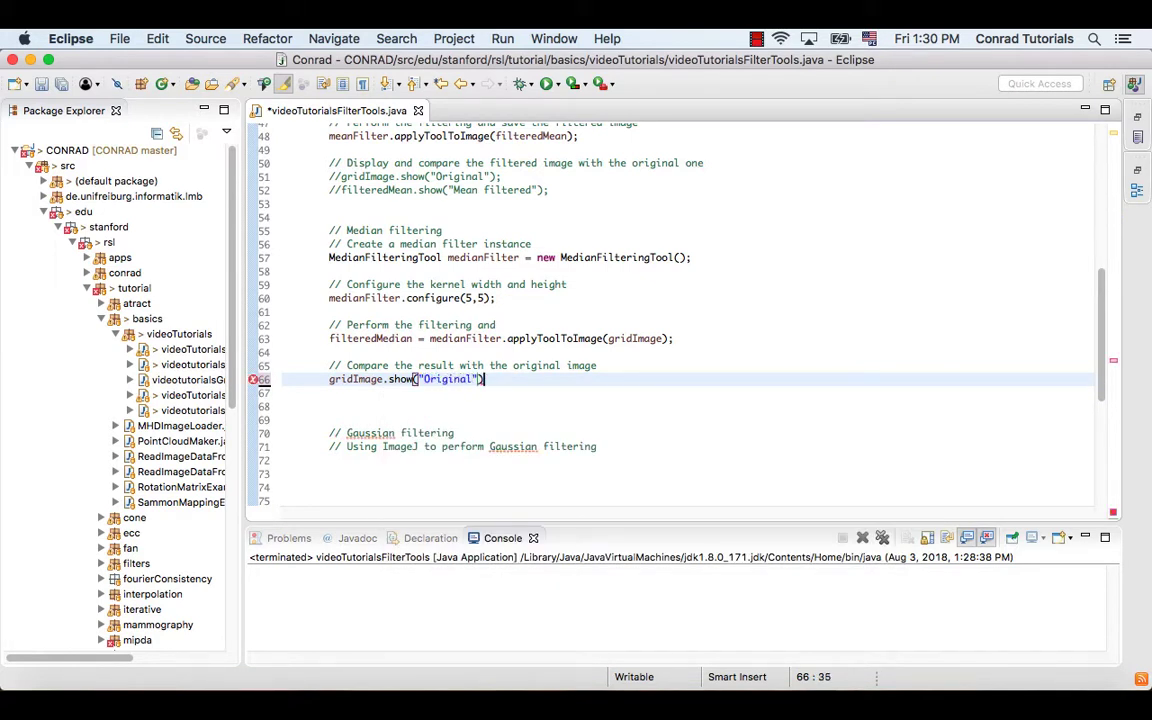
type(";")
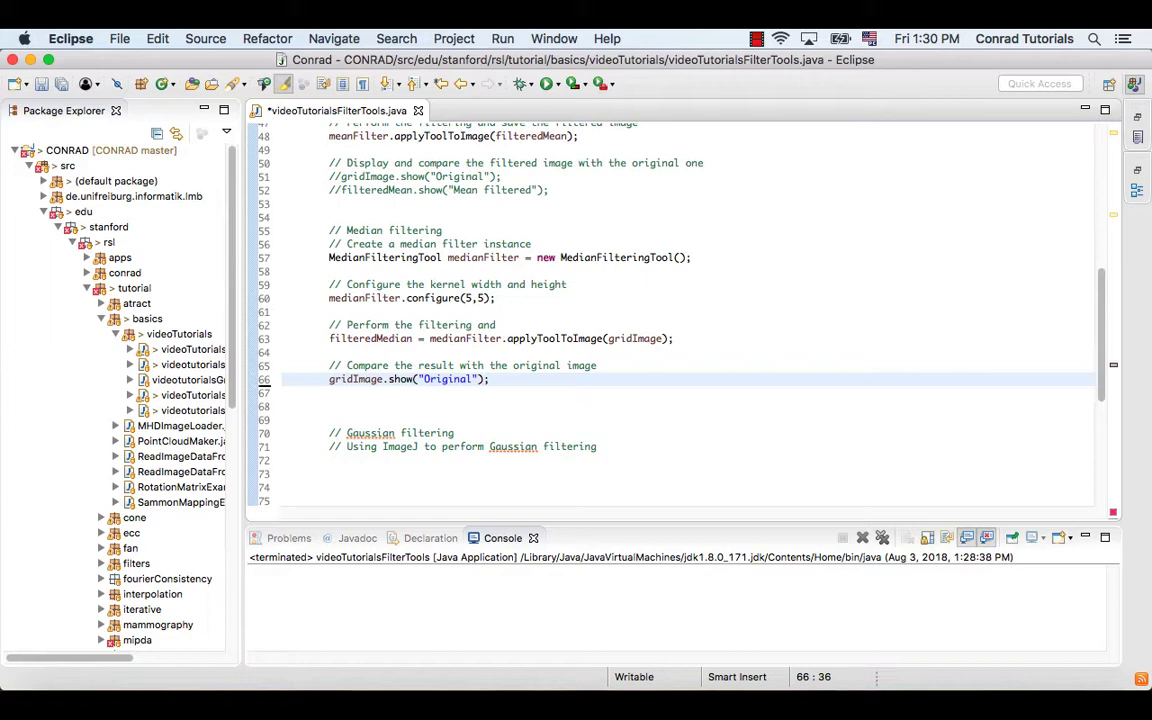
type("fil")
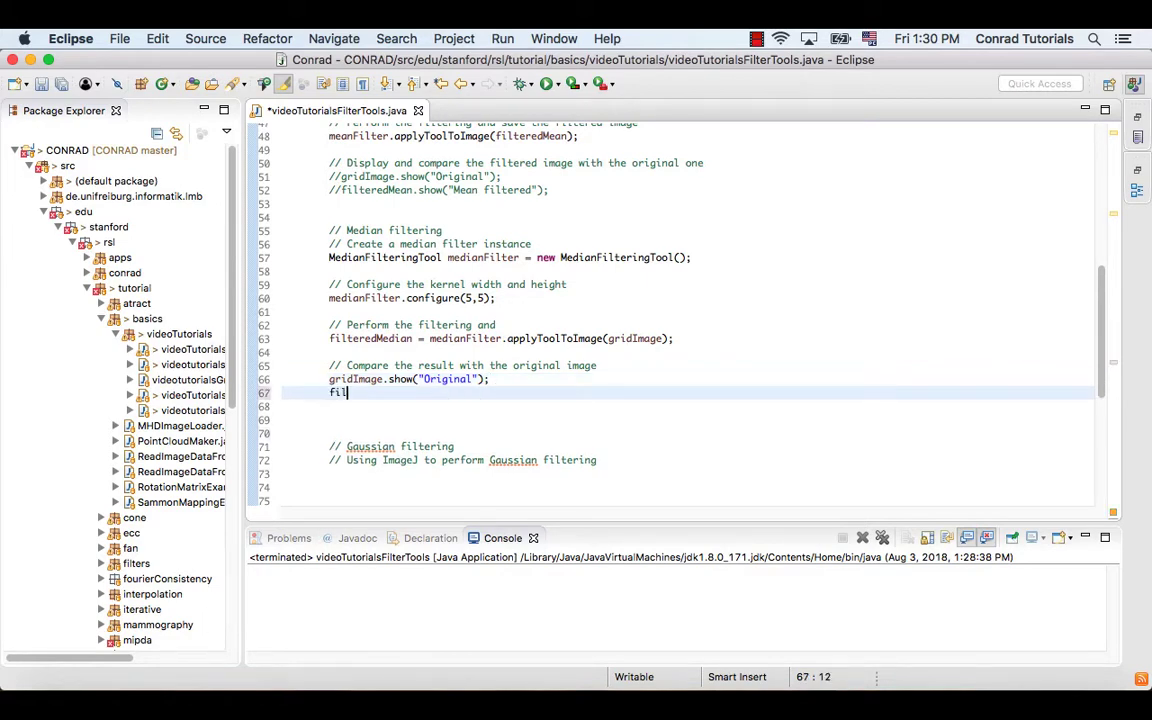
type("teredMe")
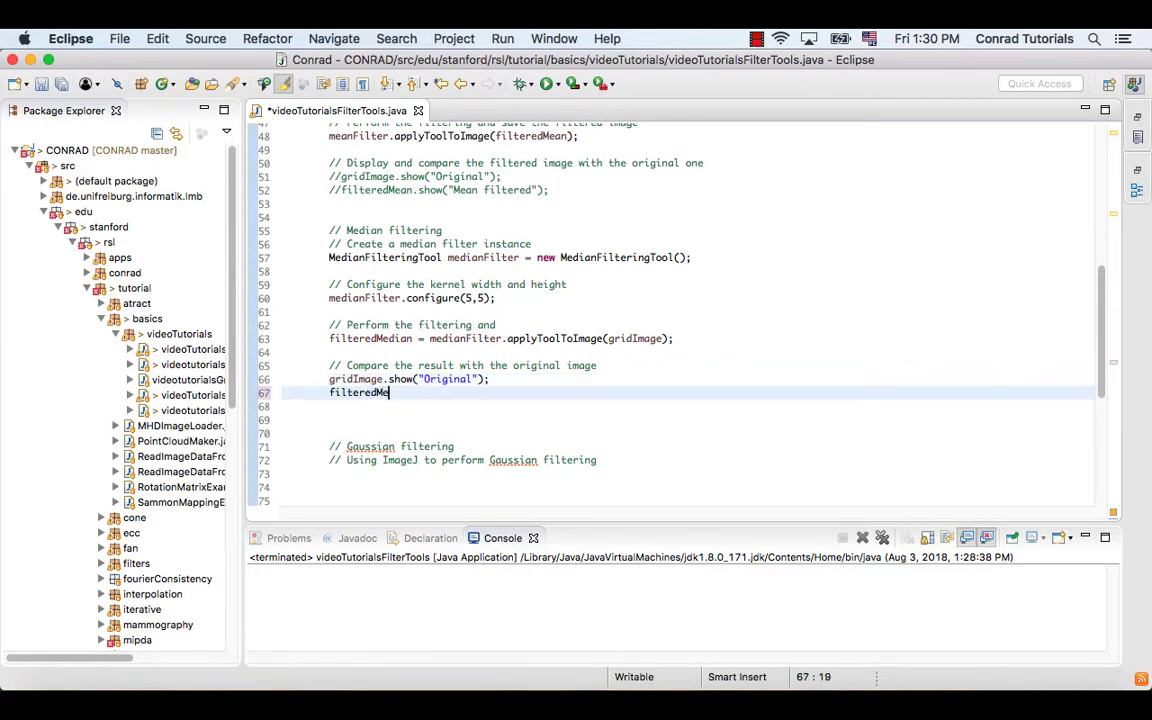
type(".show(\"M")
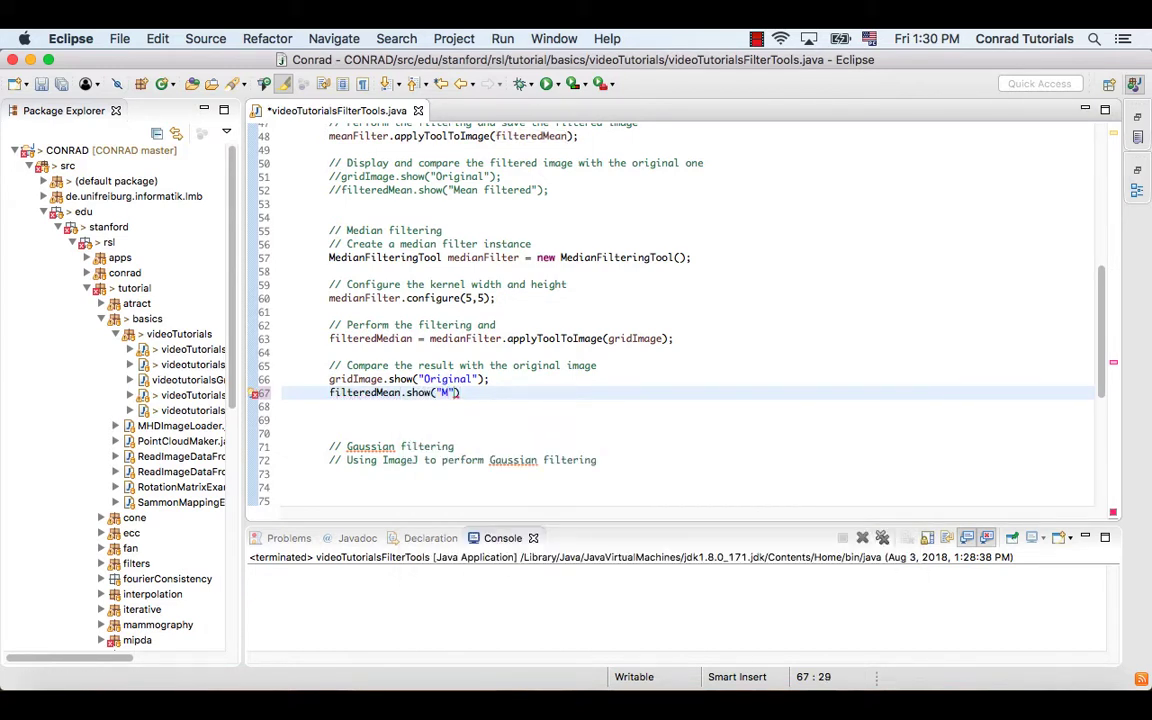
type("ean filtered")
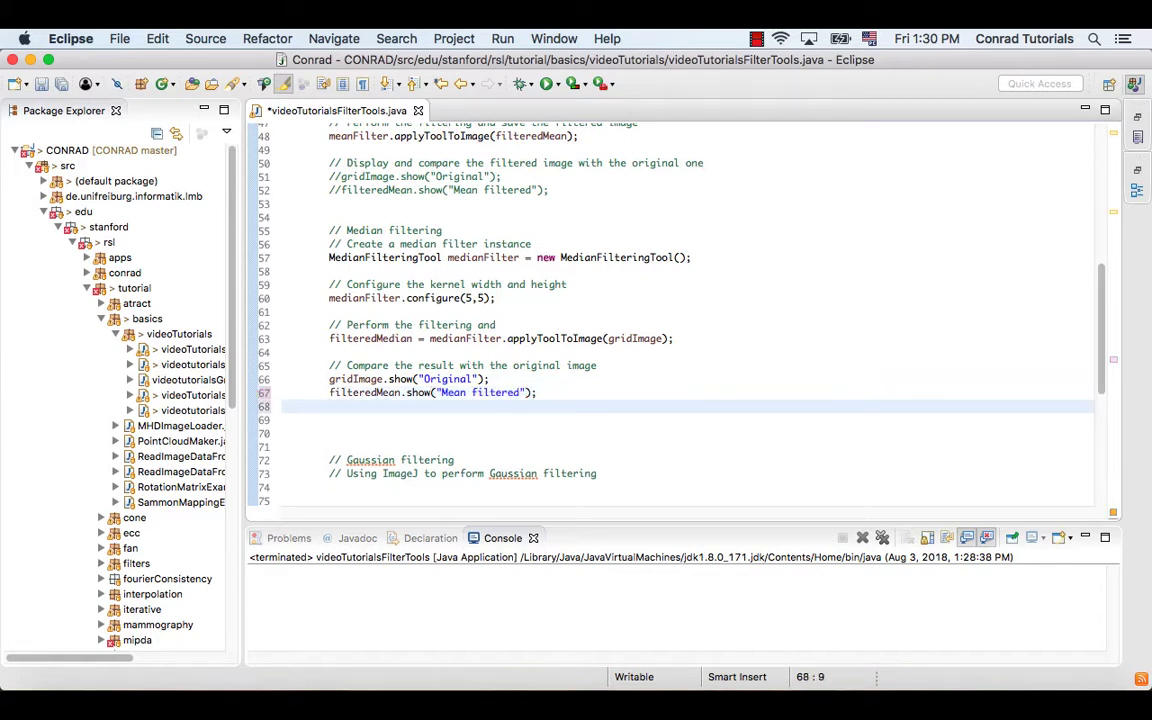
type("filteredMedian")
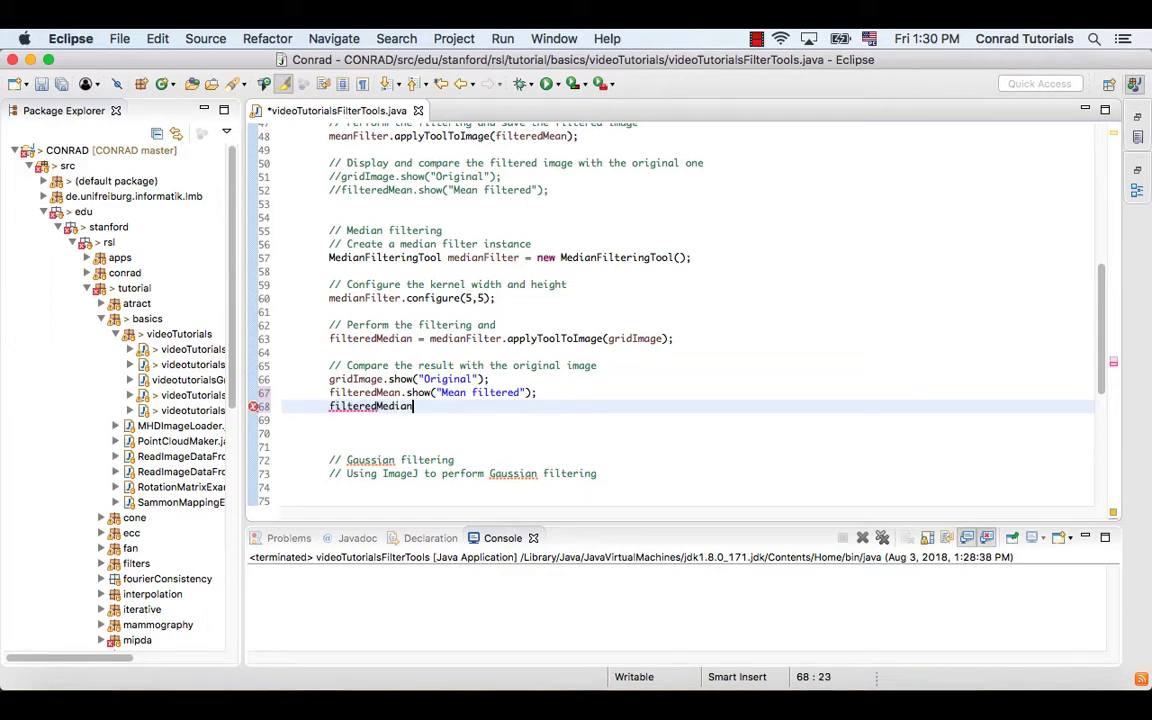
type(".show(")
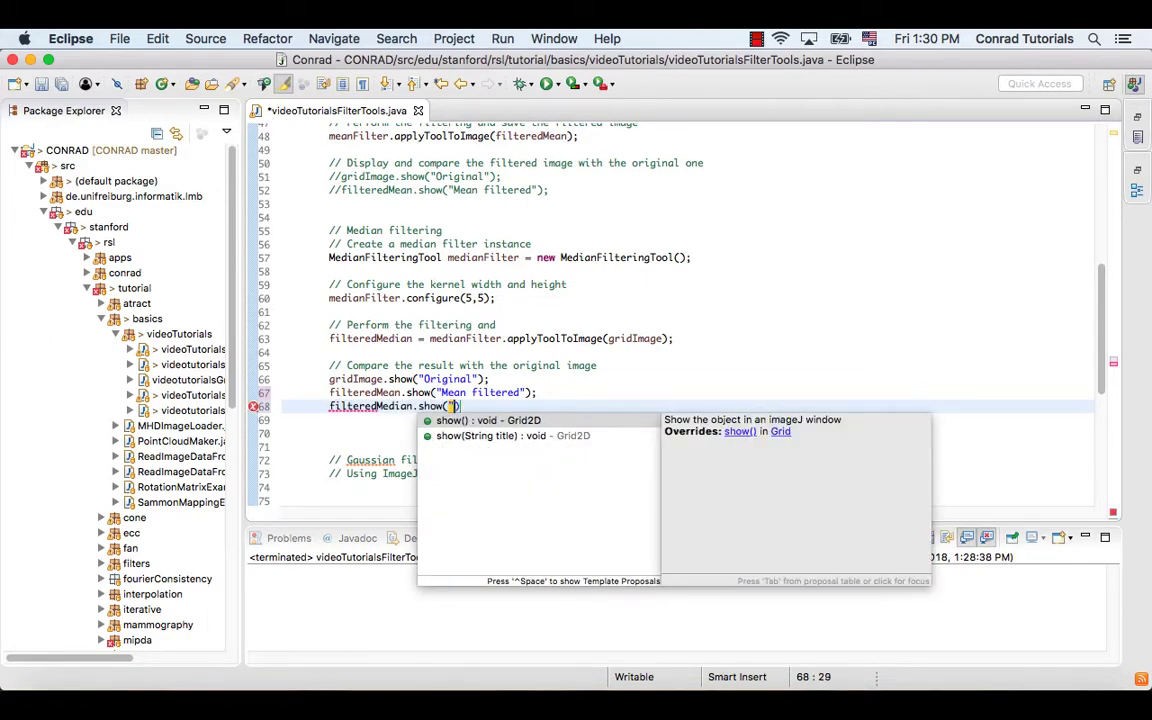
type("Median \"")
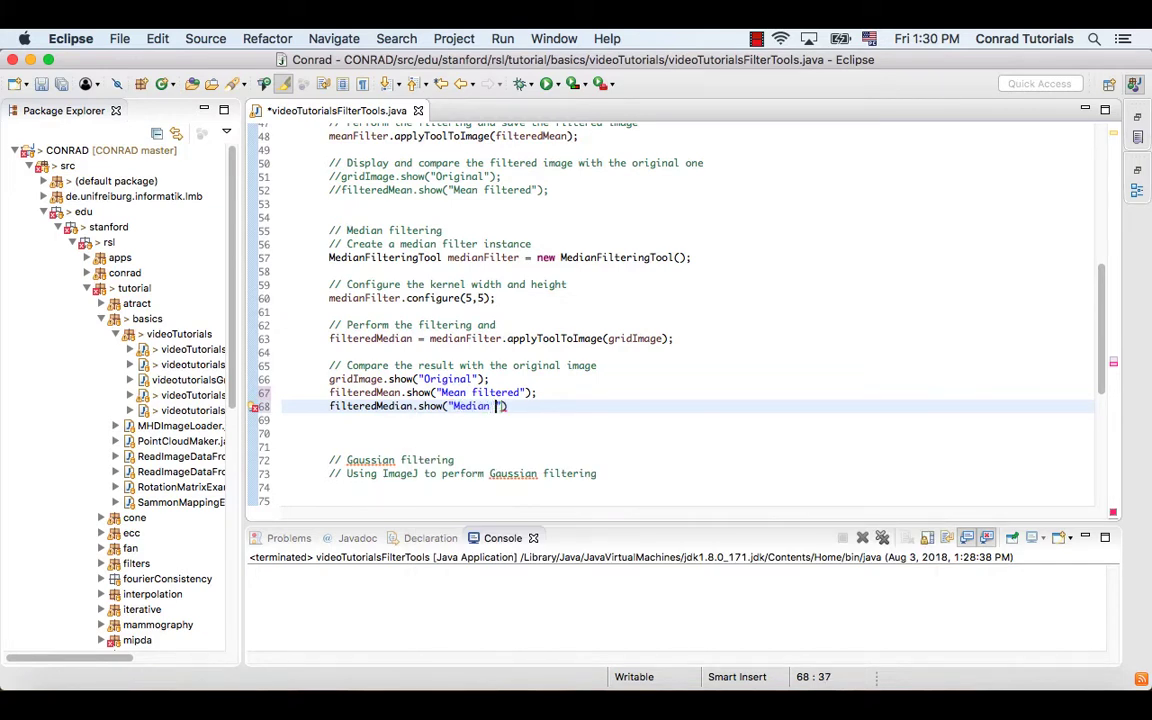
type("filtered")
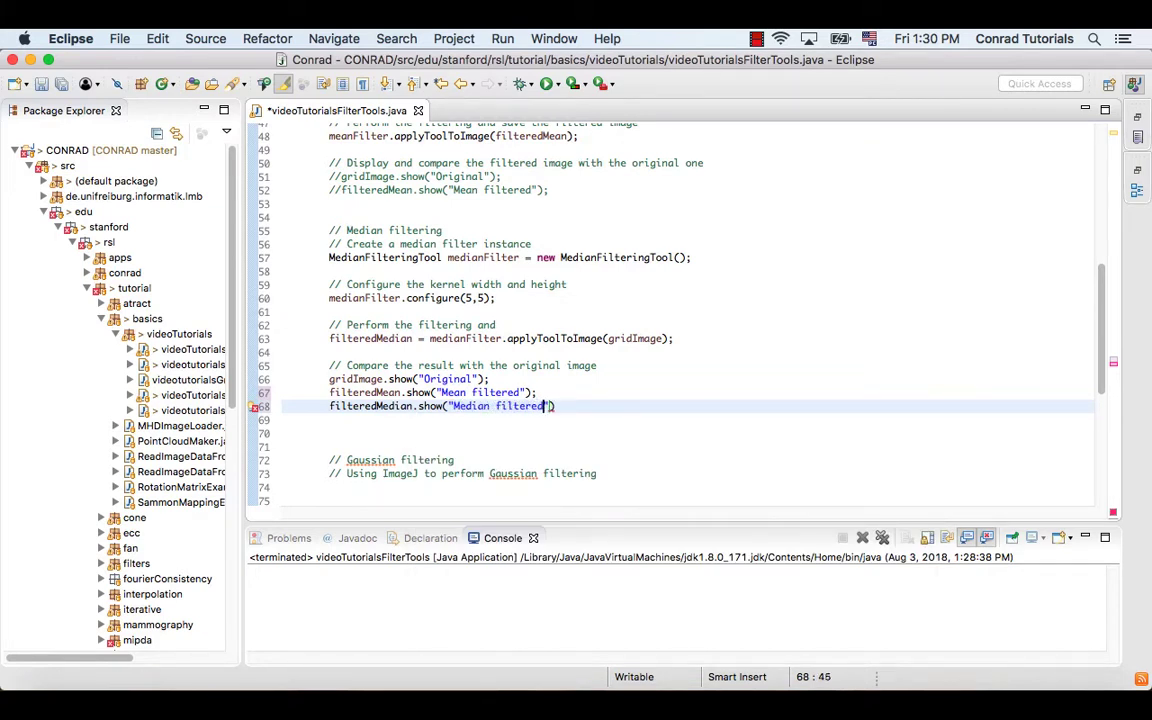
type(");")
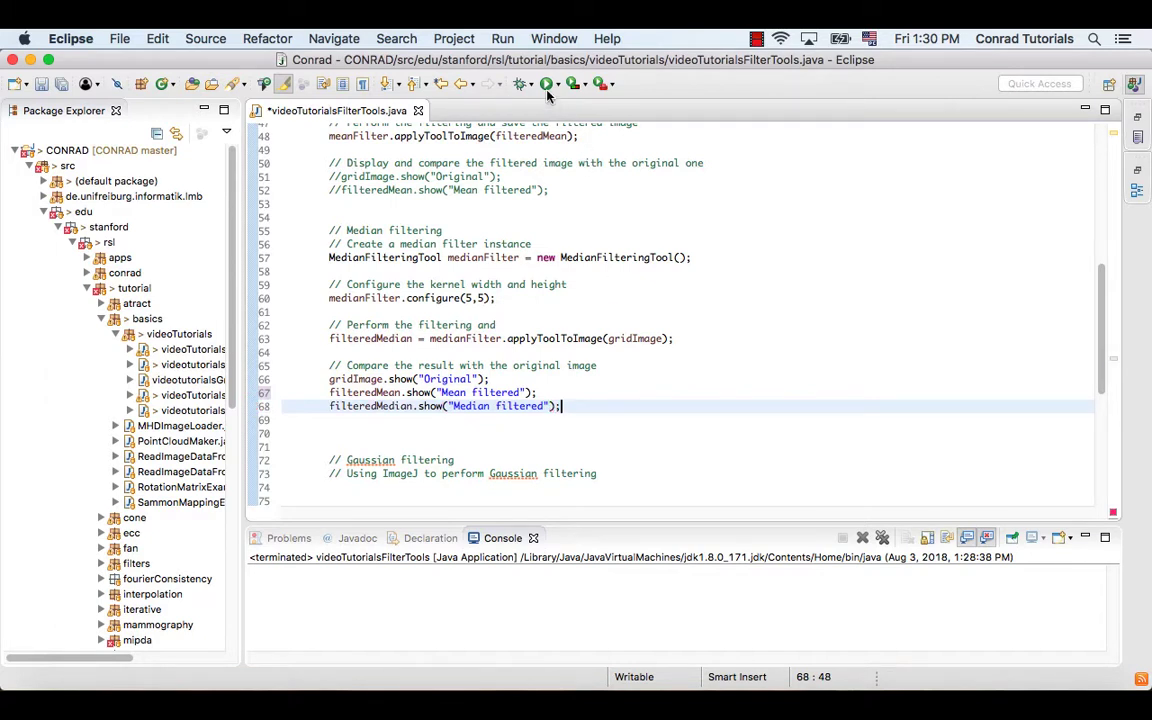
Launch videoTutorialsFilterTools as a Java application to view the mean- and median-filtered images.
left_click(546, 84)
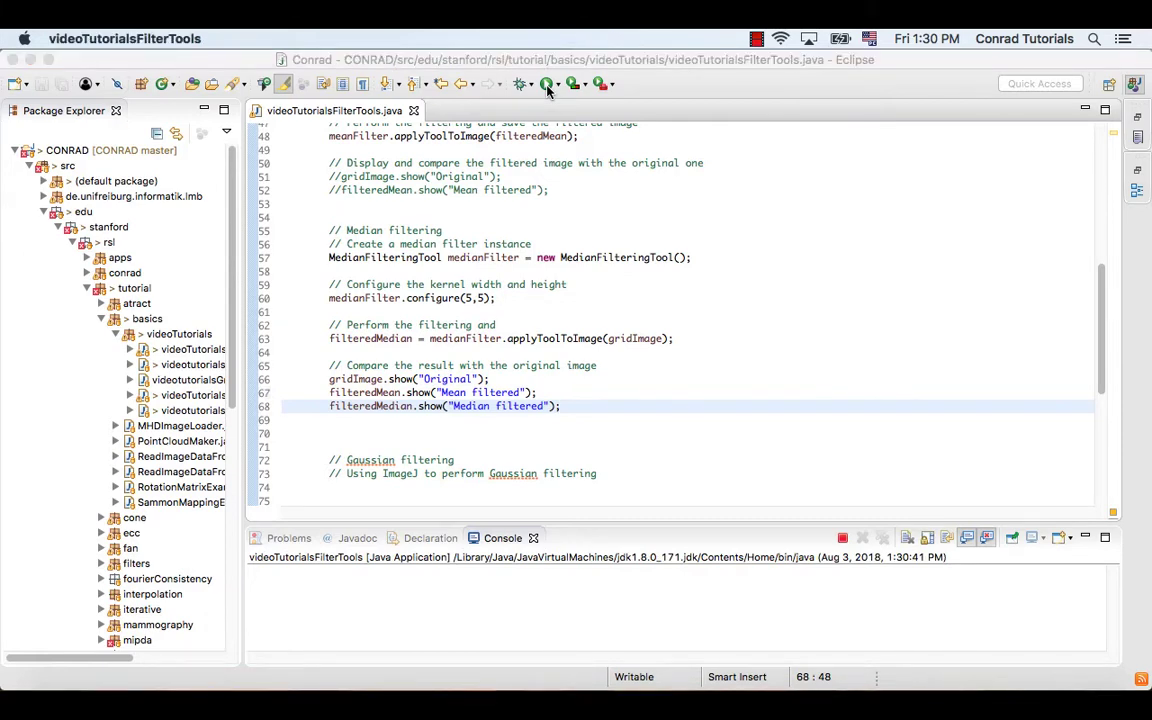
left_click(546, 84)
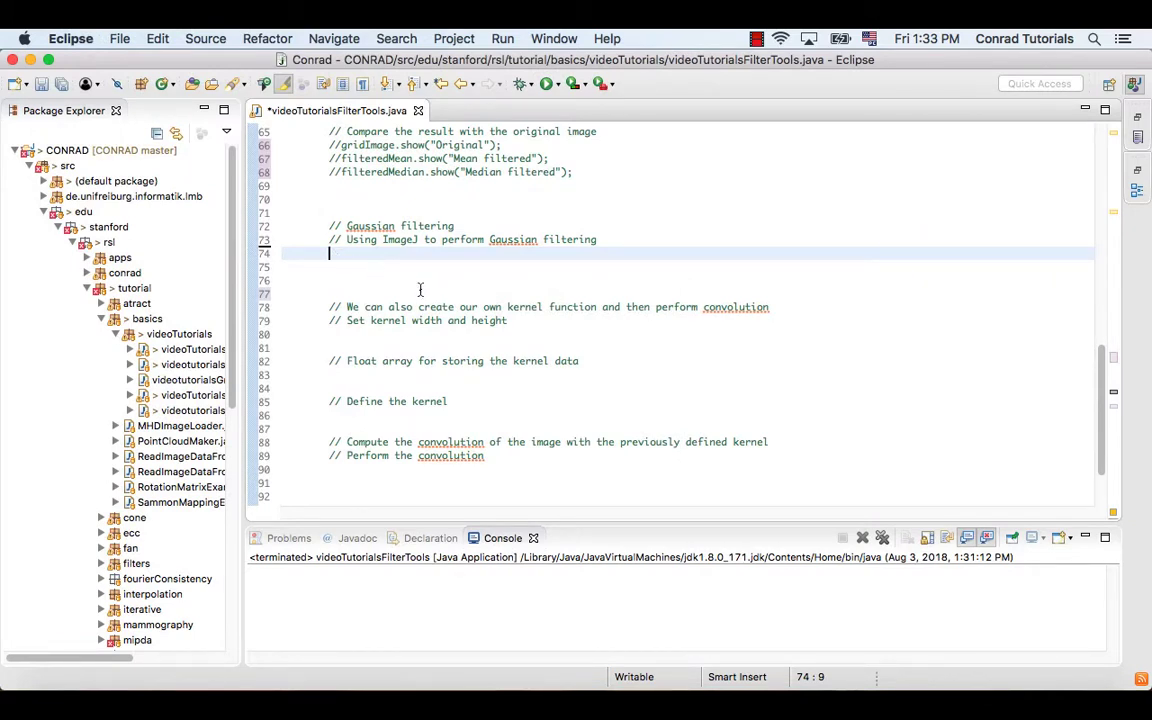
mouse_move(616, 343)
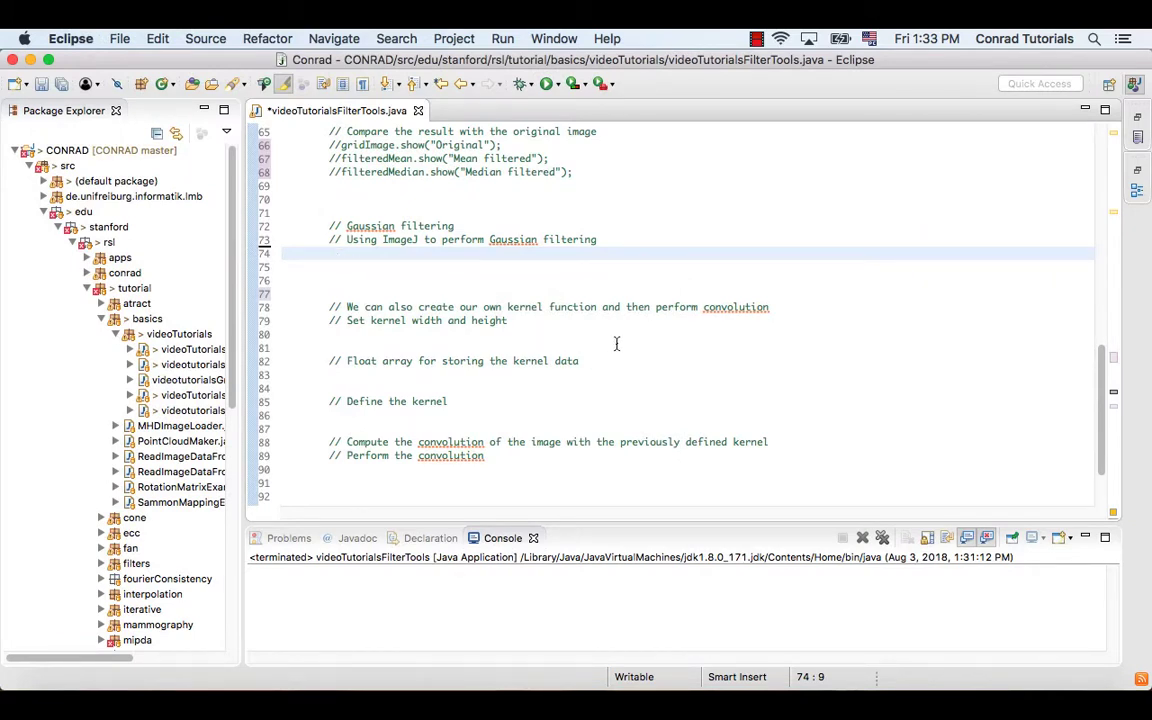
Add IJ.run(imp, "Gaussian Blur...", "sigma=1.5"); under the Gaussian comment.
type("IJ.run(imp, \"Gaussian Bl\");")
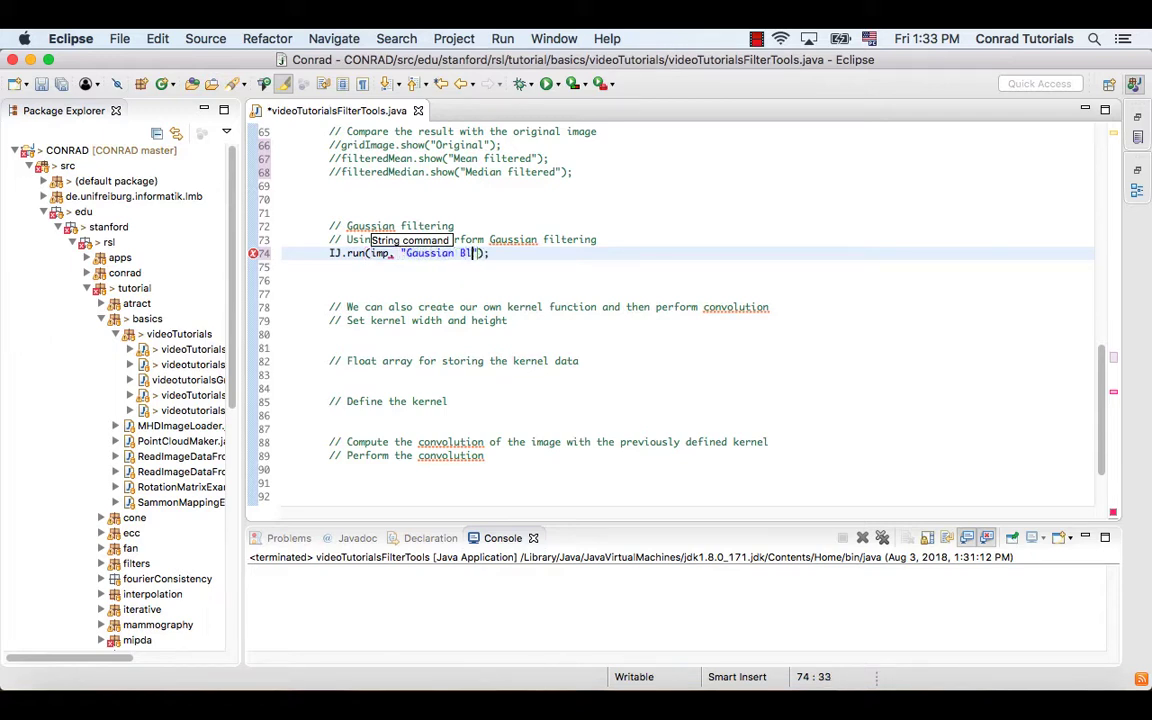
type("ur...")
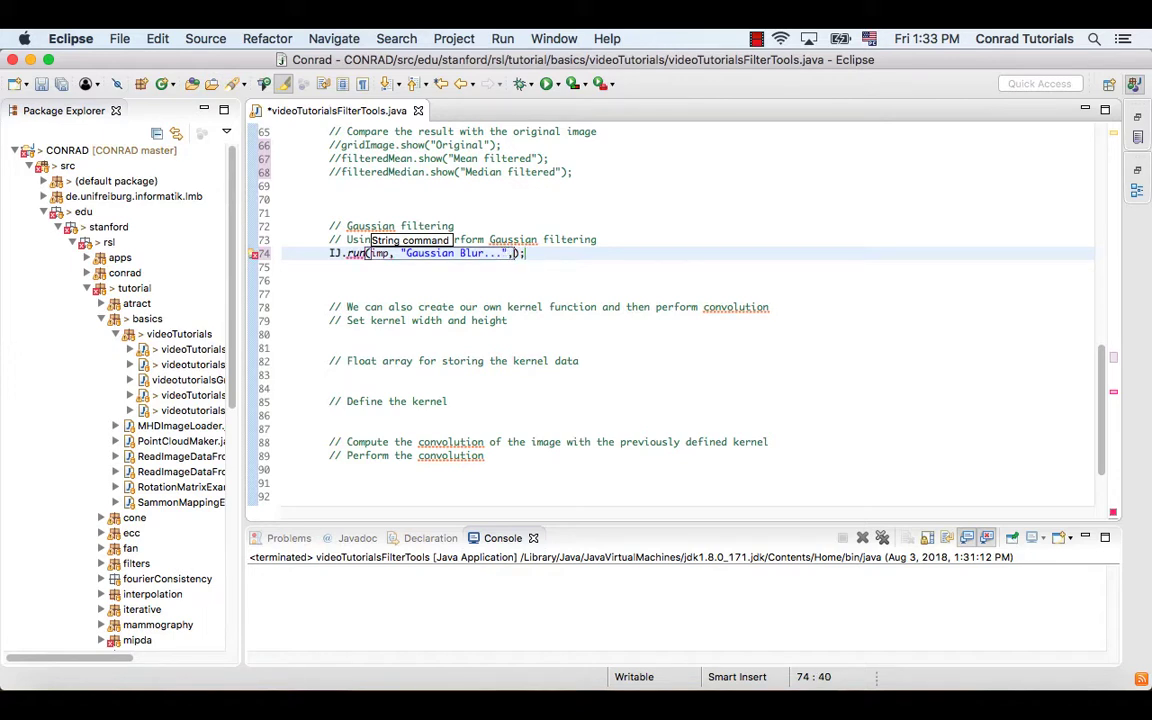
type(", \"s\"")
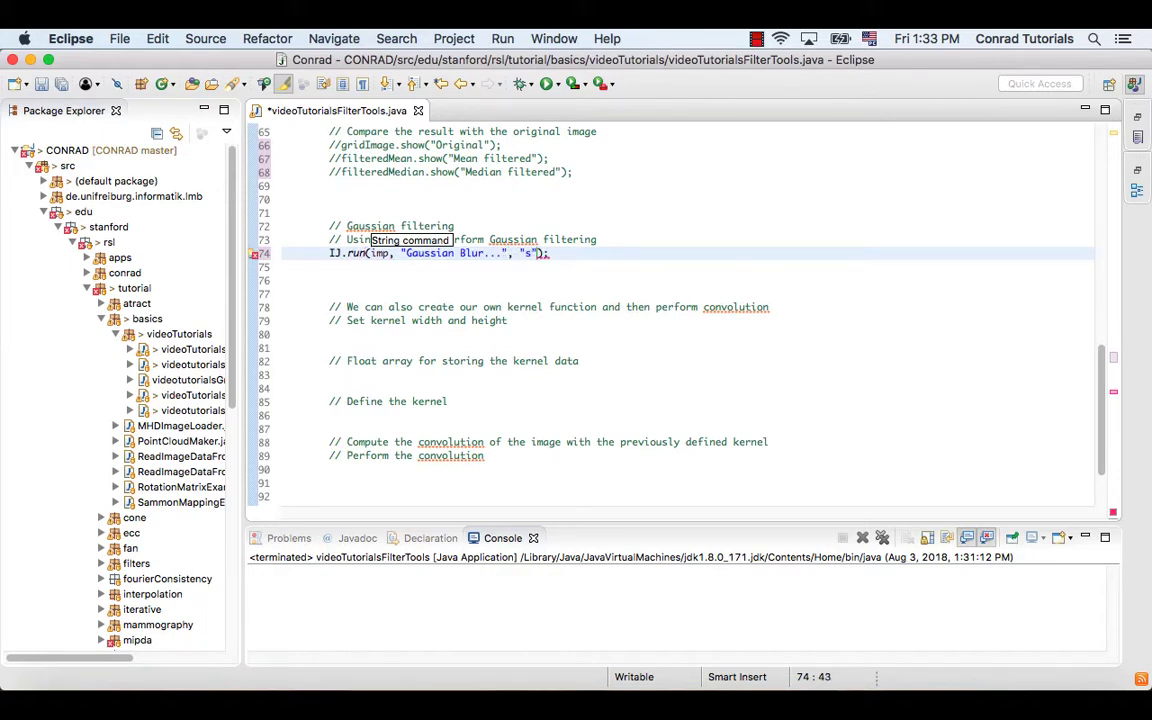
type("igma")
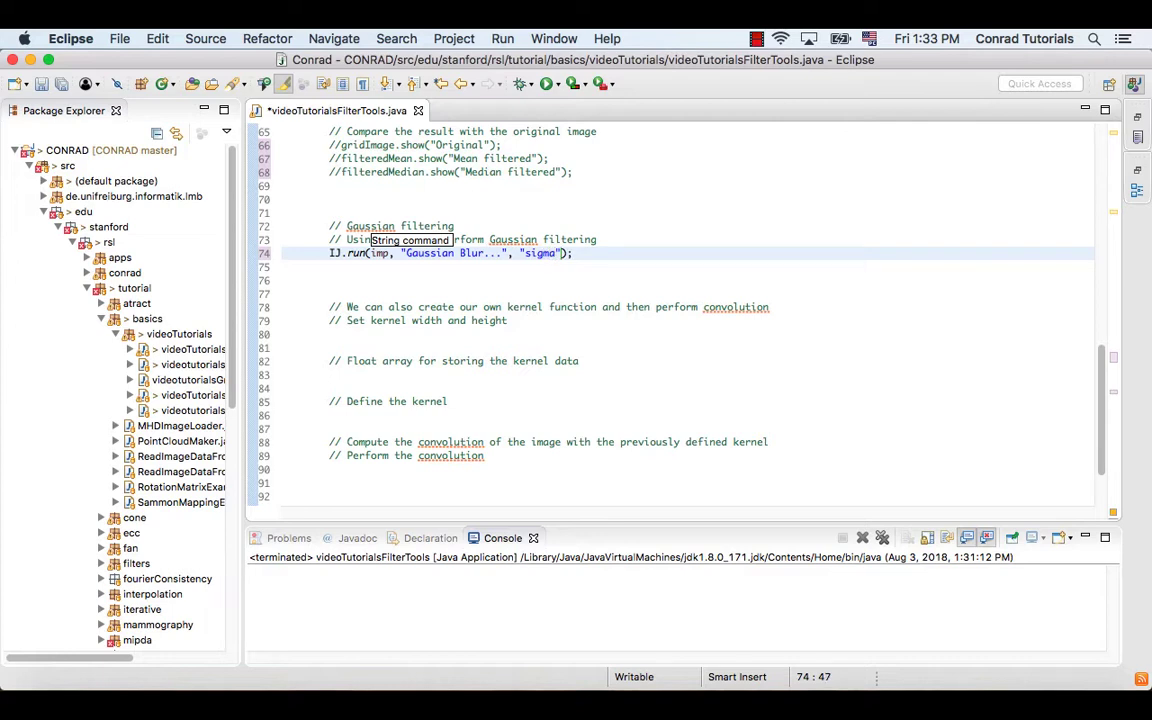
type("=1.5")
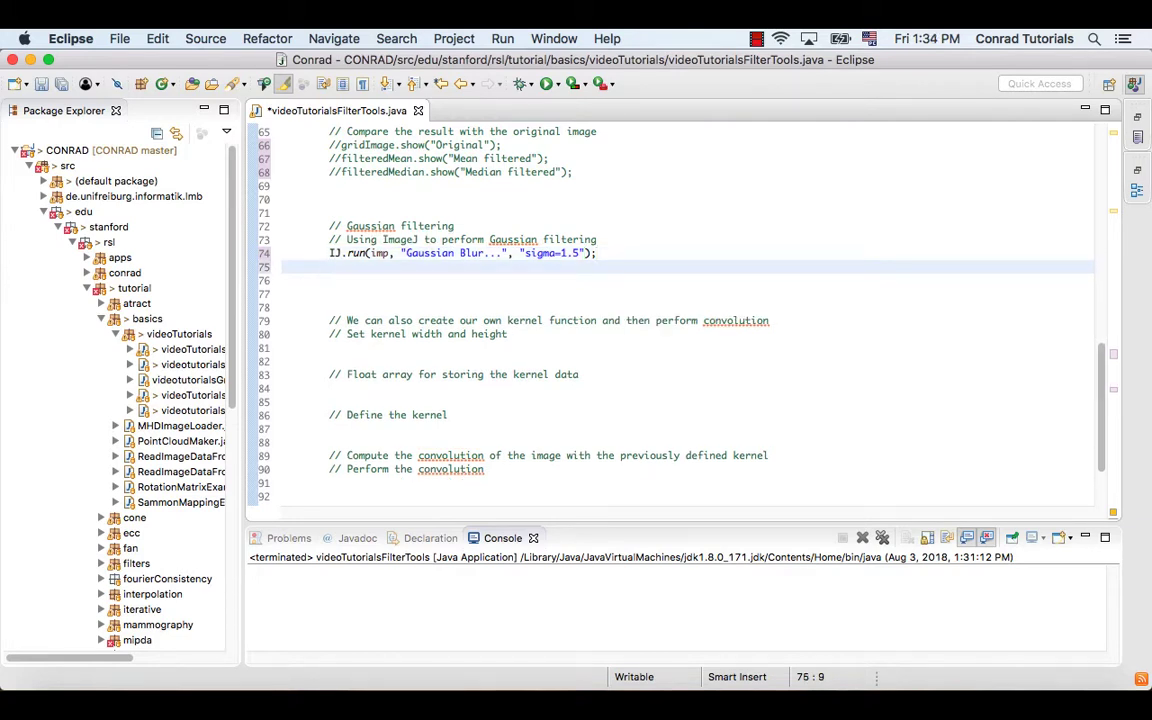
Add gridImage.show("Original"); and imp.show(); to display both images.
type("gridImag")
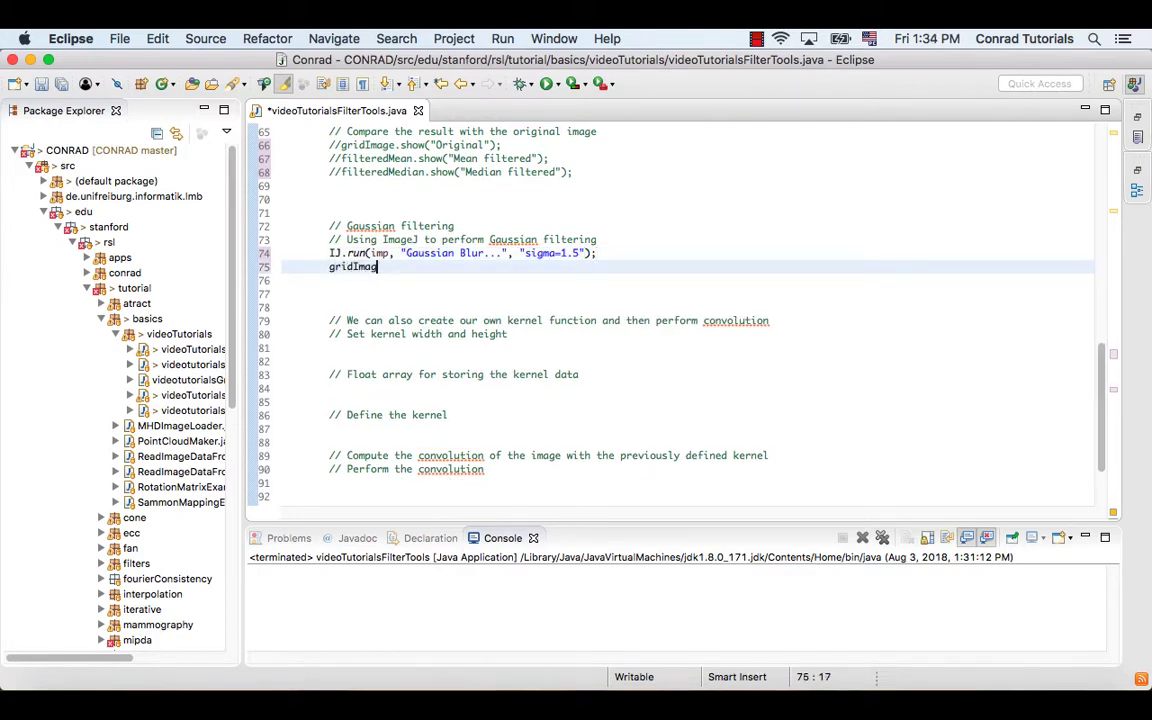
type(".show(\"Original\");")
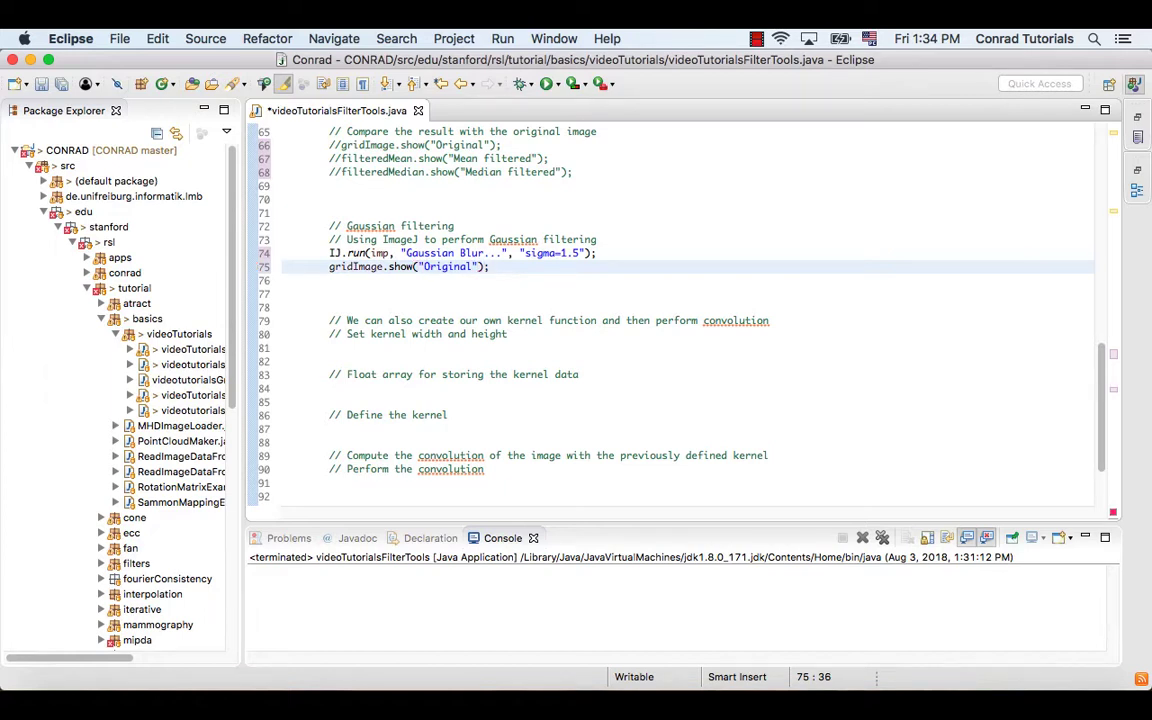
type("imp")
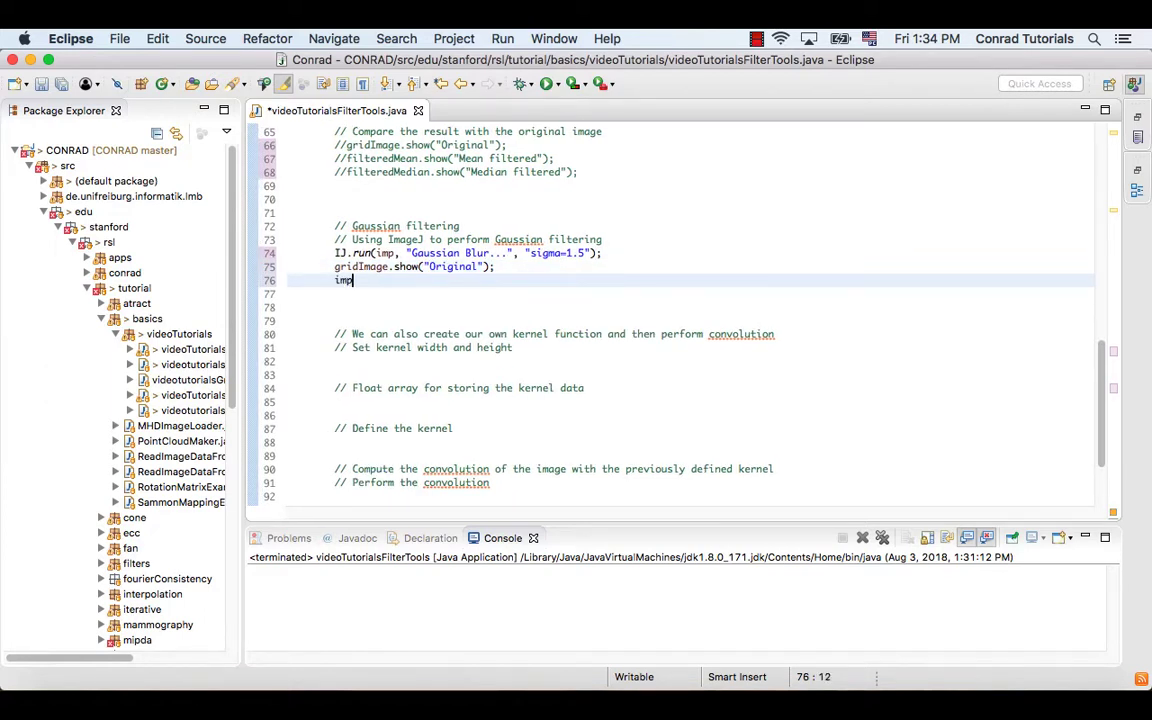
type(".show();")
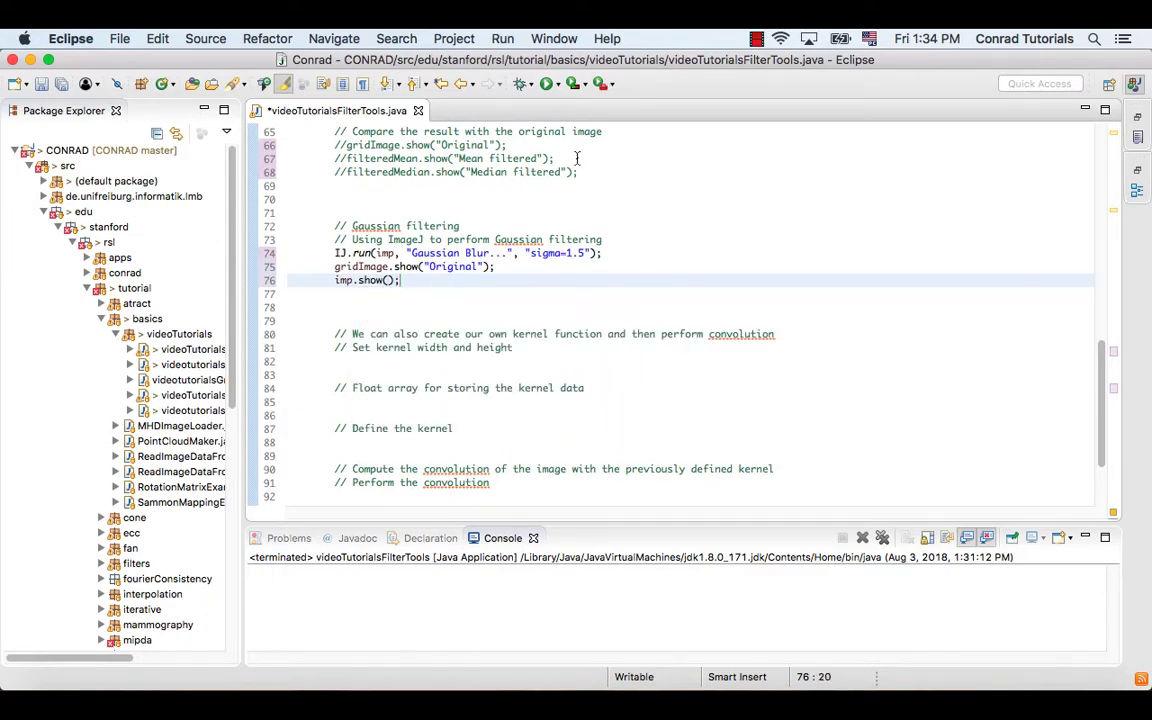
Run the program, compare Original with blurred vessel.jpg, then close both image windows.
left_click(547, 83)
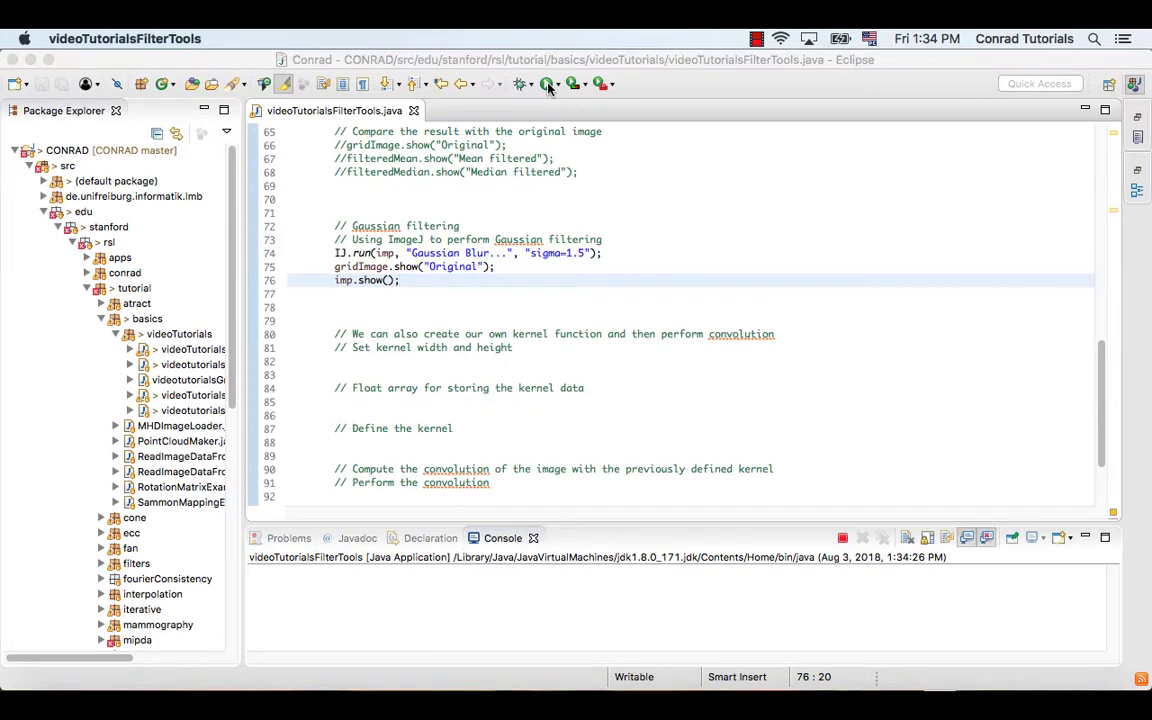
left_click(547, 84)
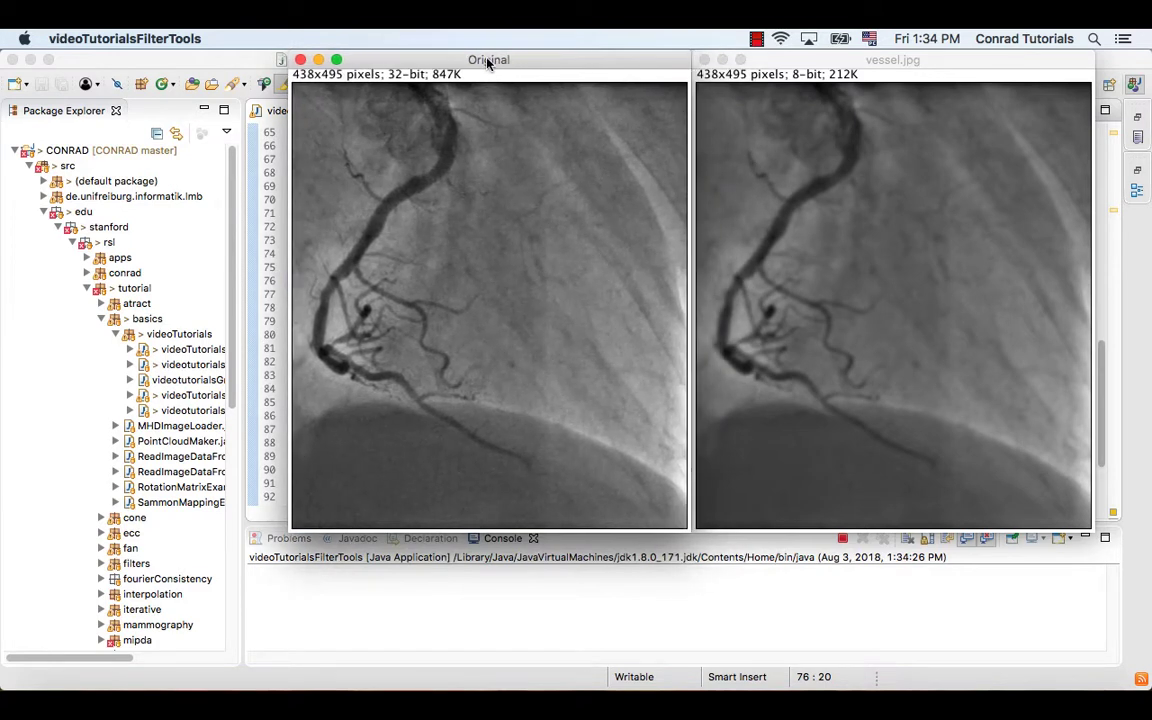
mouse_move(1071, 330)
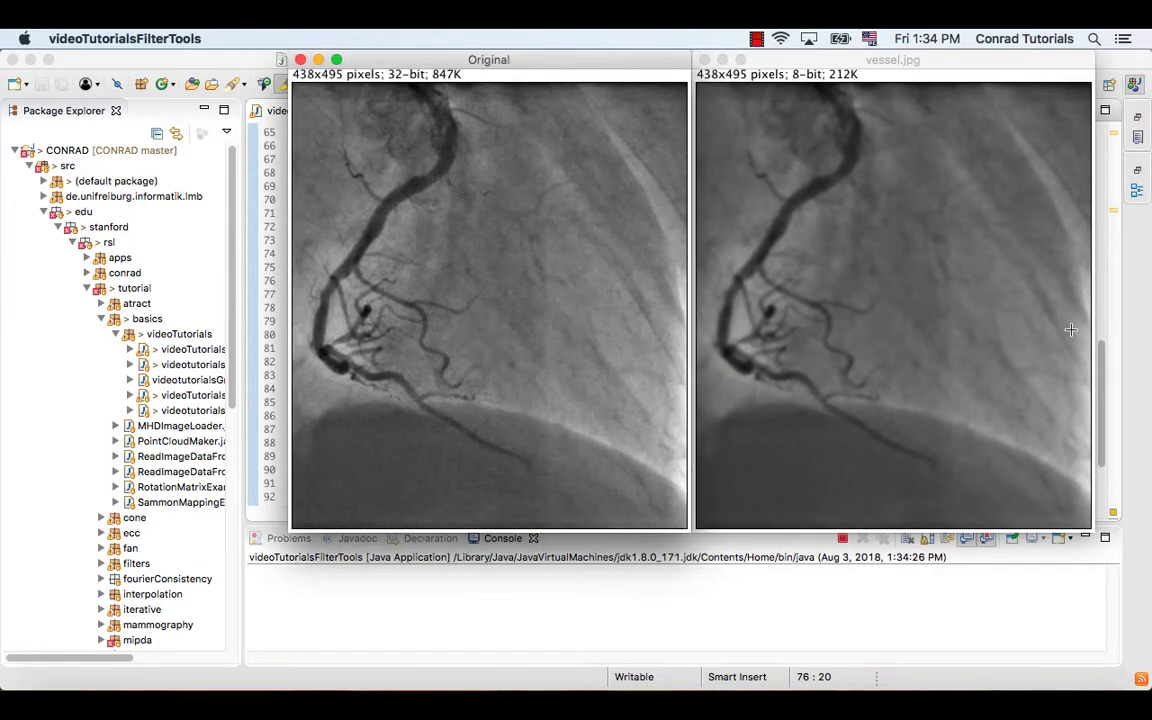
mouse_move(1150, 368)
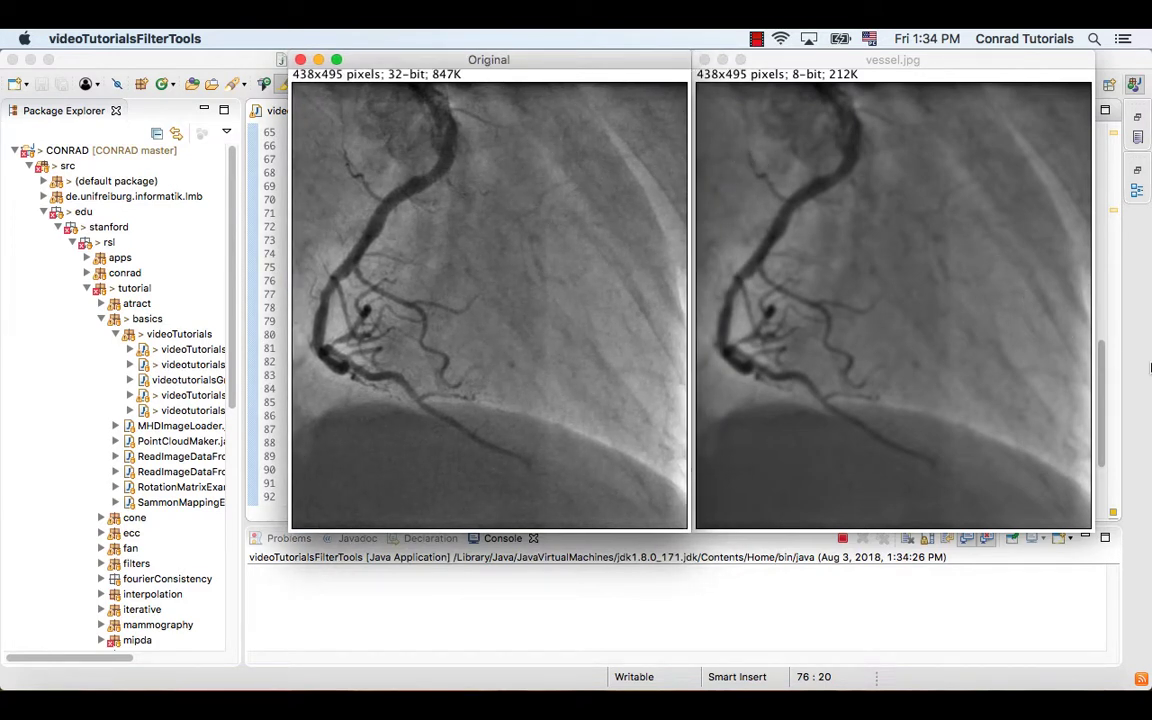
left_click(705, 59)
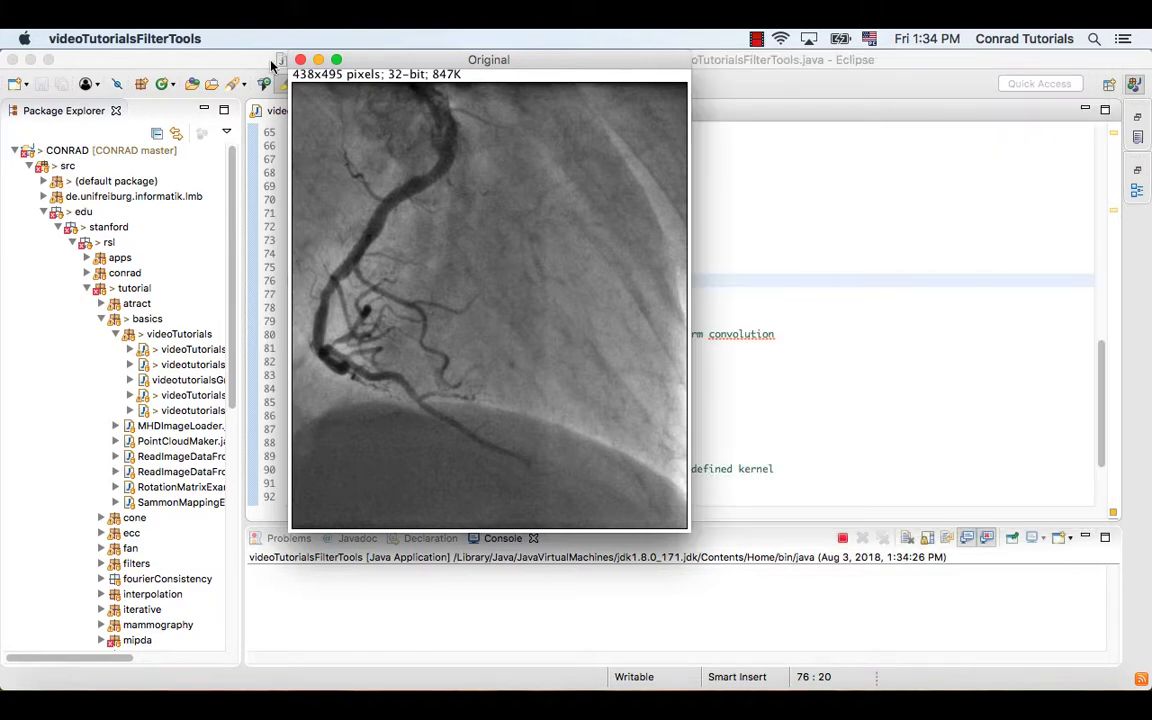
left_click(300, 59)
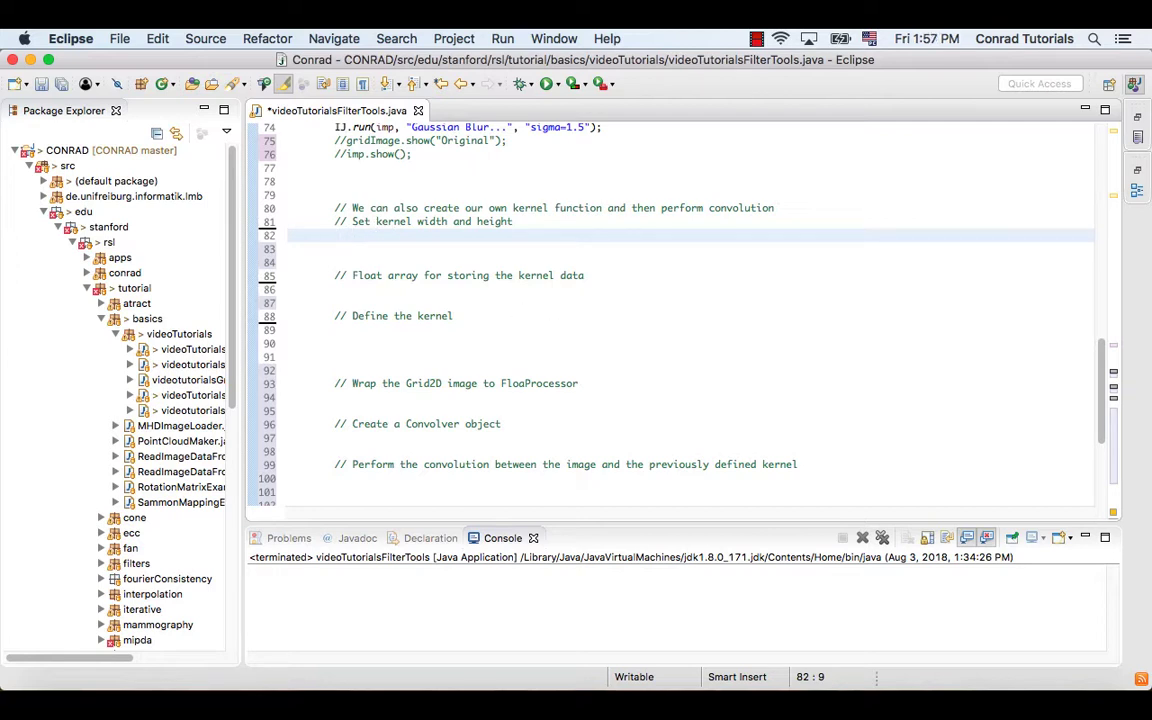
Declare the kernel dimensions int kw = 3; and int kh = 3;.
type("int k")
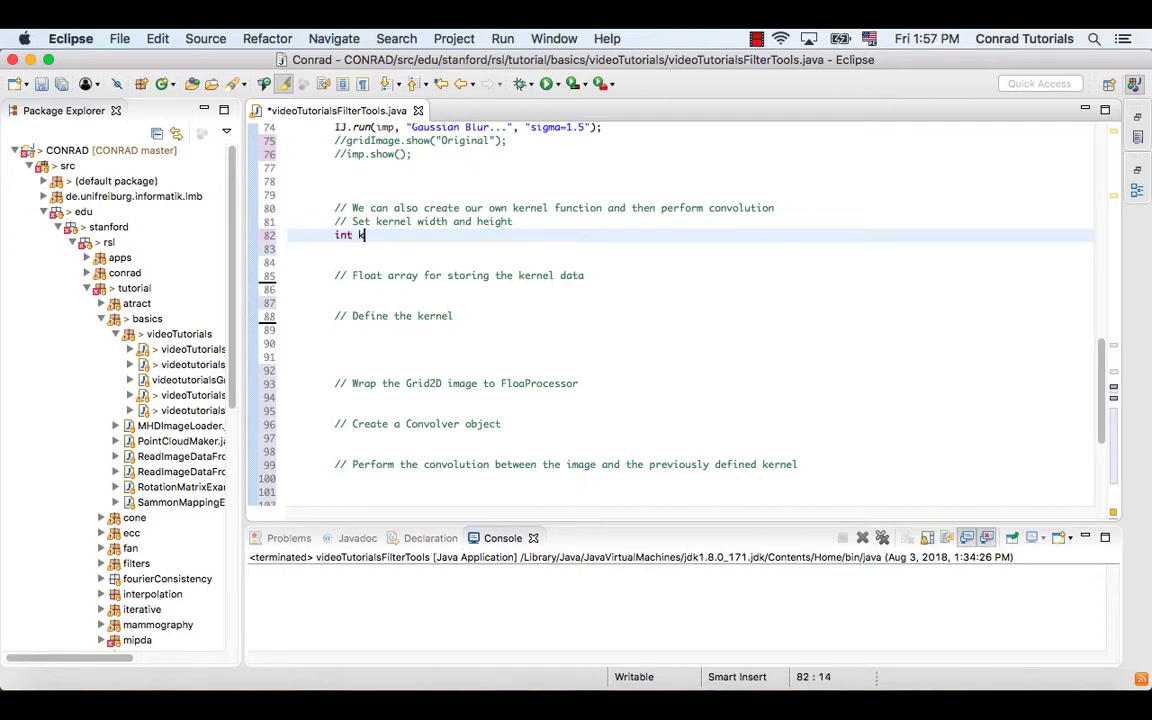
type("w =")
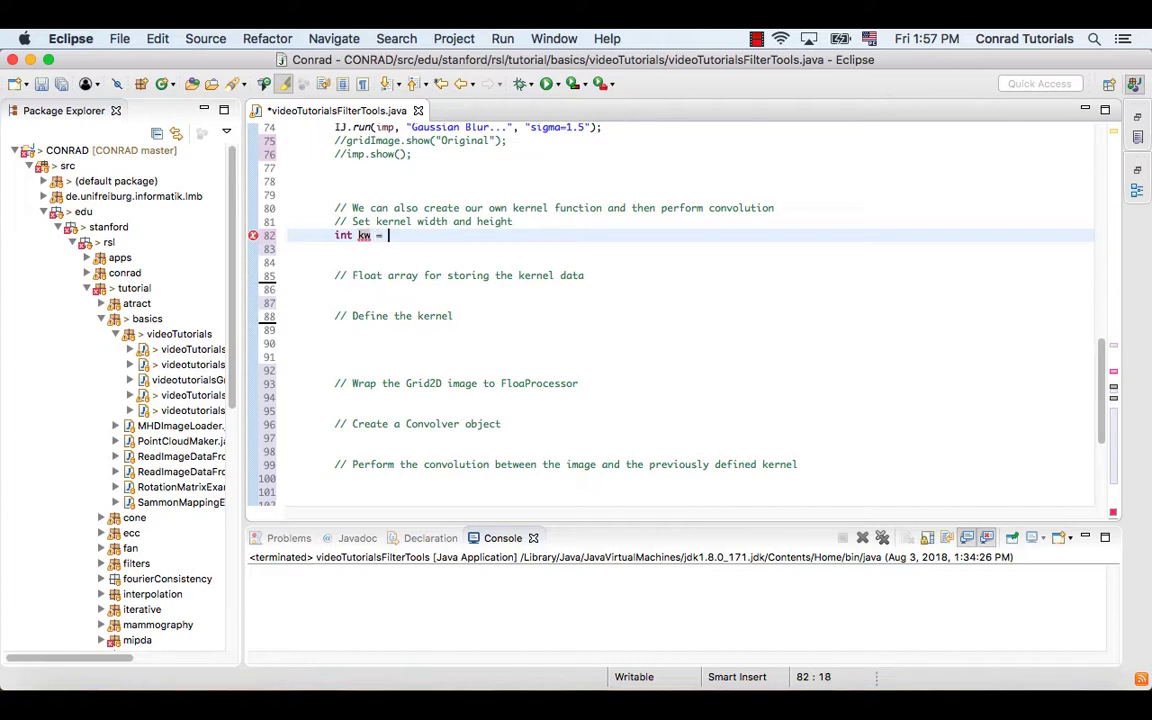
type("3;")
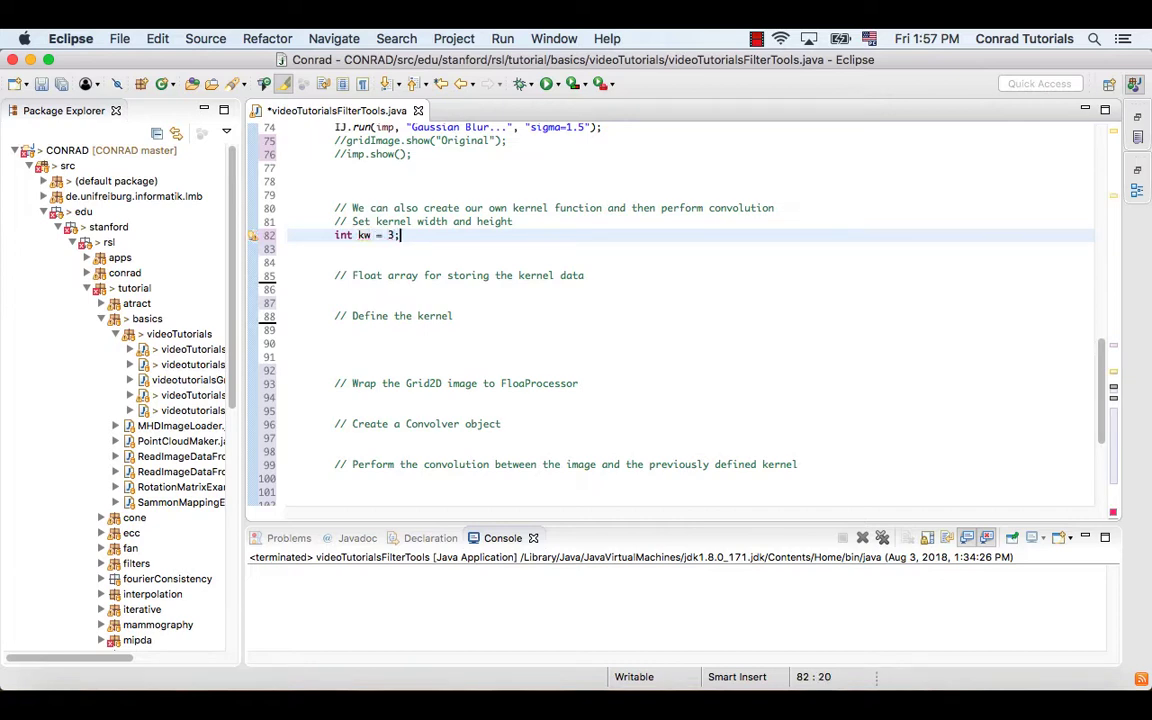
type("int kh")
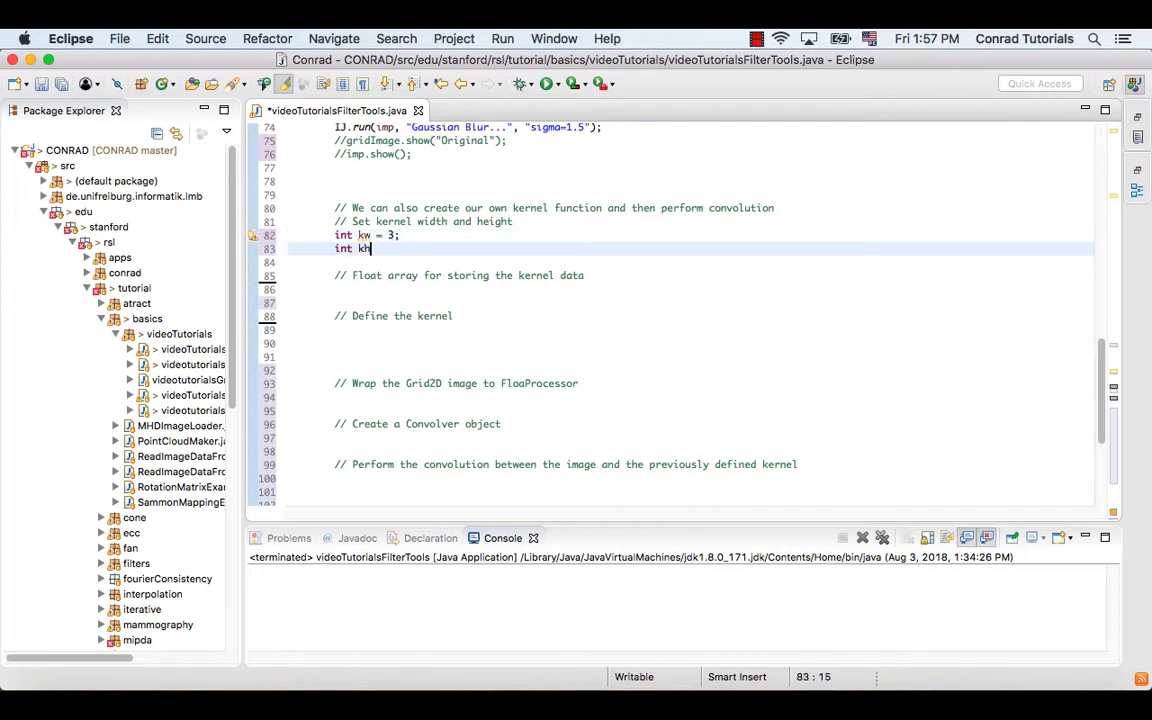
type("= 3;")
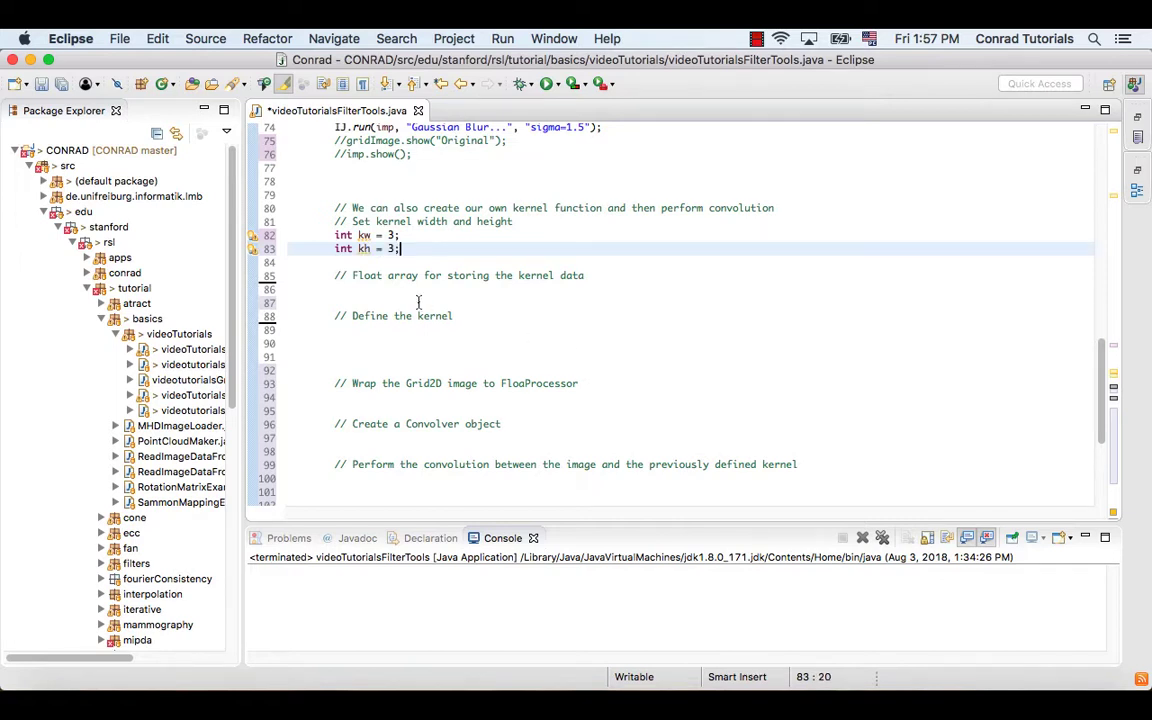
Declare float[] kernel = new float[kw*kh]; under the kernel data comment.
left_click(345, 289)
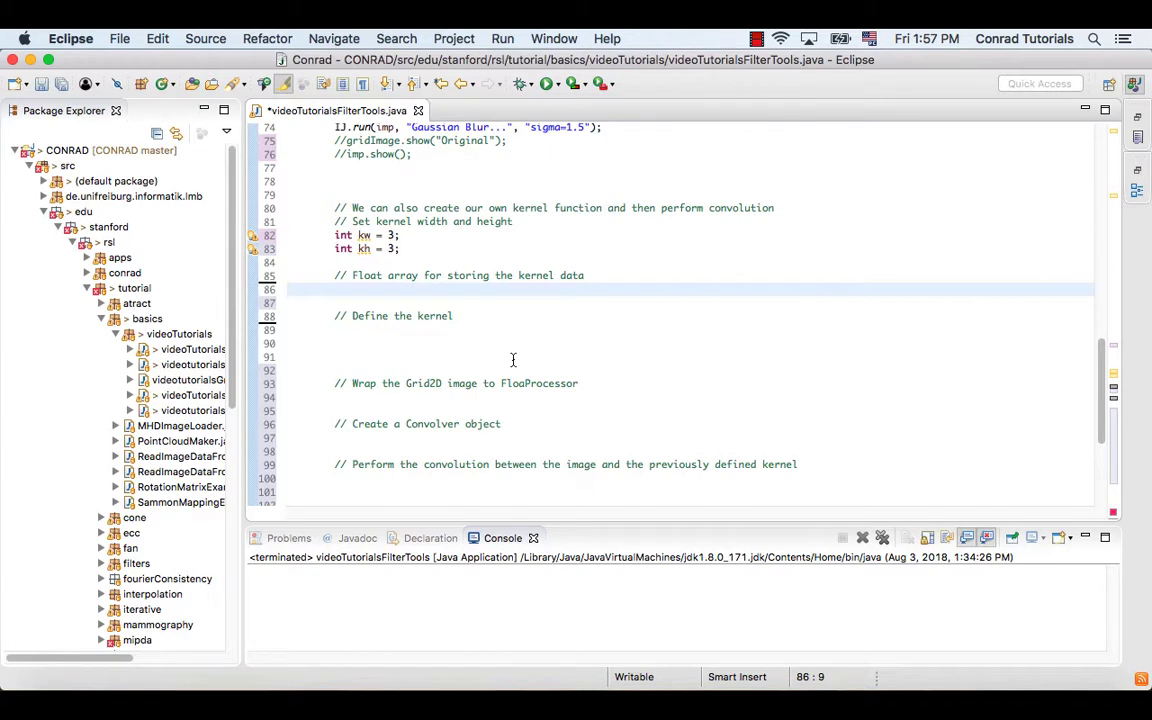
type("float [][]")
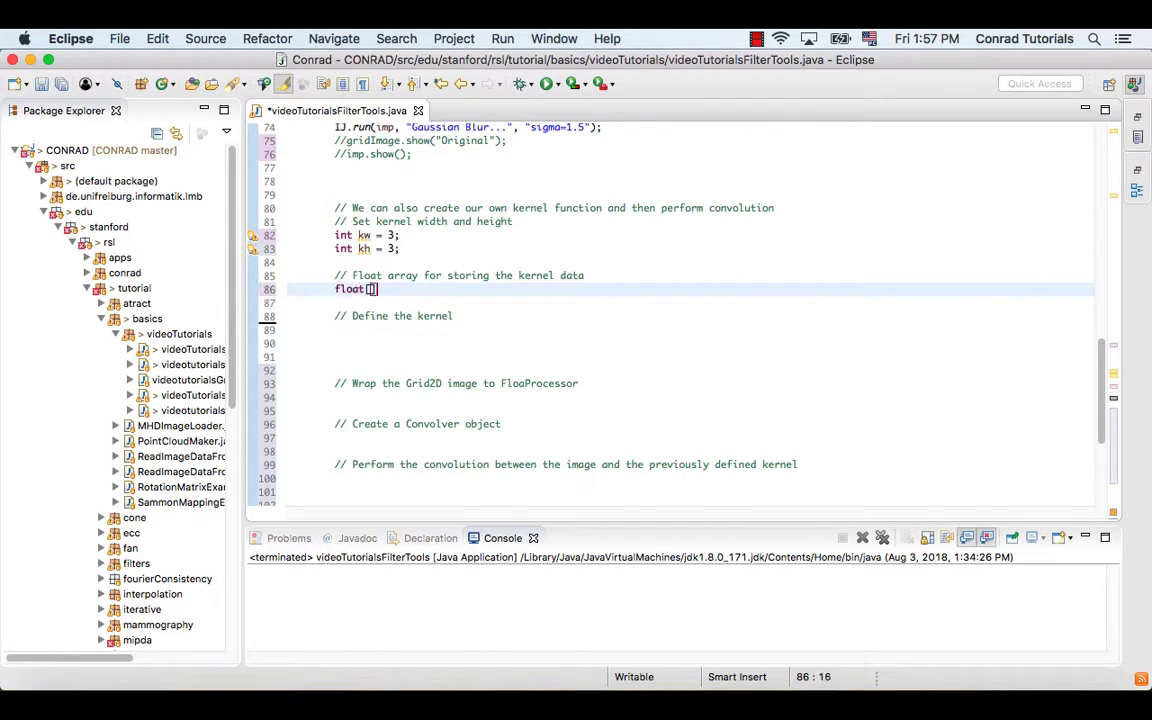
type("kernel = new float[kw*")
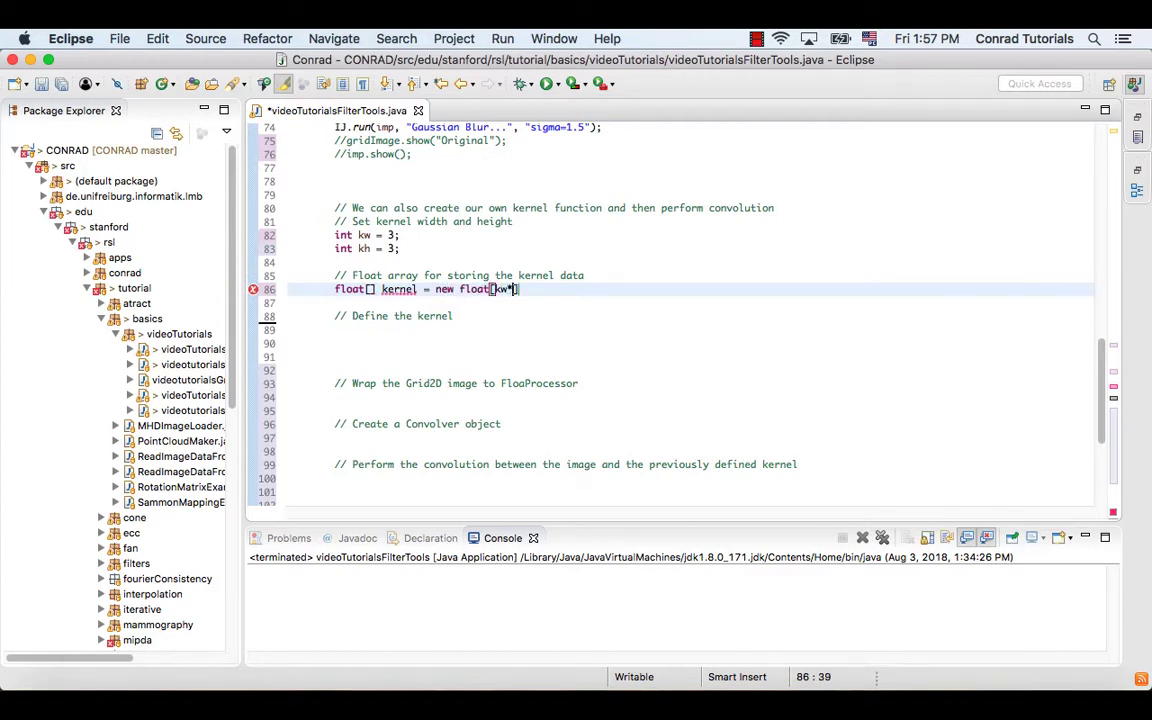
type("kh];")
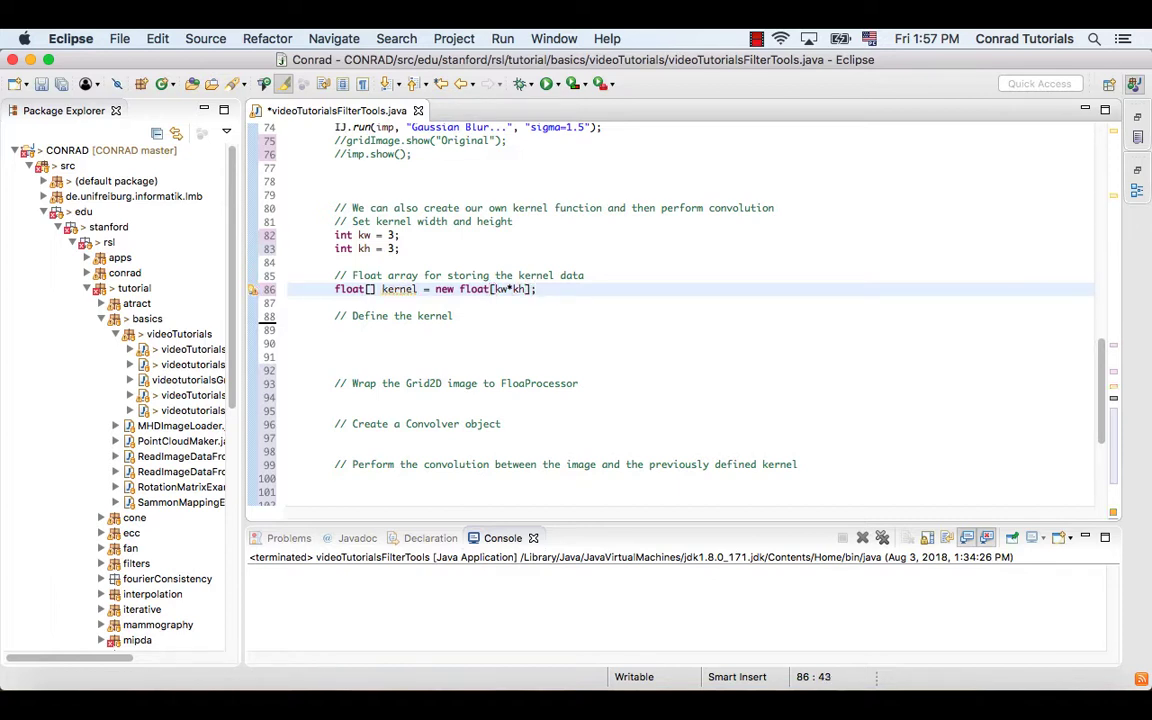
Write a for loop over kernel.length with index i under the Define the kernel comment.
left_click(337, 330)
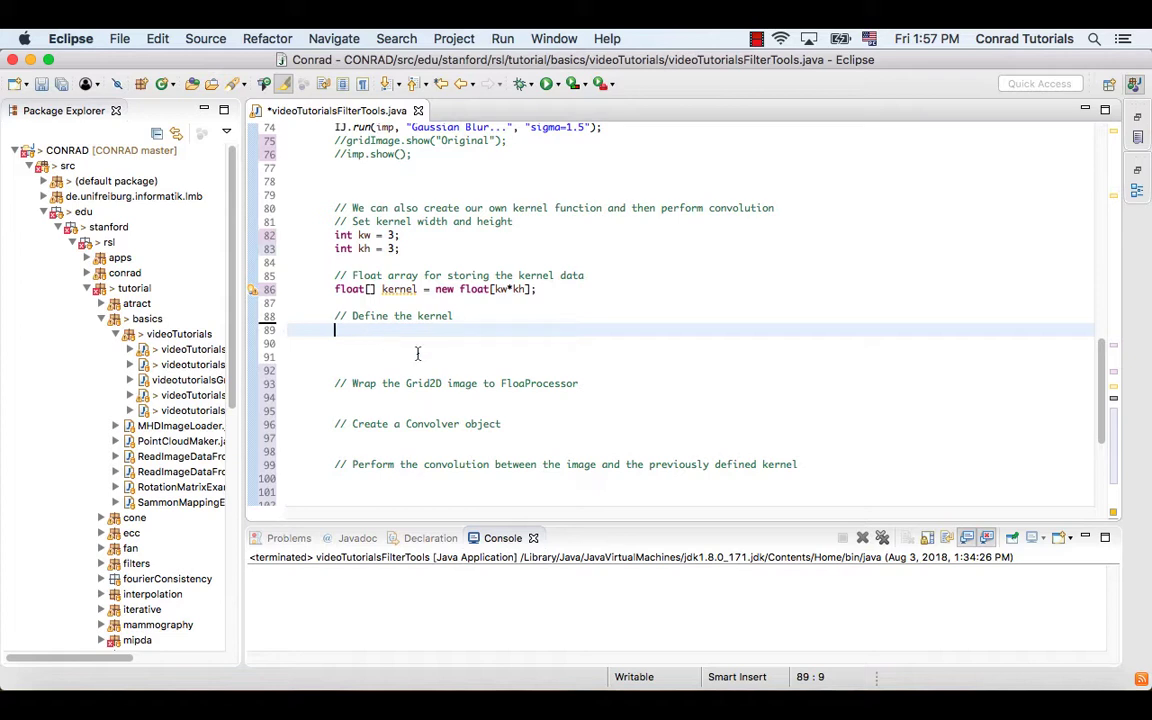
mouse_move(659, 423)
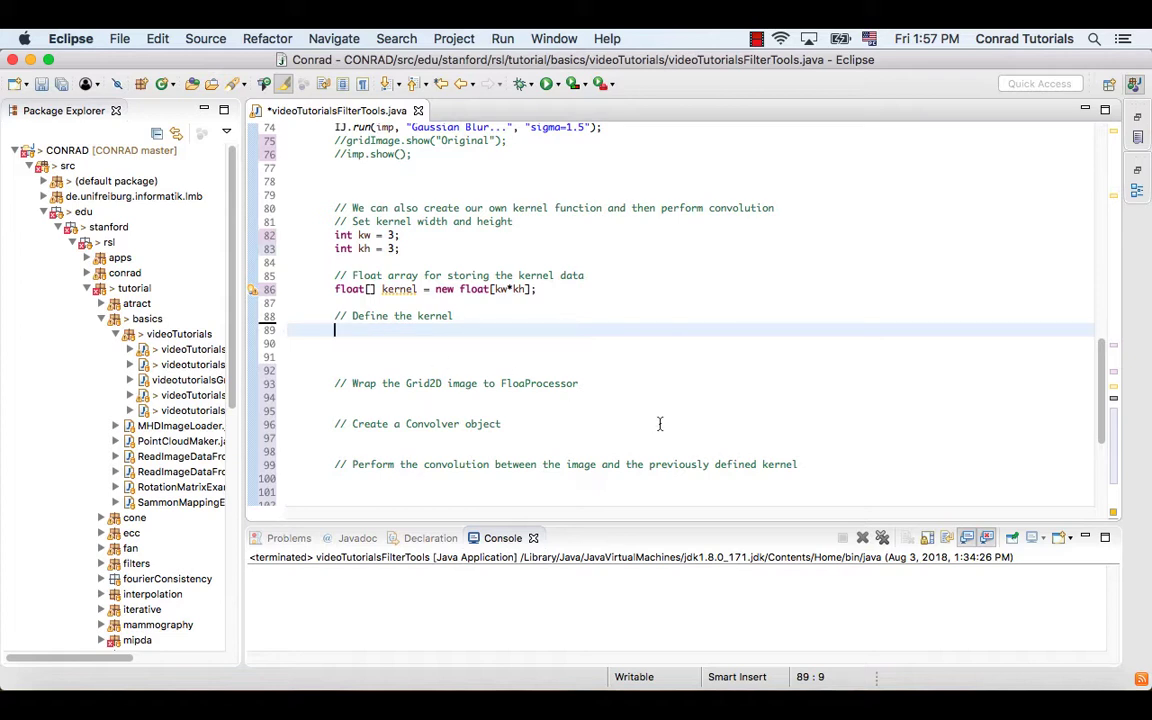
type("for")
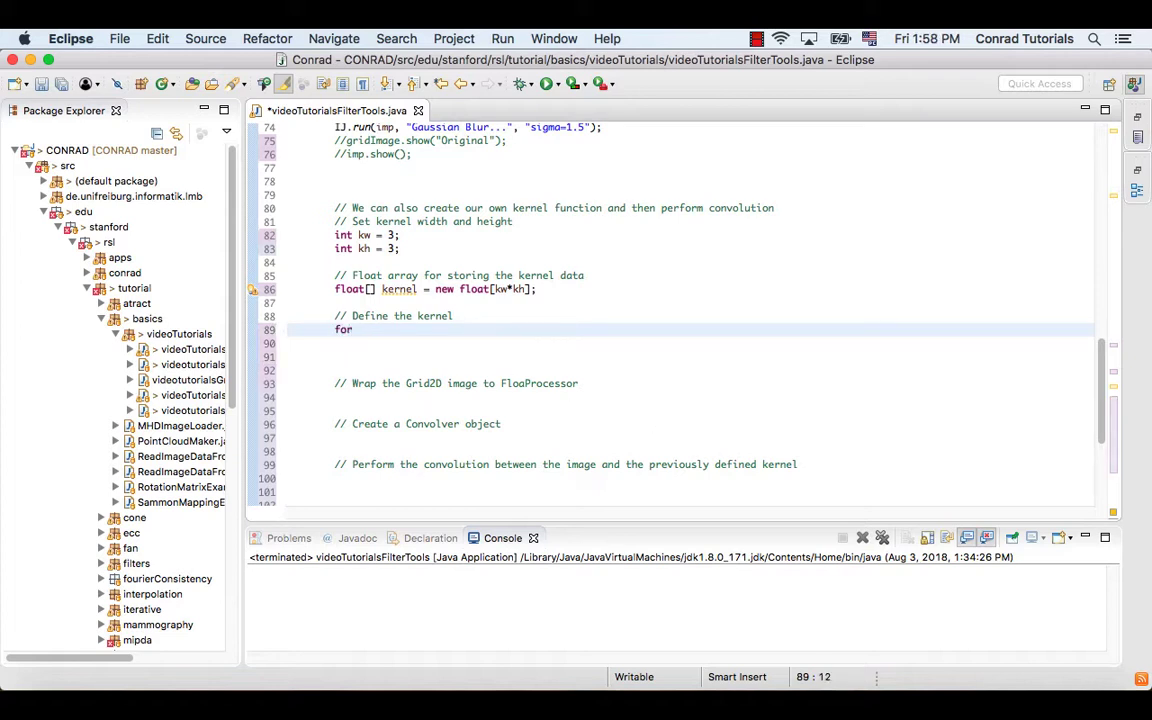
type("(i)")
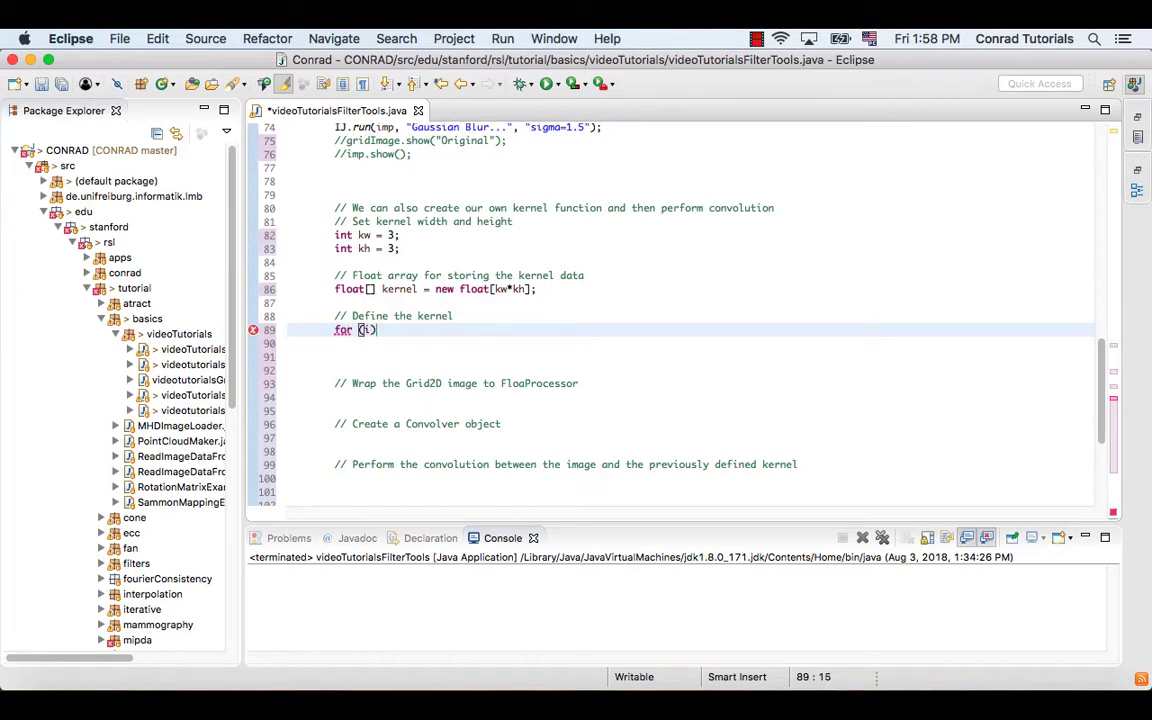
type("int i = 0; i <")
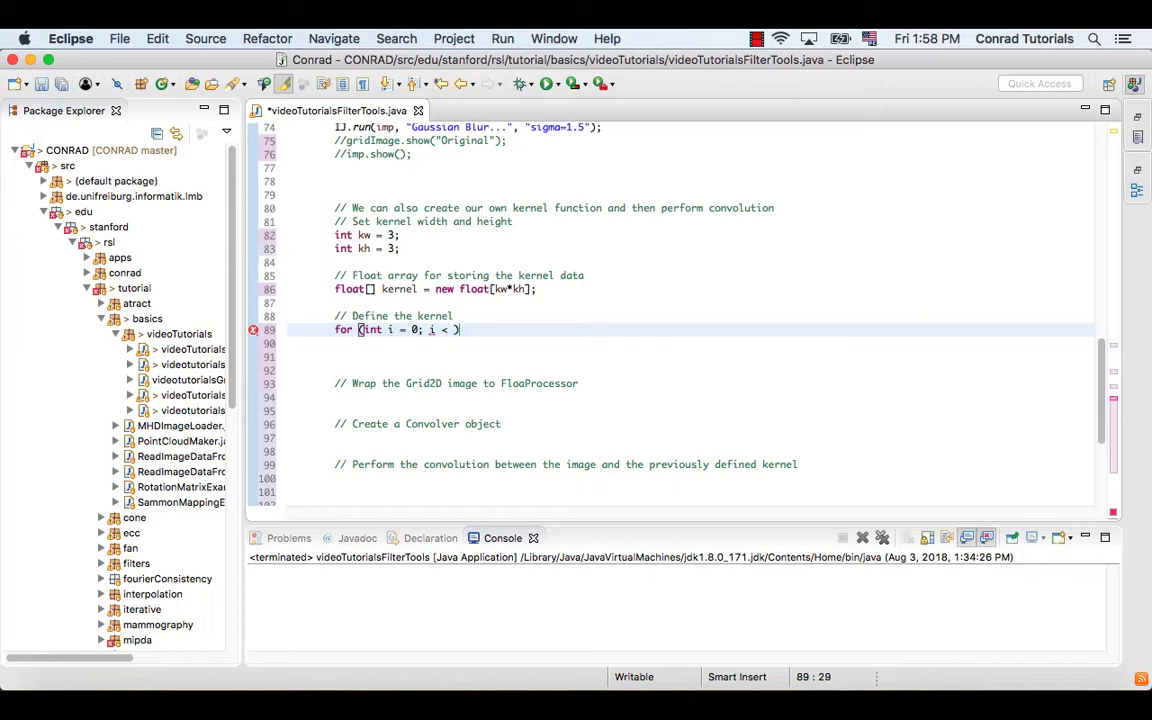
type("kernel.length;")
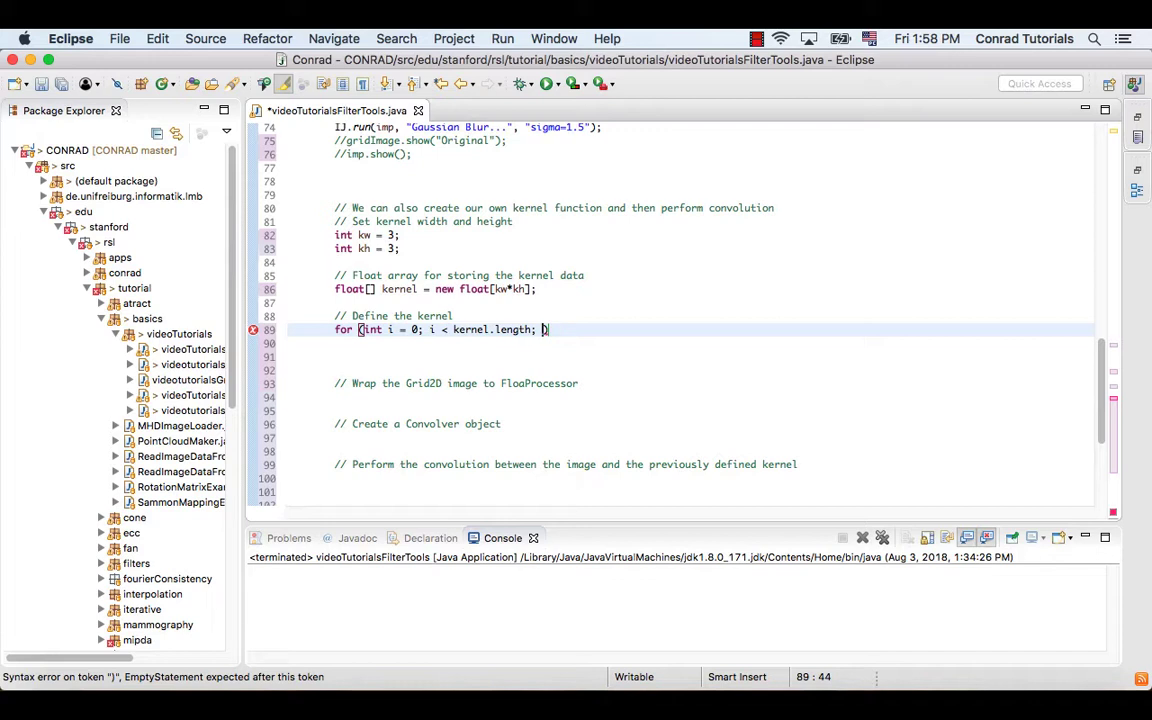
type("++i")
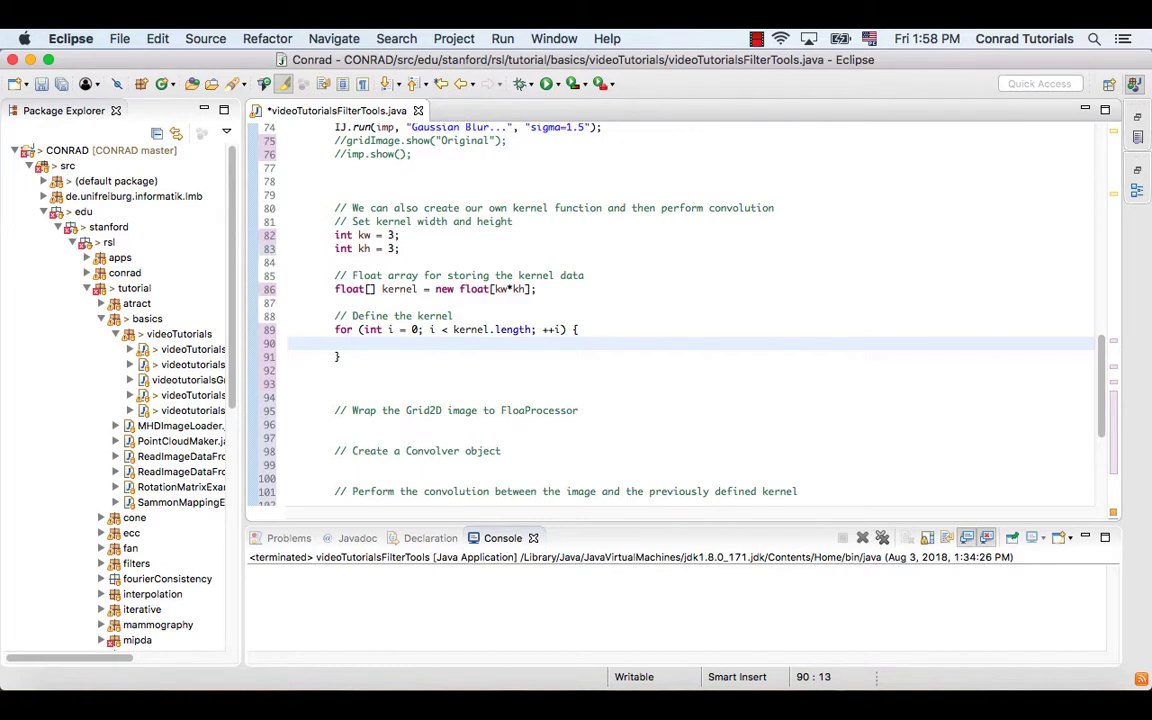
Set each kernel[i] = 1.f/(kw*kh); inside the loop.
type("kernel")
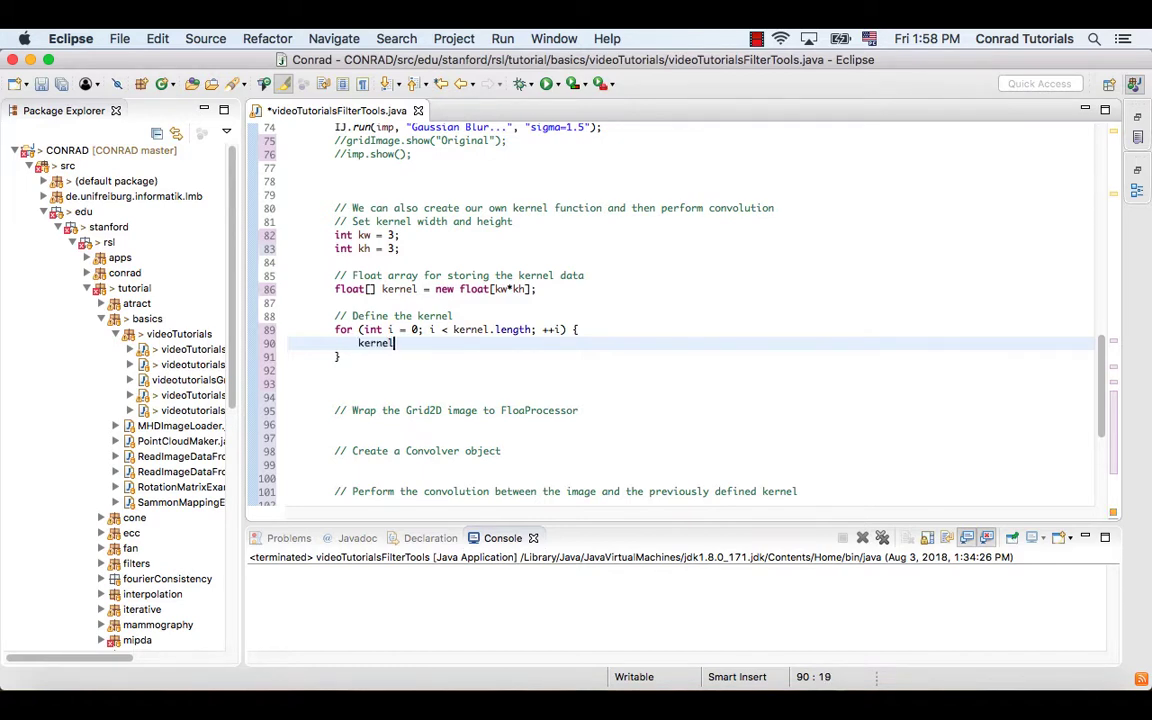
type("[i]")
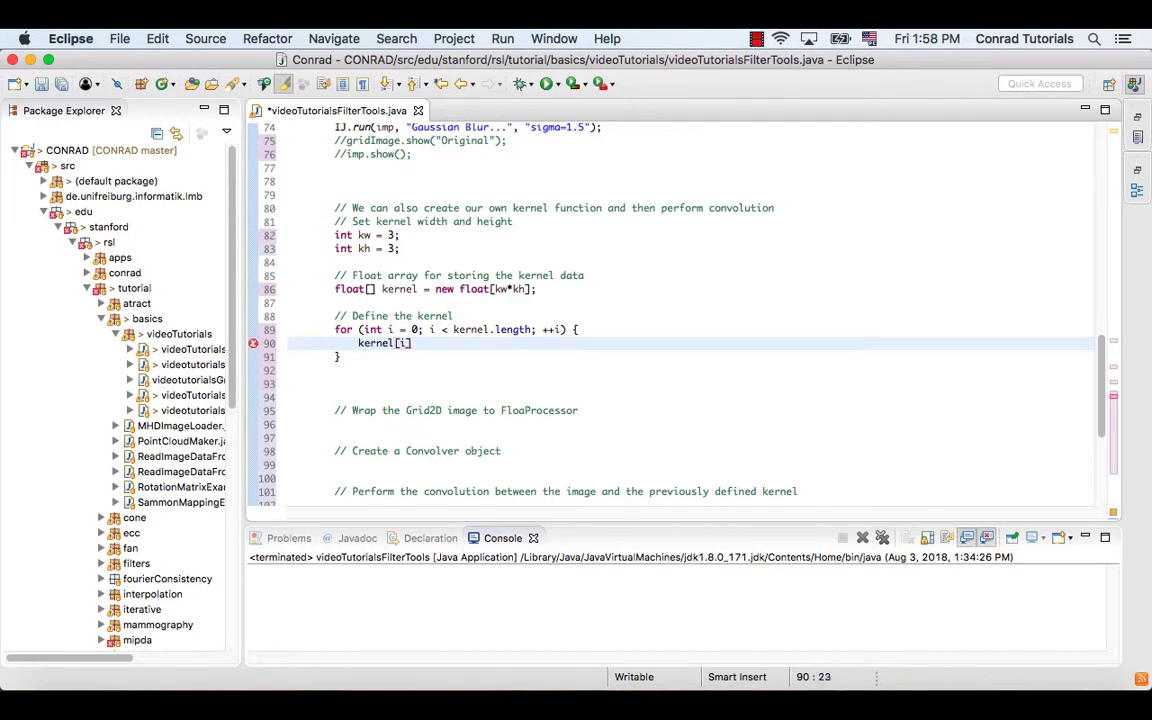
type("= 1.f")
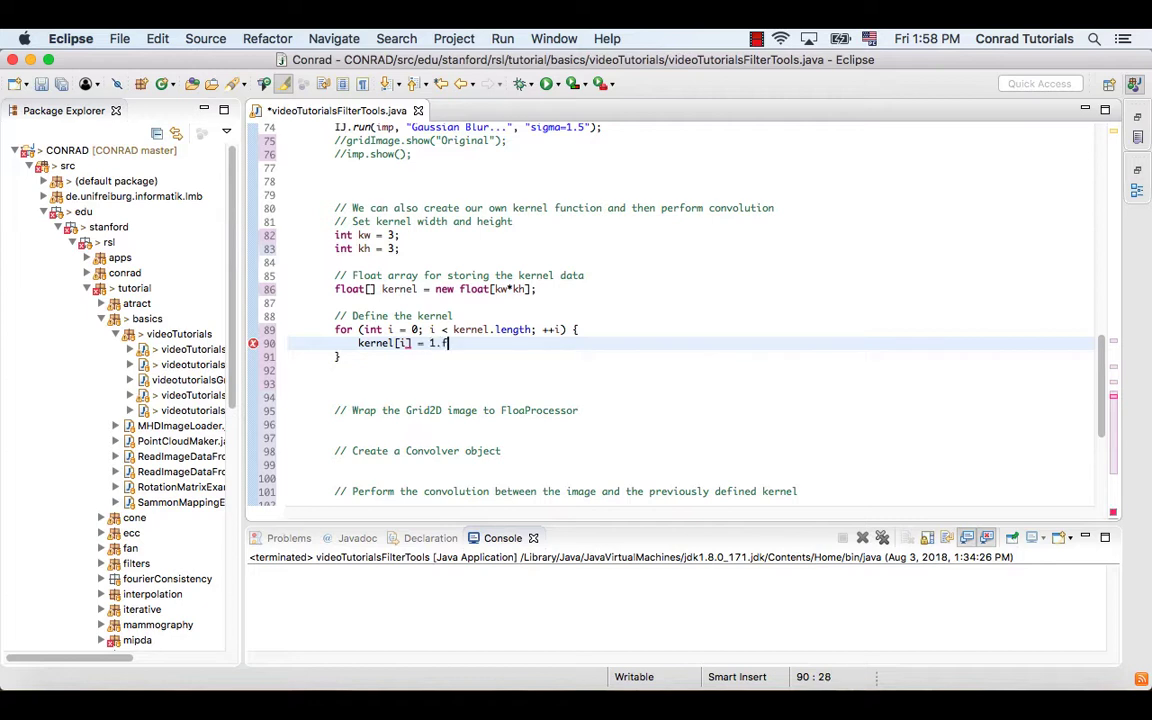
type("/()")
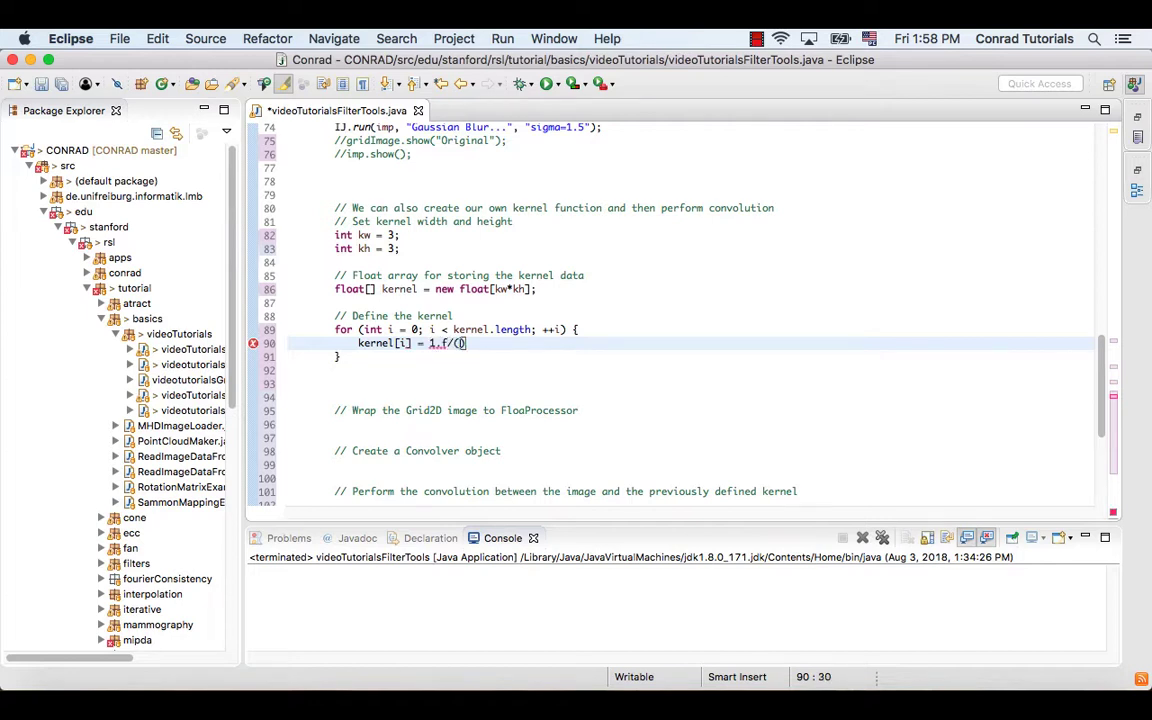
type("kw*kh")
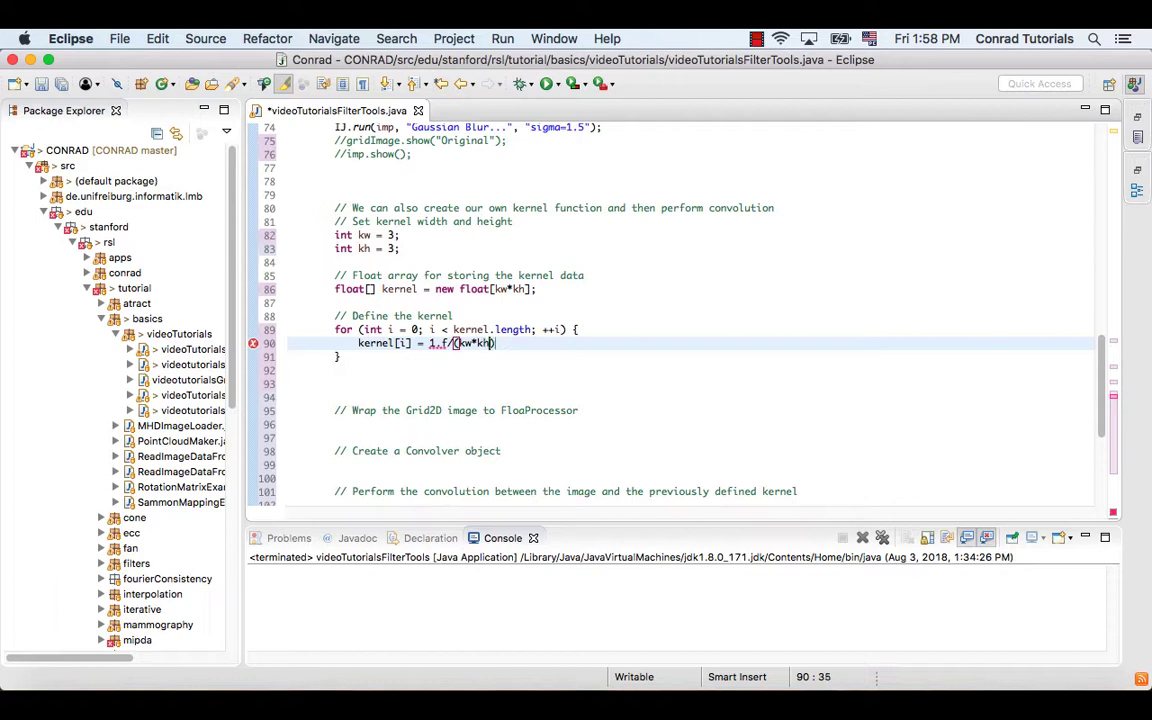
type(");")
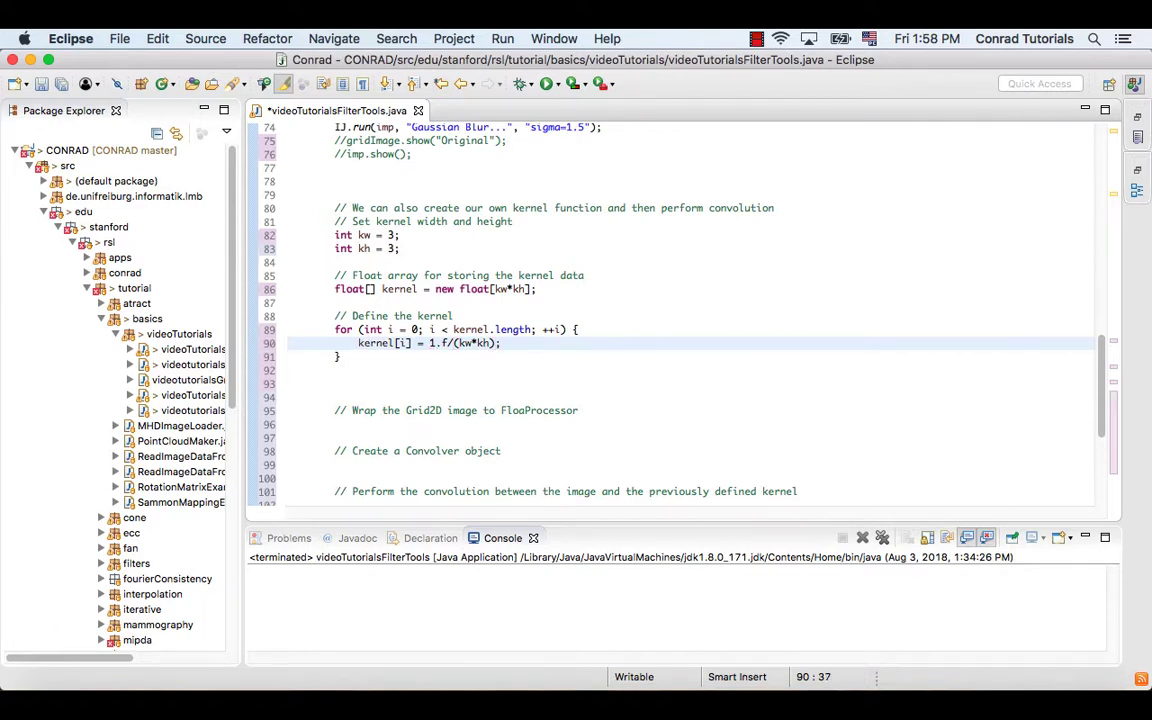
scroll("down", 3)
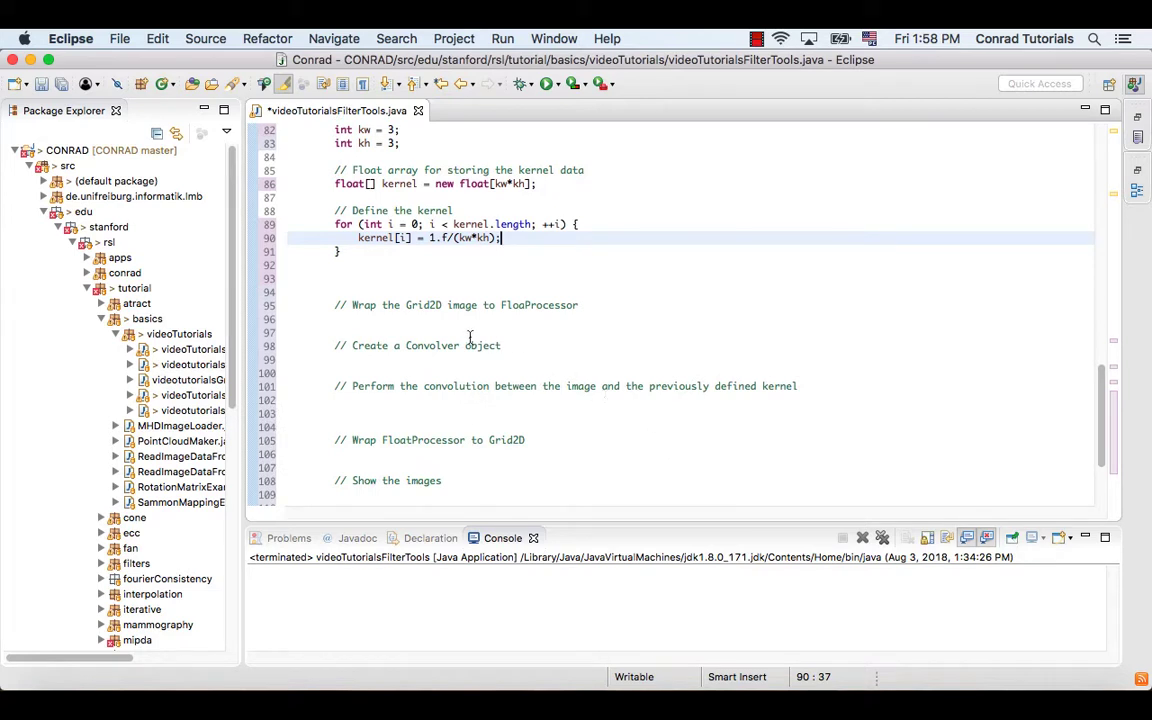
Write FloatProcessor ip = ImageUtil.wrapGrid2D(new Grid2D(gridImage)); under the wrapping comment.
left_click(558, 319)
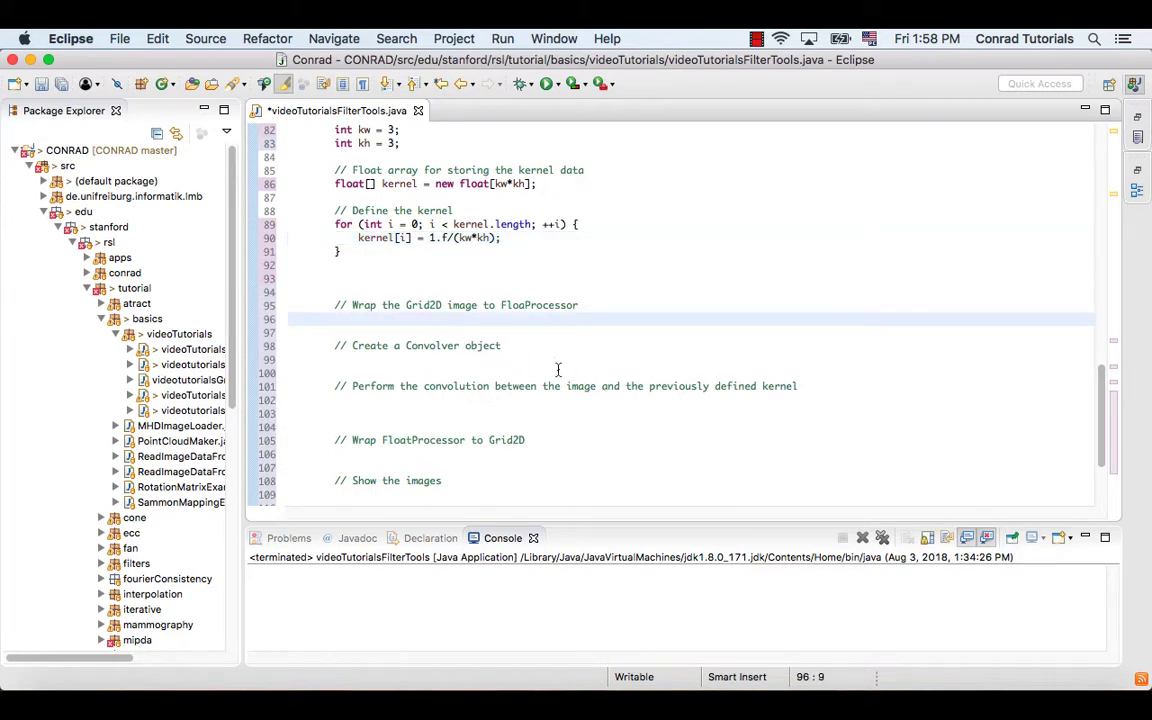
type("F")
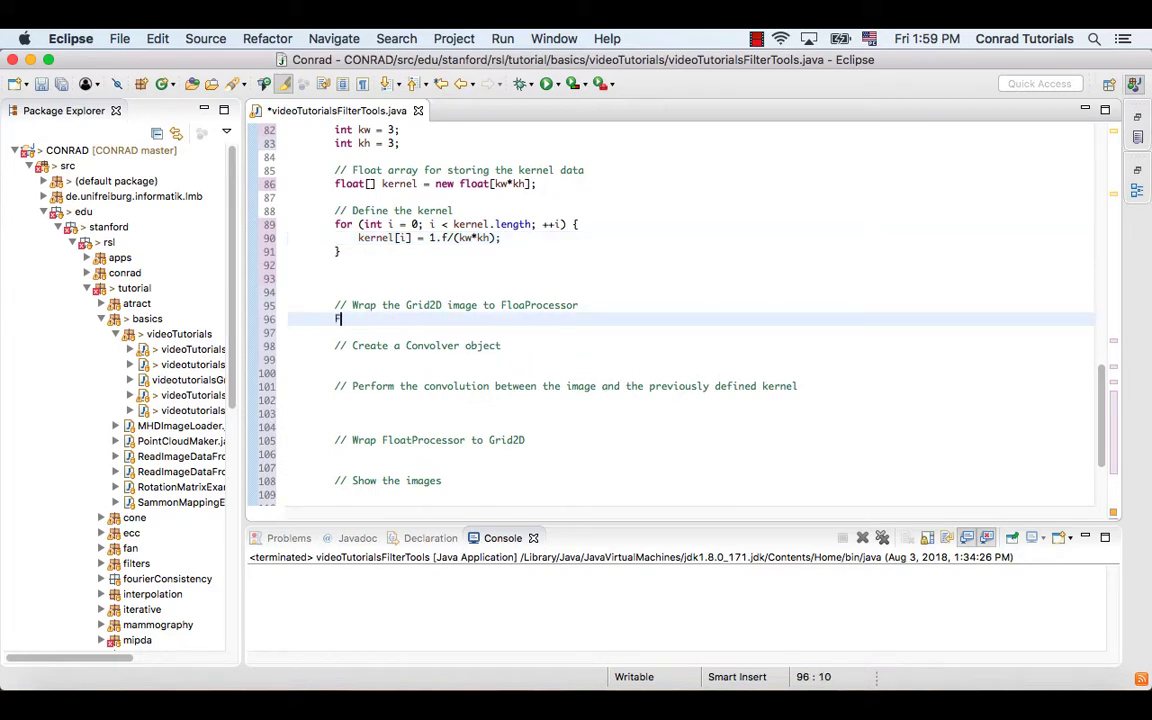
type("loatPro")
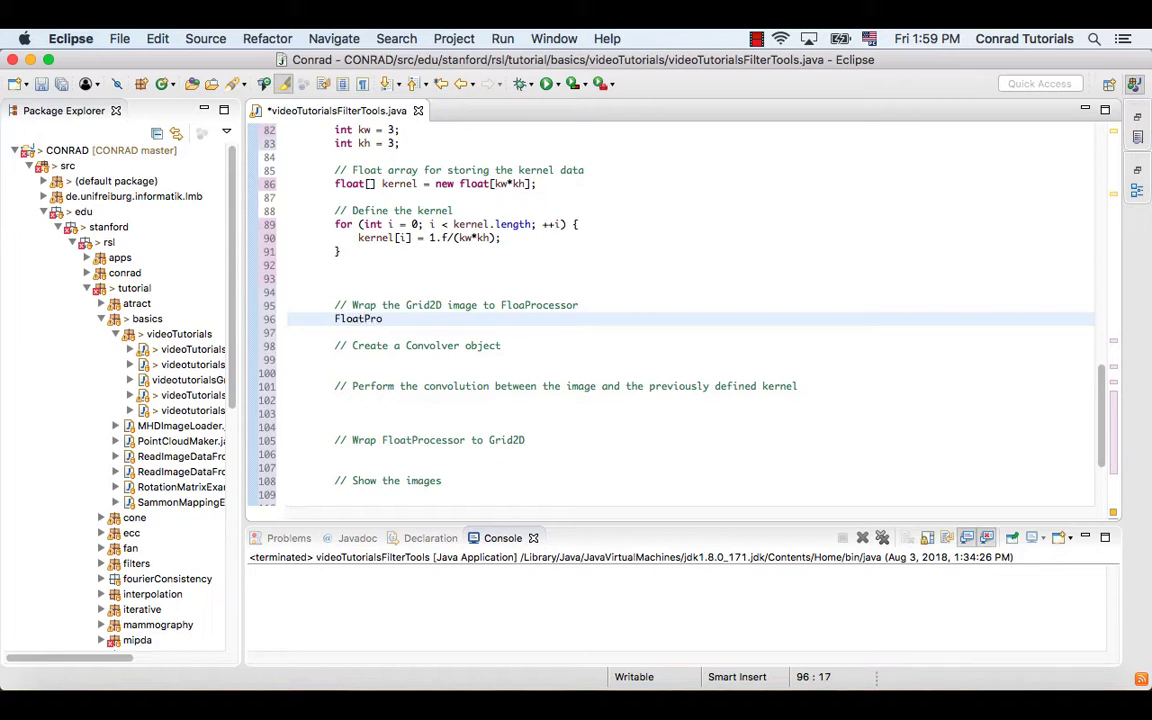
type("cessor ip")
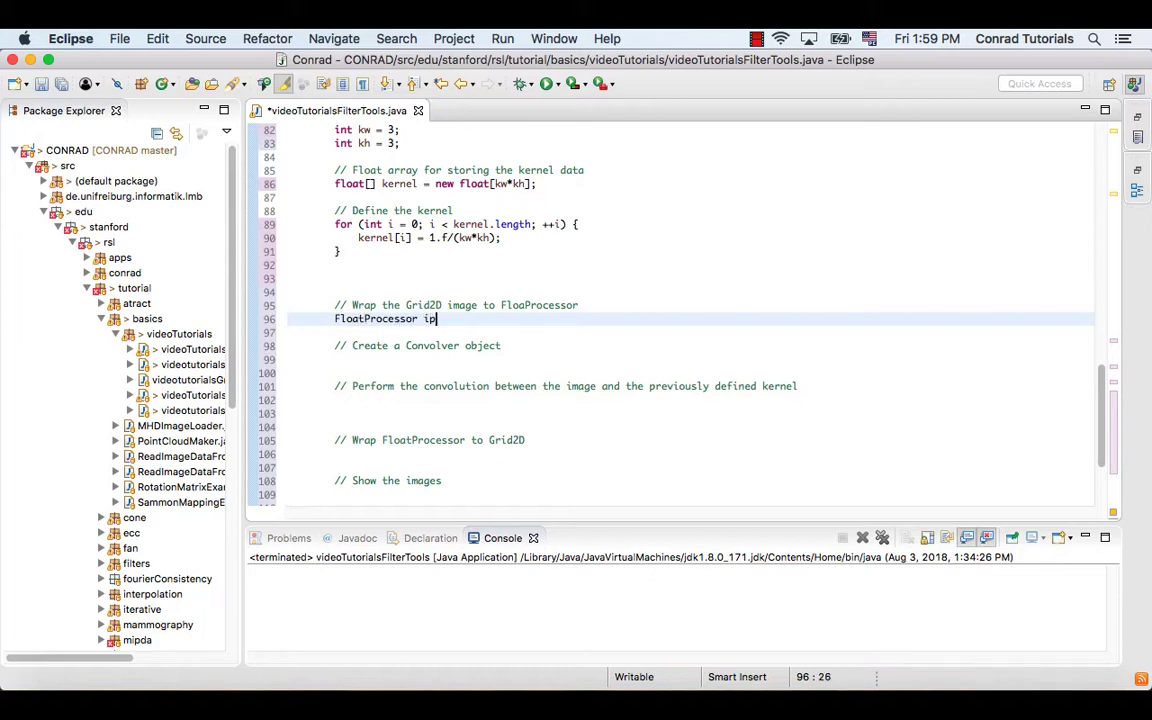
type("=")
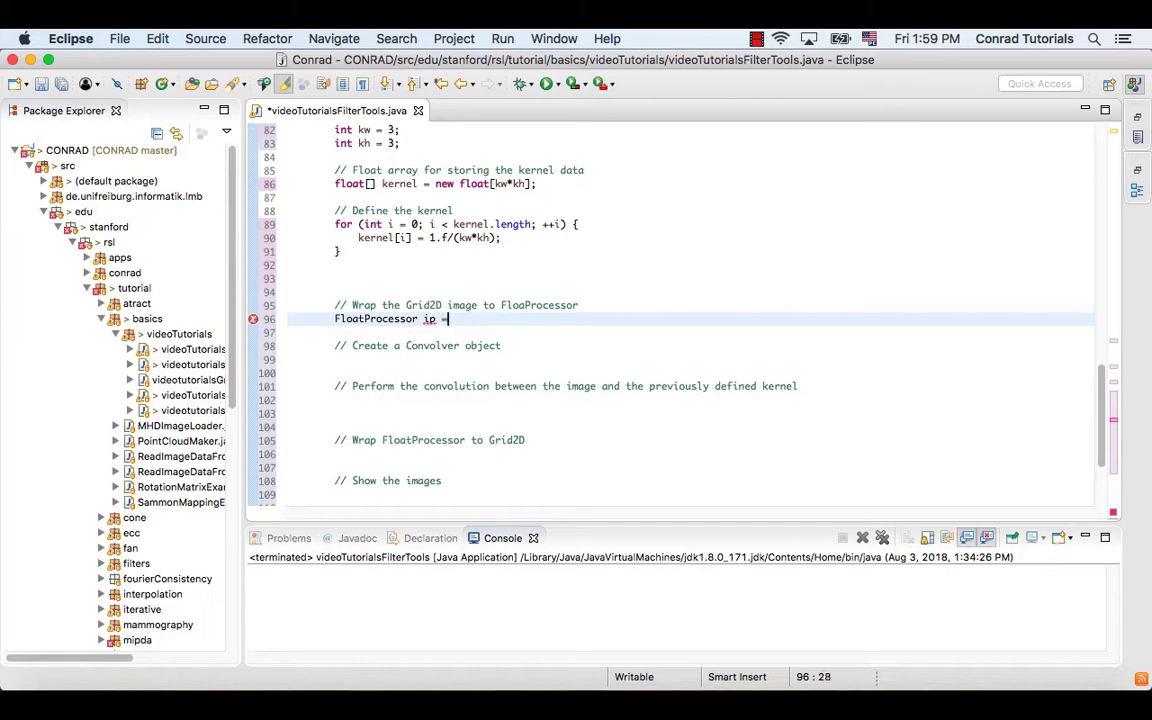
type("ImageUtil.")
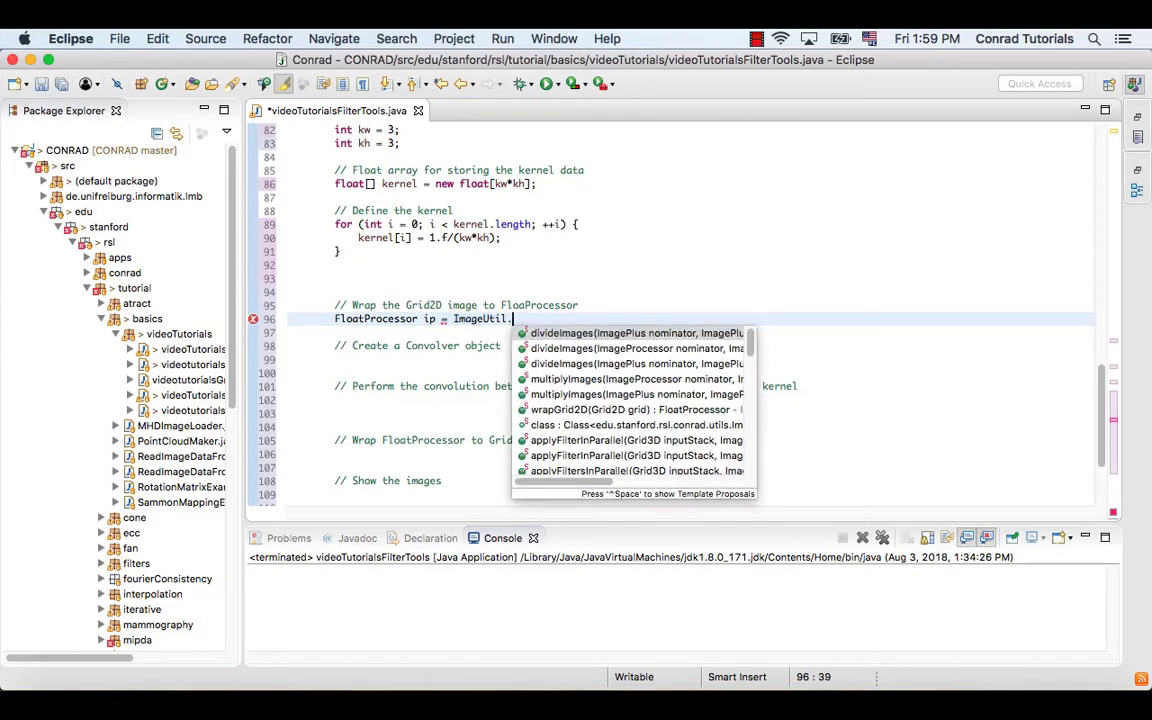
type("wrapGrid2D")
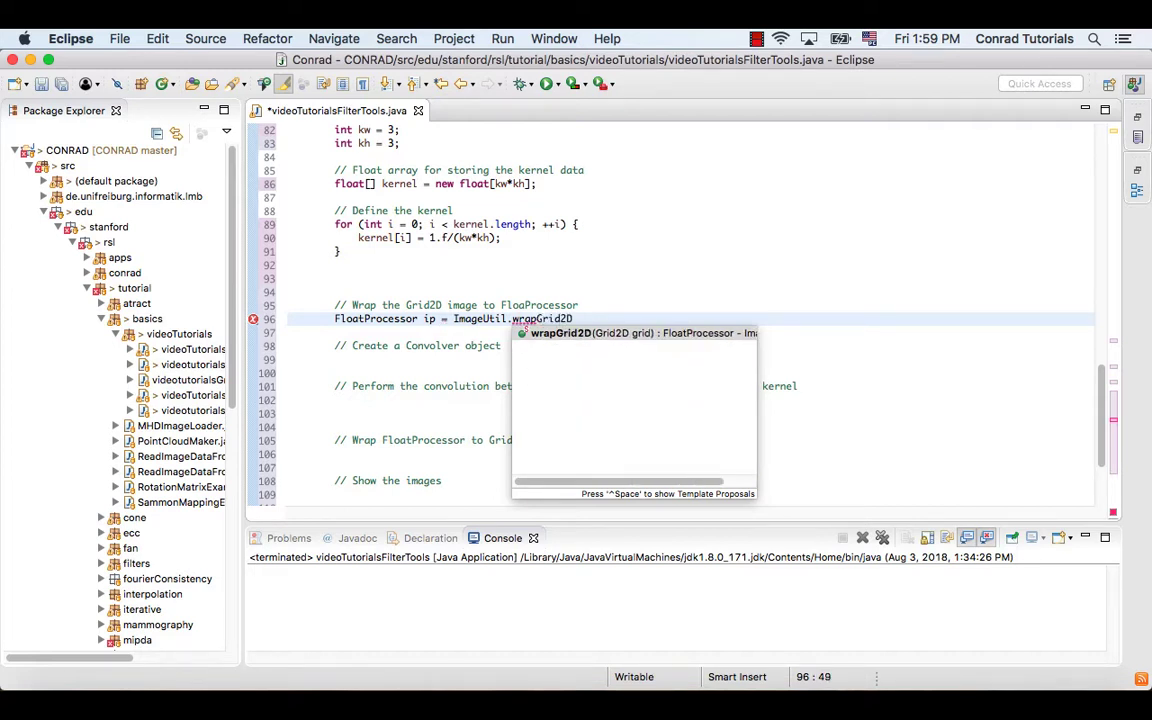
type("grid")
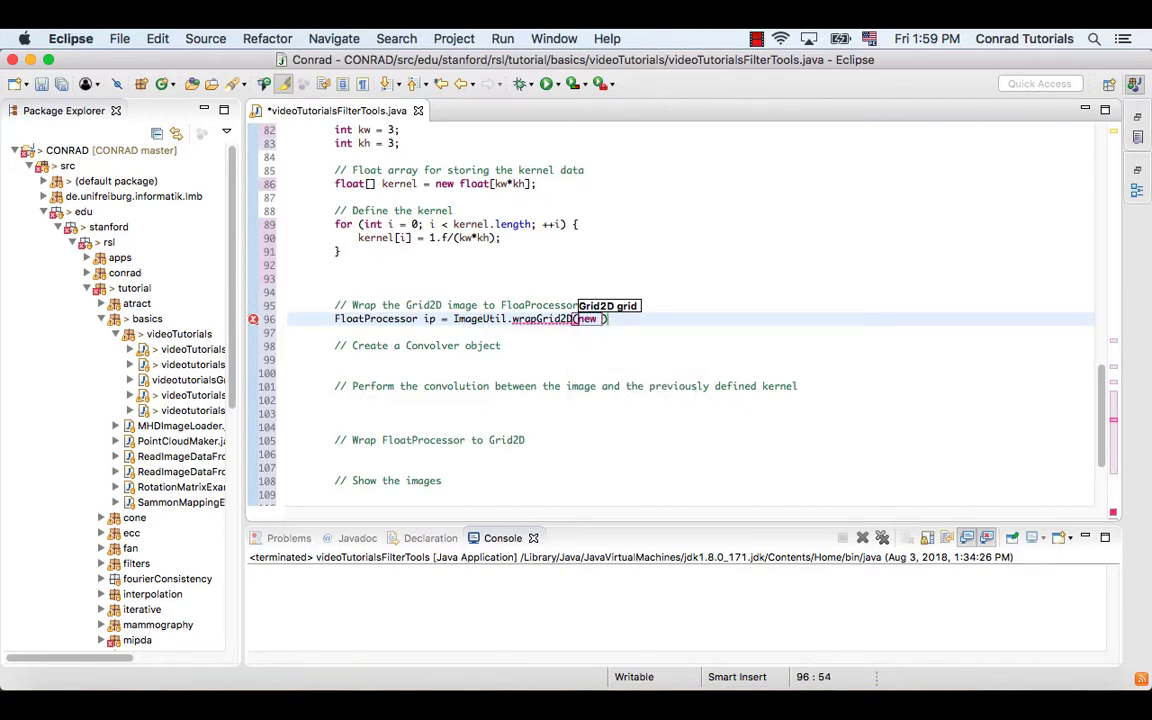
type("Grid2D()")
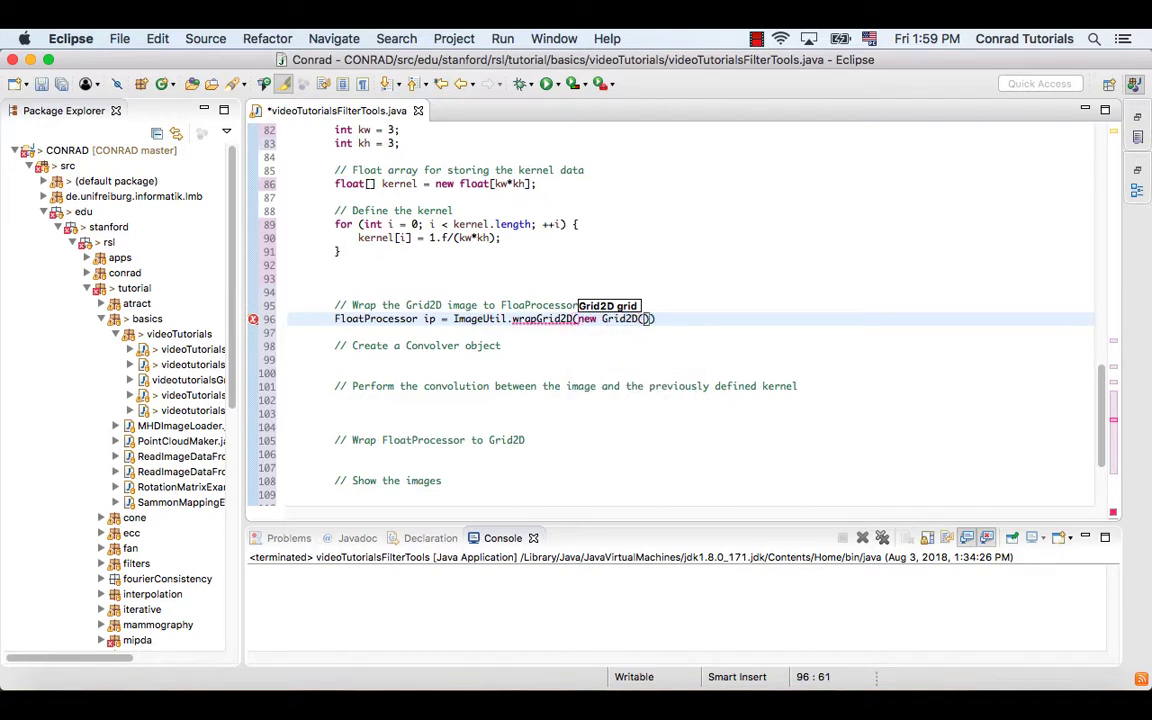
type("gridImage")
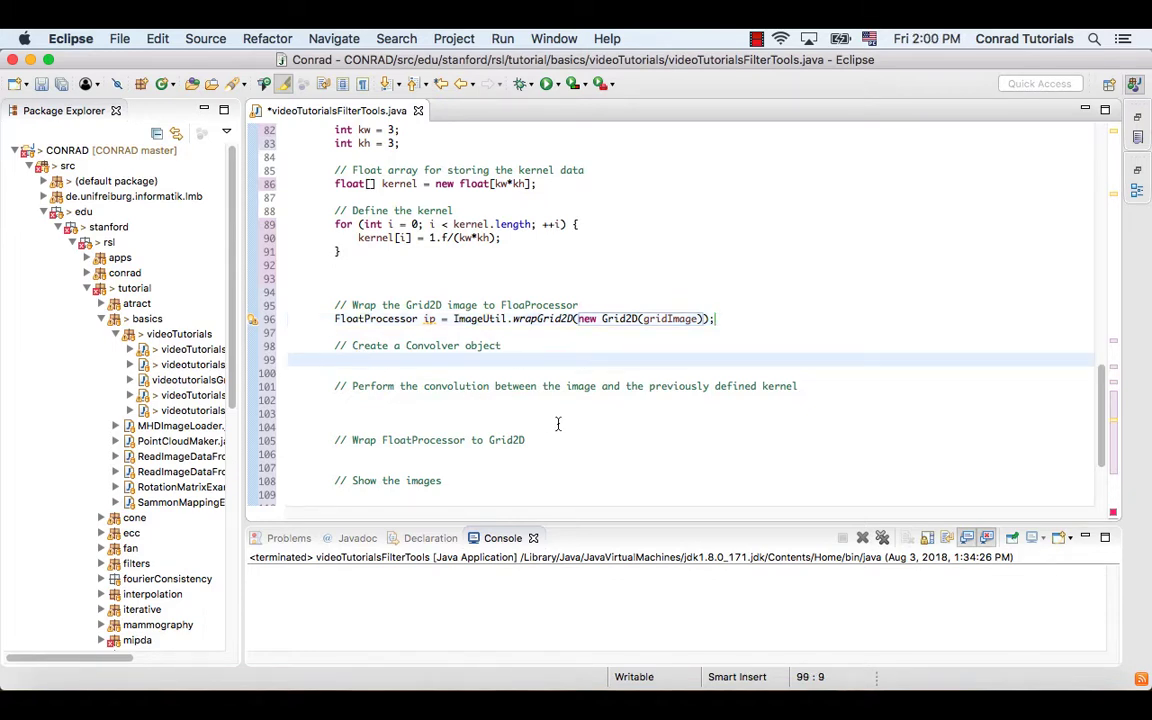
Add Convolver conv = new Convolver(); on line 99.
type("C")
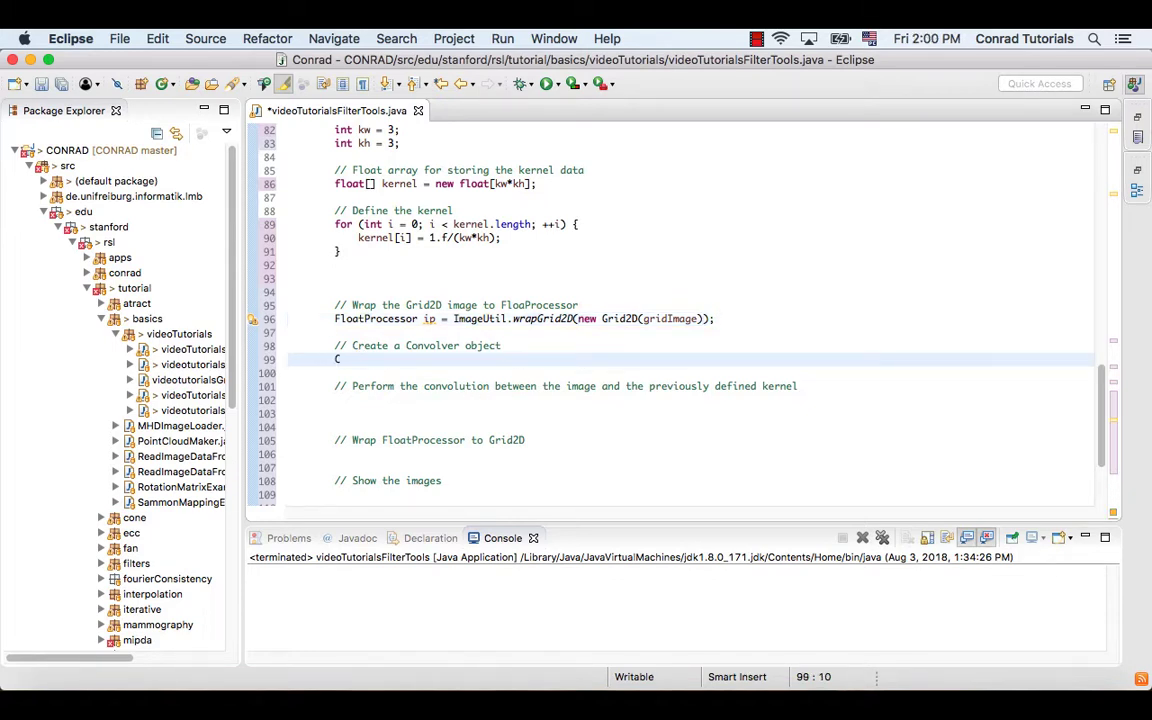
type("onvolver")
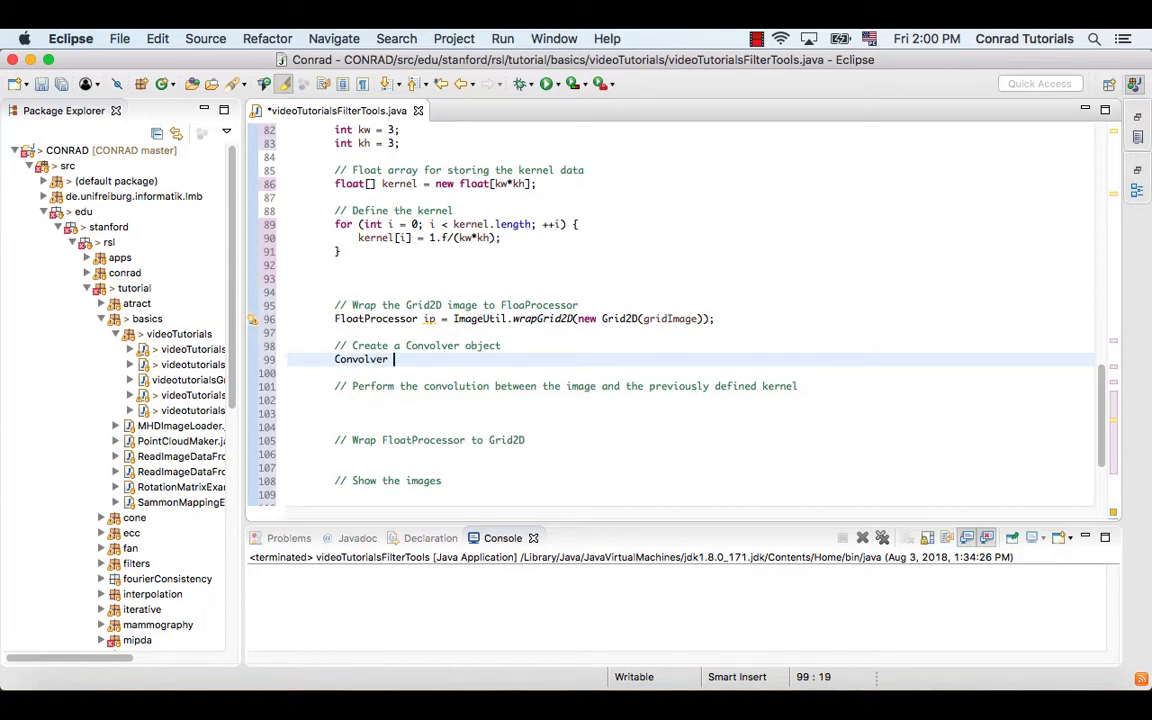
type("conv =")
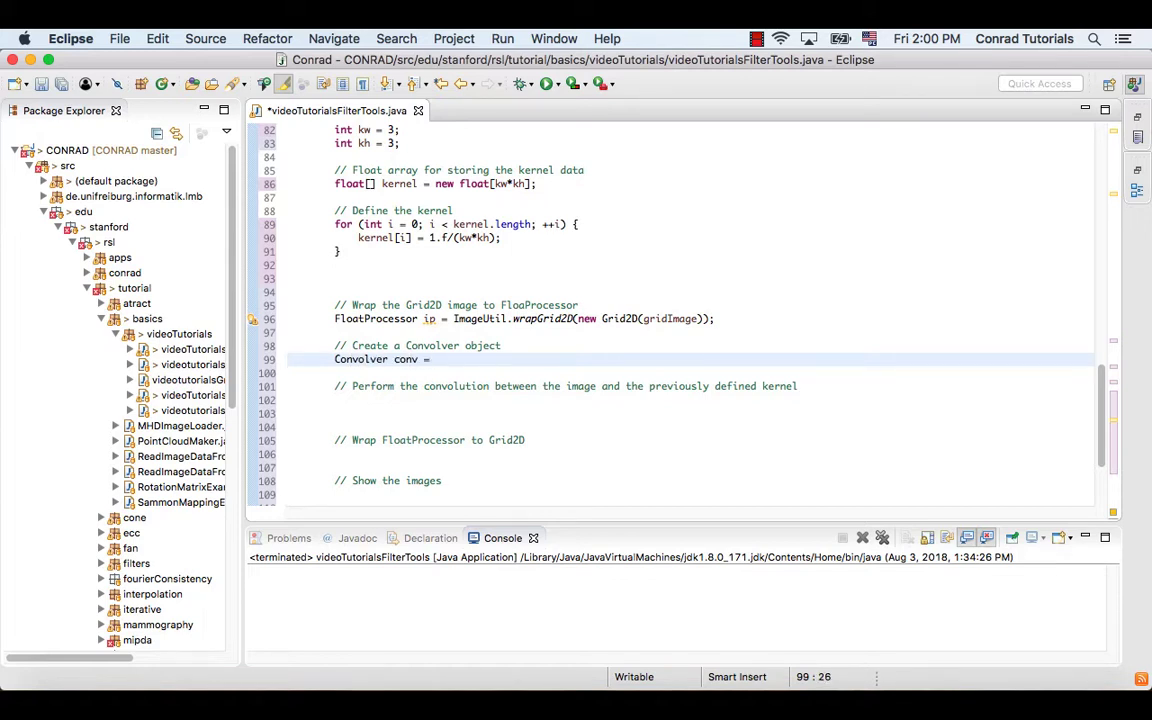
type("new")
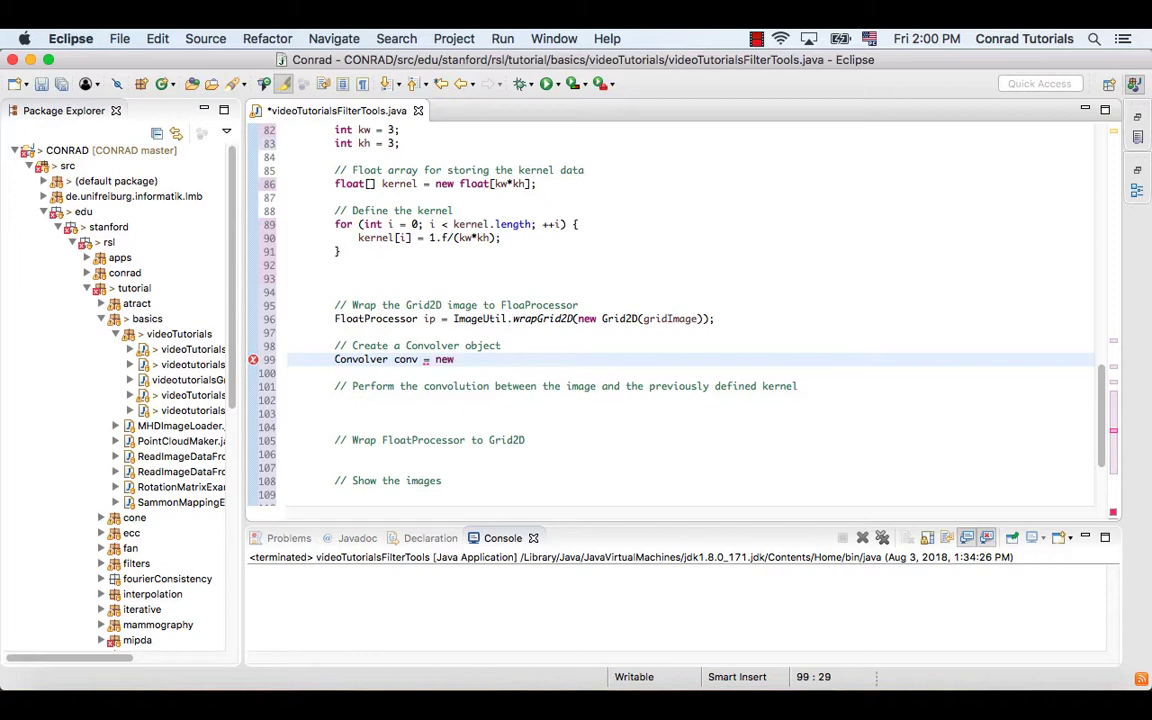
type("Conv")
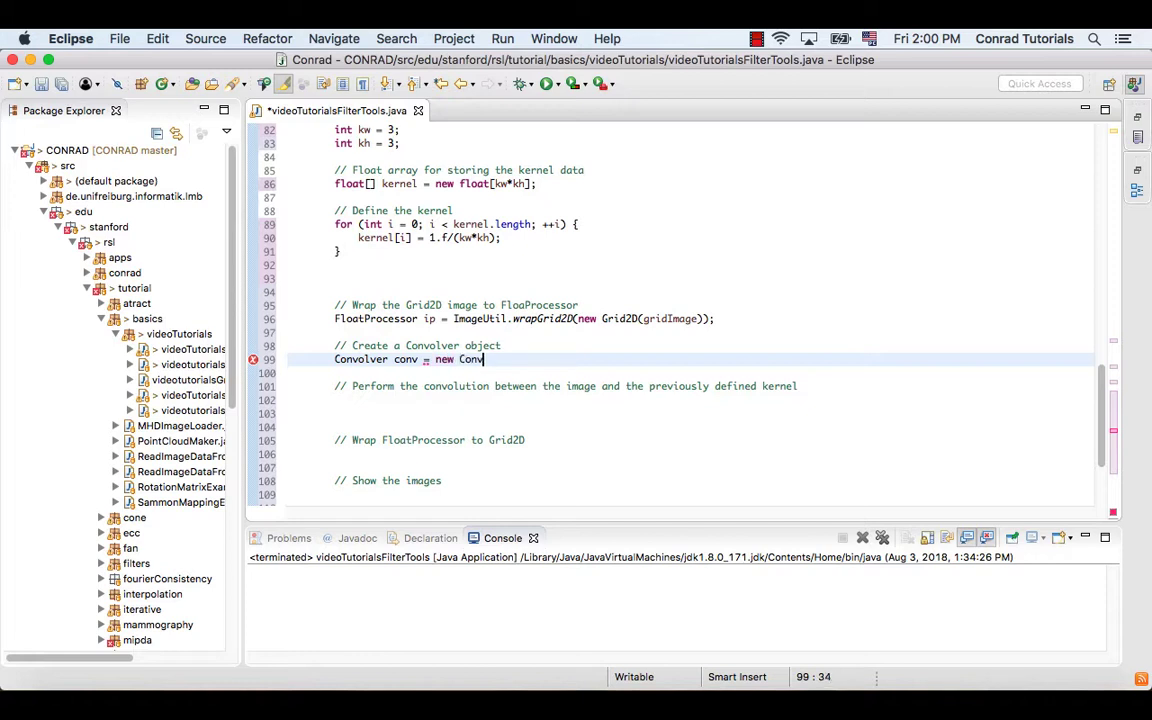
type("olver()")
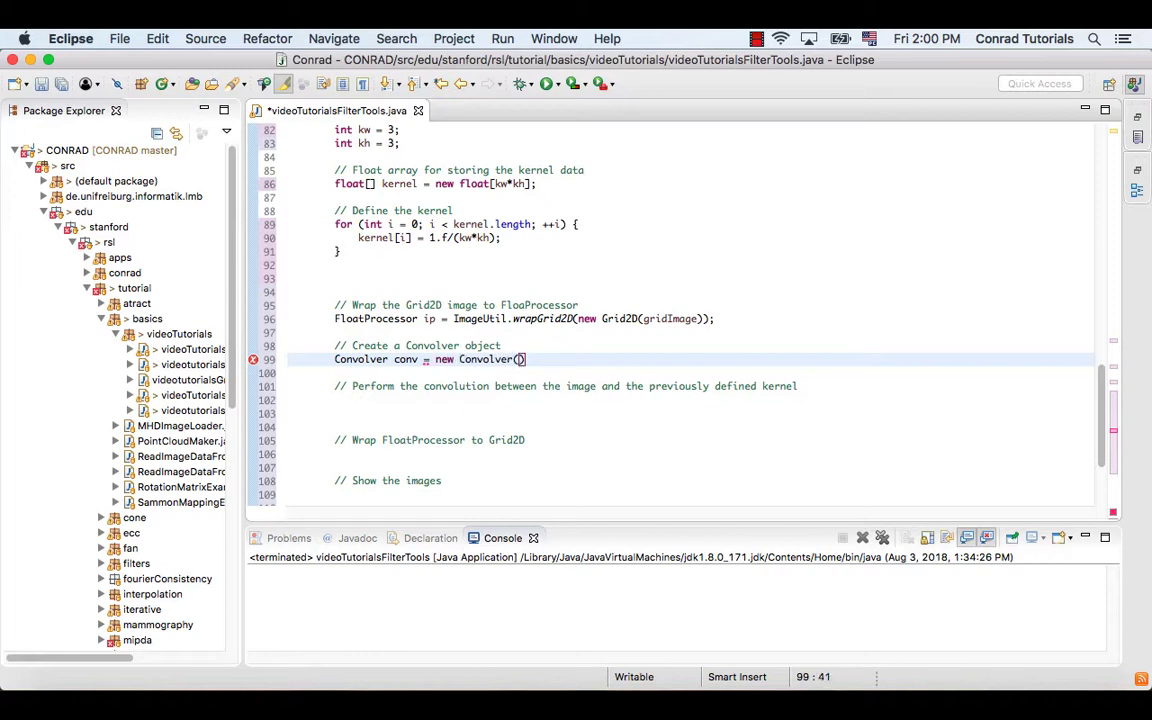
type(";")
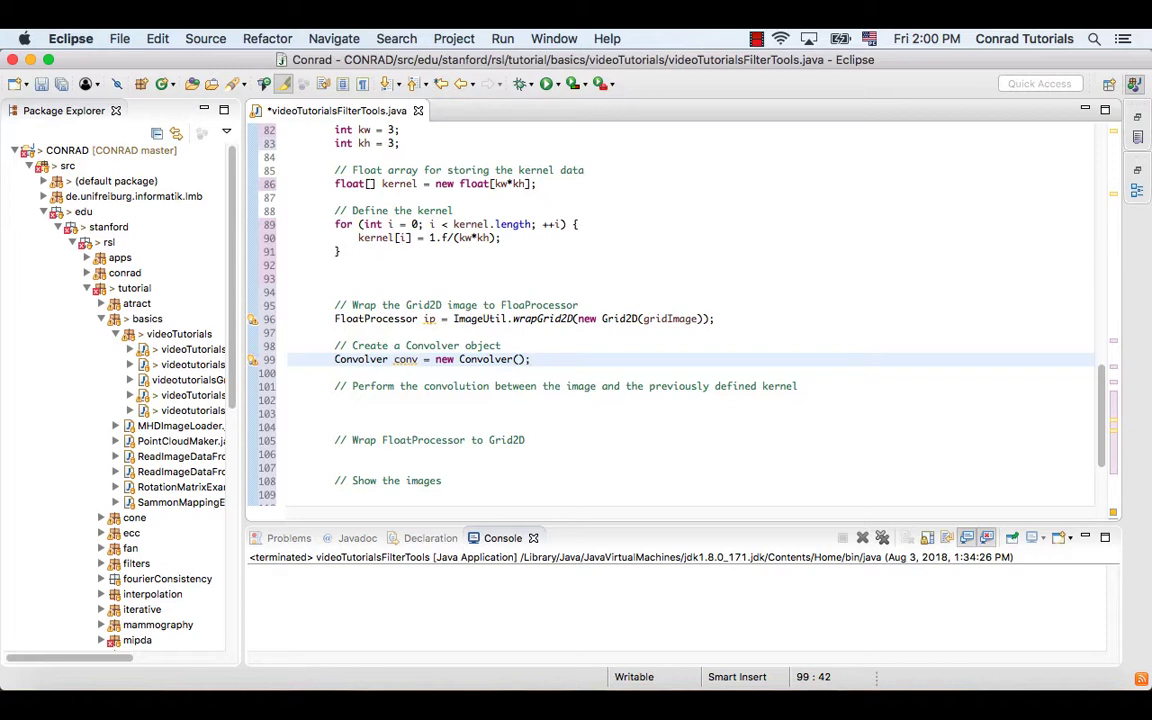
left_click(370, 400)
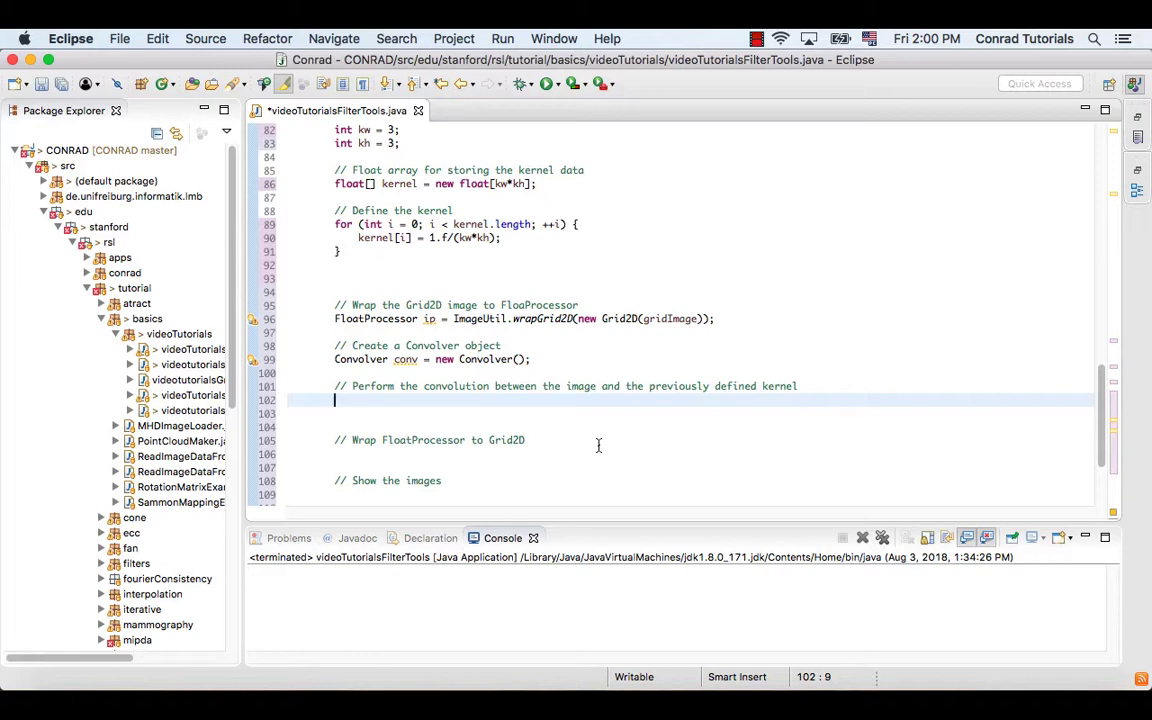
Add conv.convolve(ip, kernel, kw, kh); under the convolution comment.
type("conv")
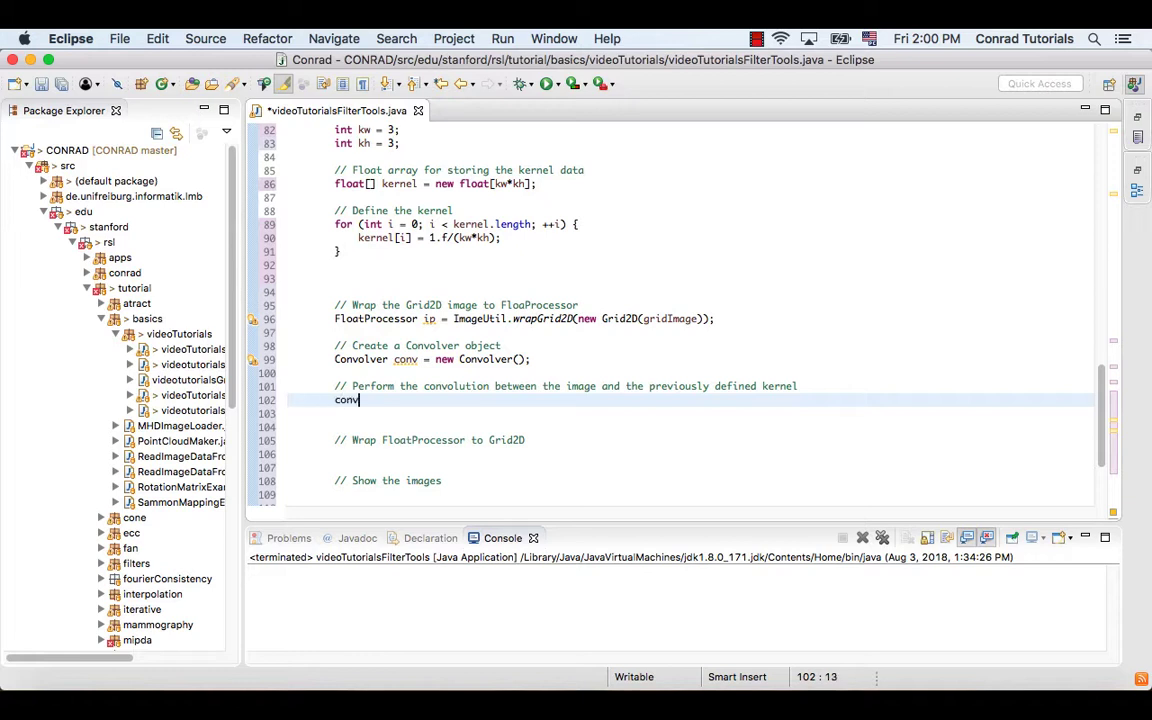
type(".convolve(ip, kernel, kw, kh")
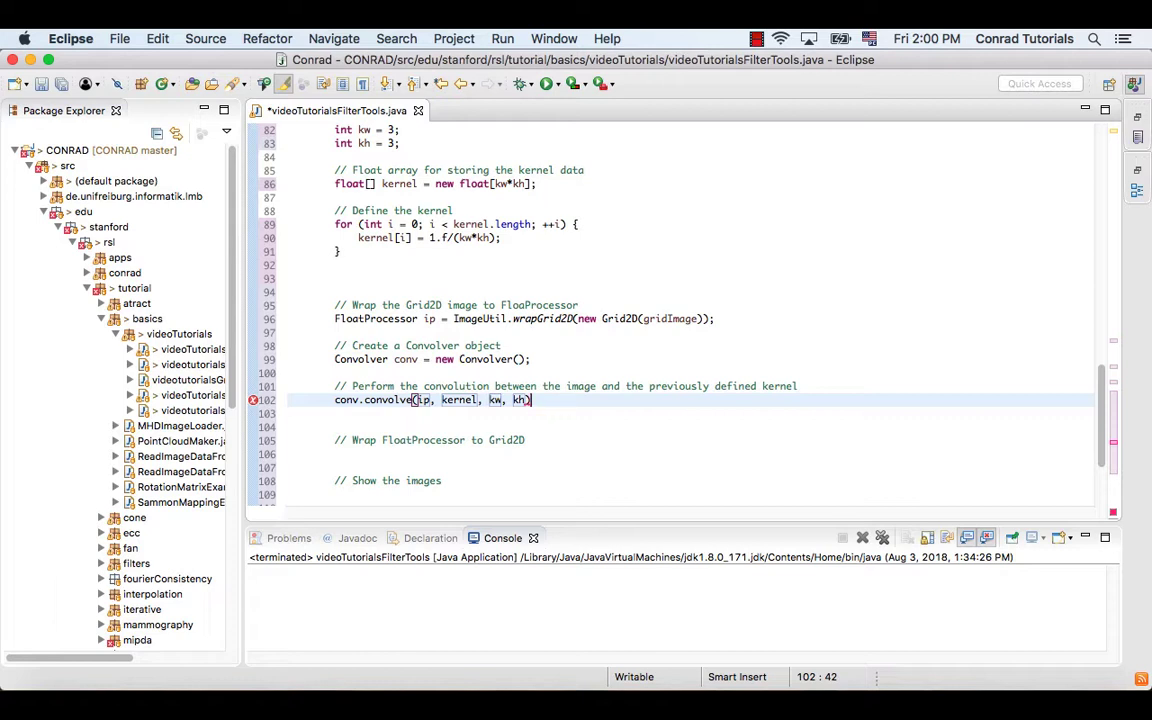
type(";")
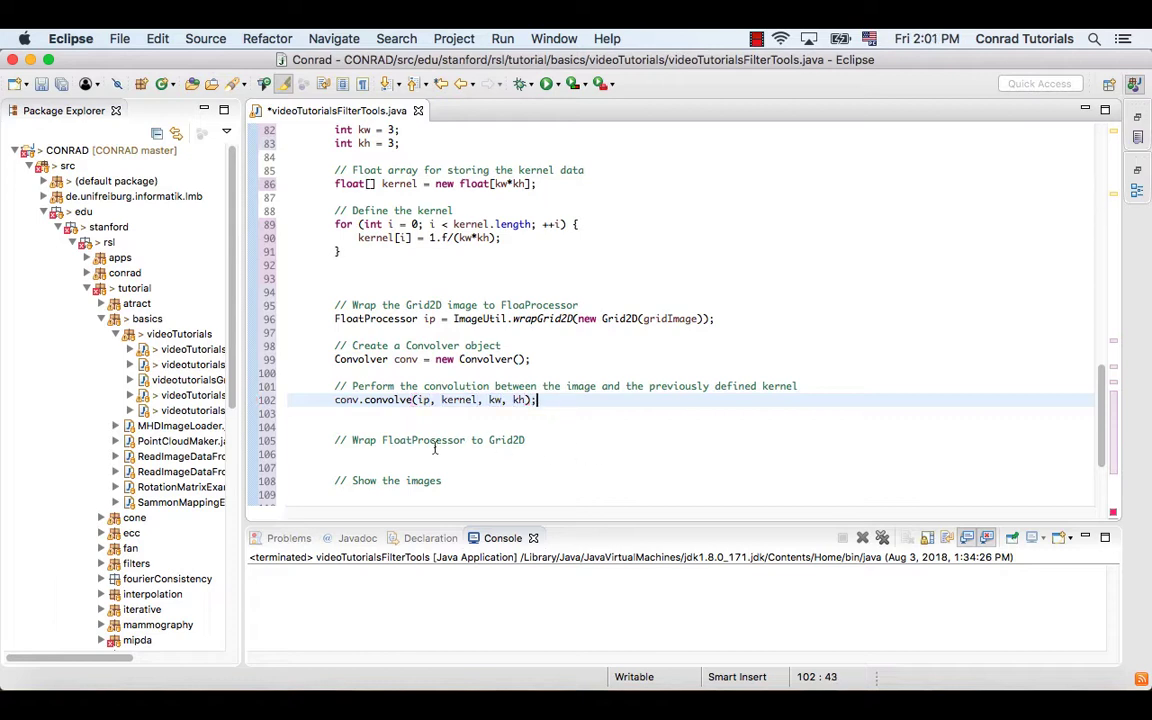
left_click(408, 455)
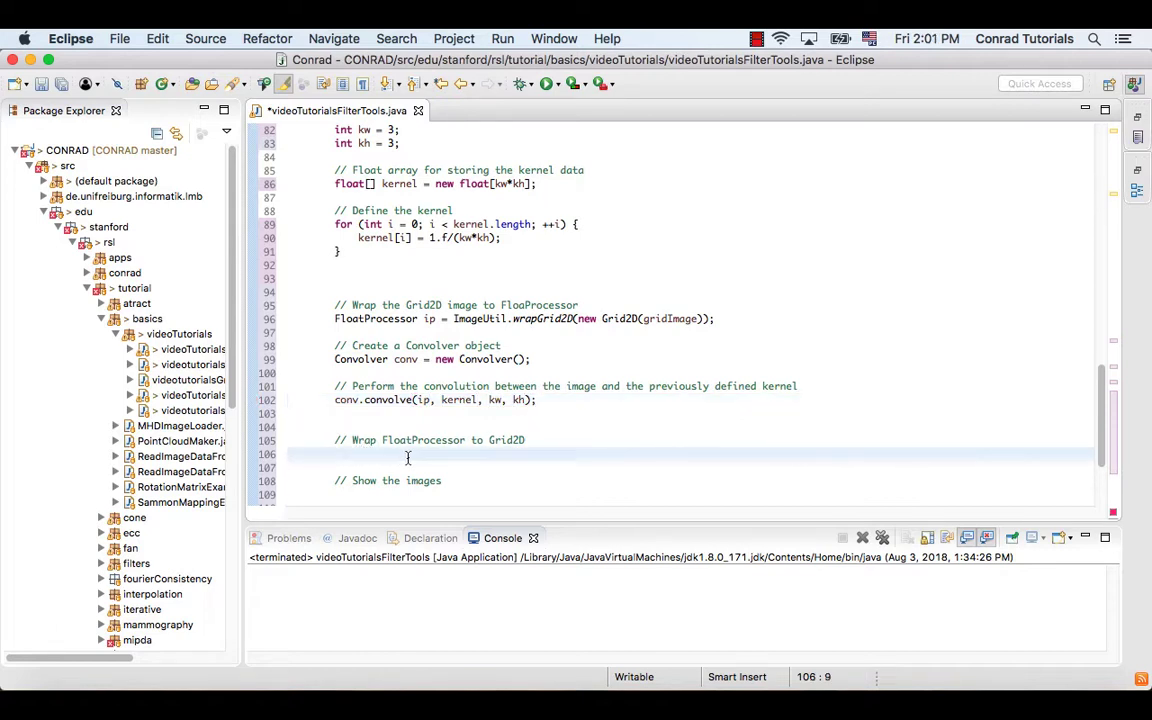
Add Grid2D convolvedImage = ImageUtil.wrapFloatProcessor(ip); on line 106.
type("Gr")
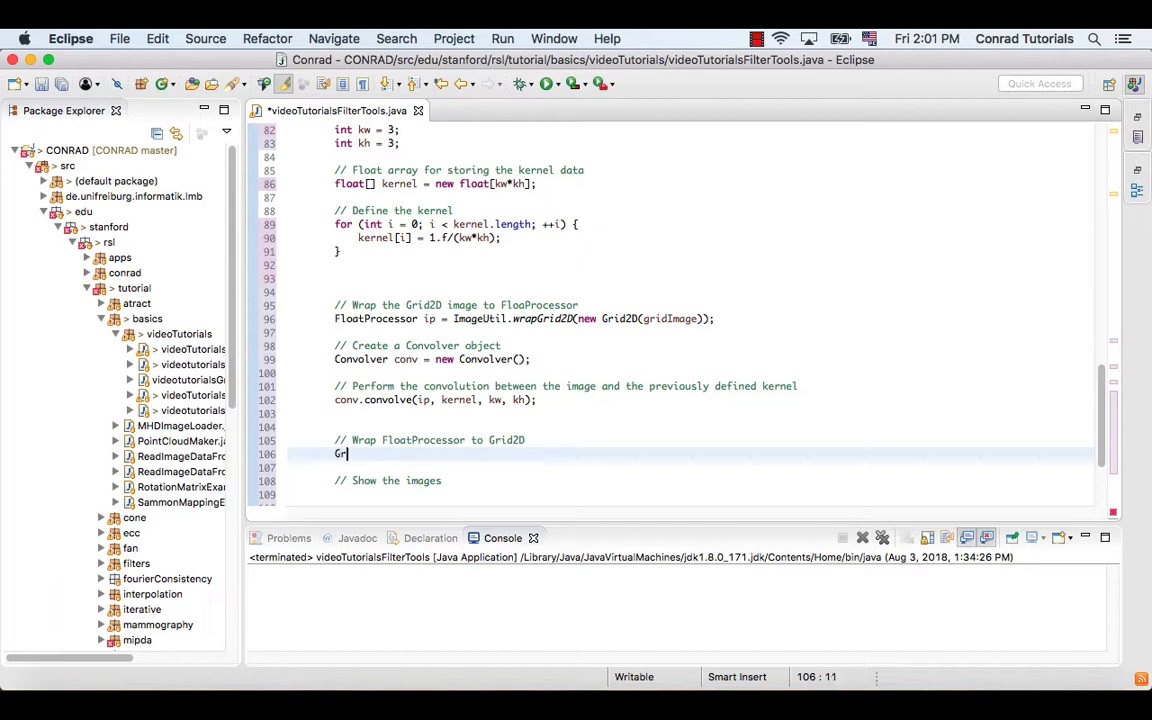
type("id2D")
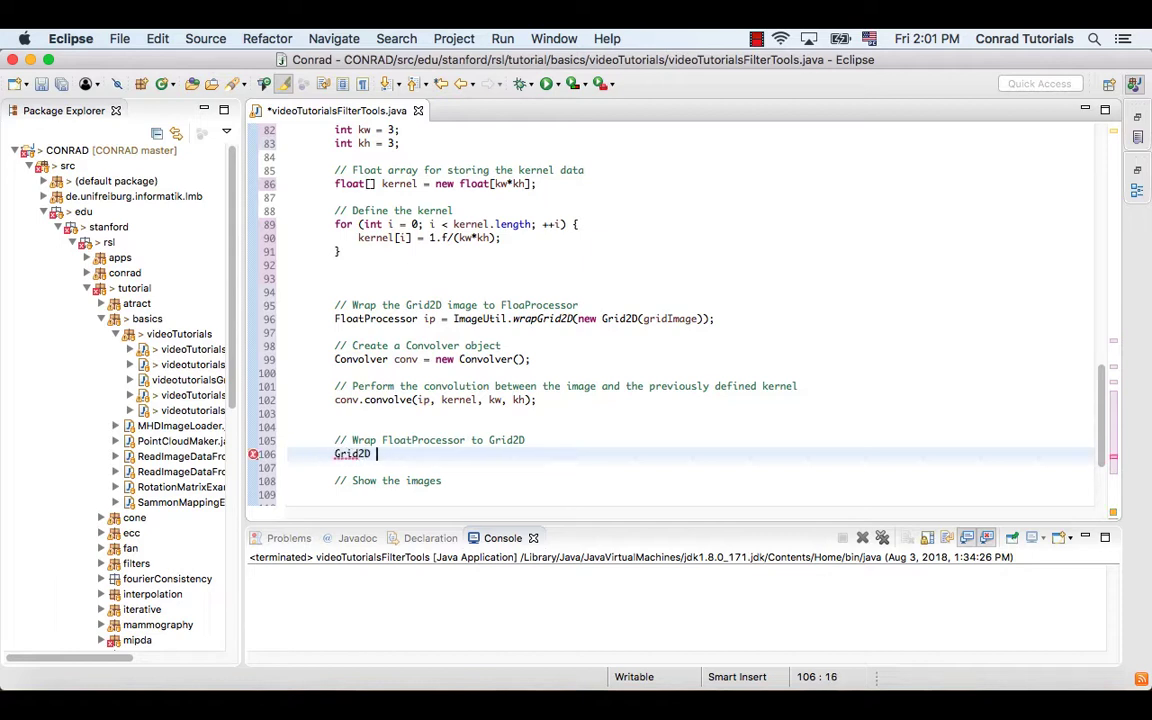
type("convolvedImage")
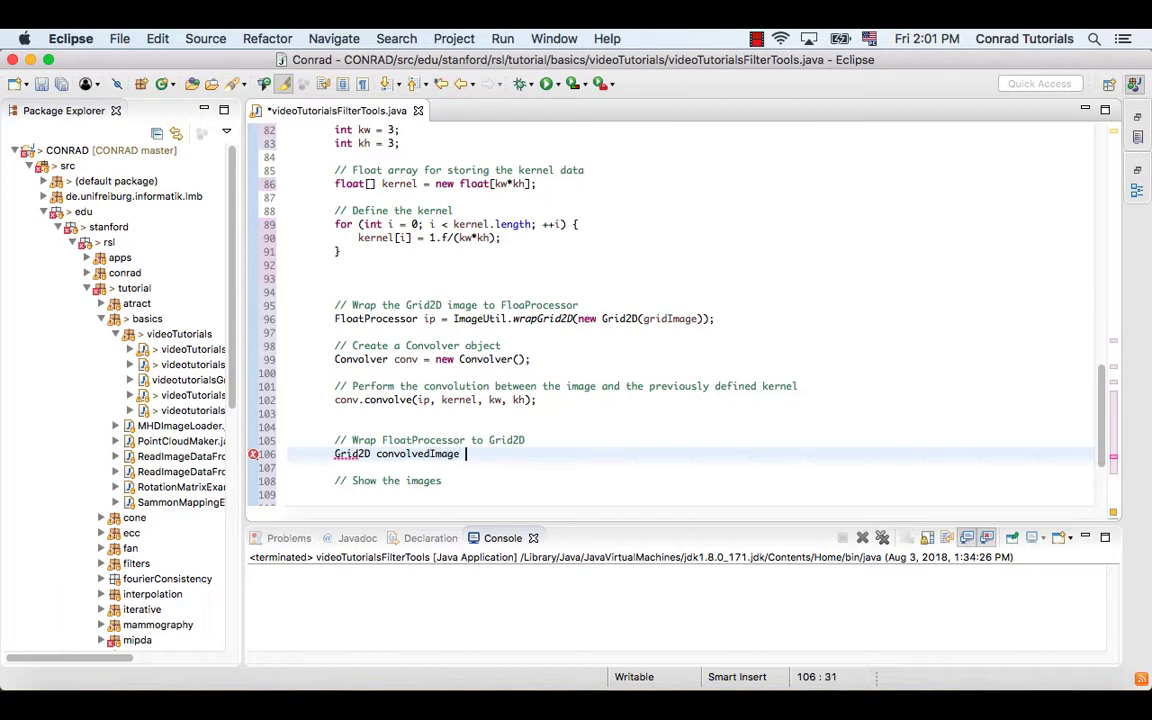
type("= Im")
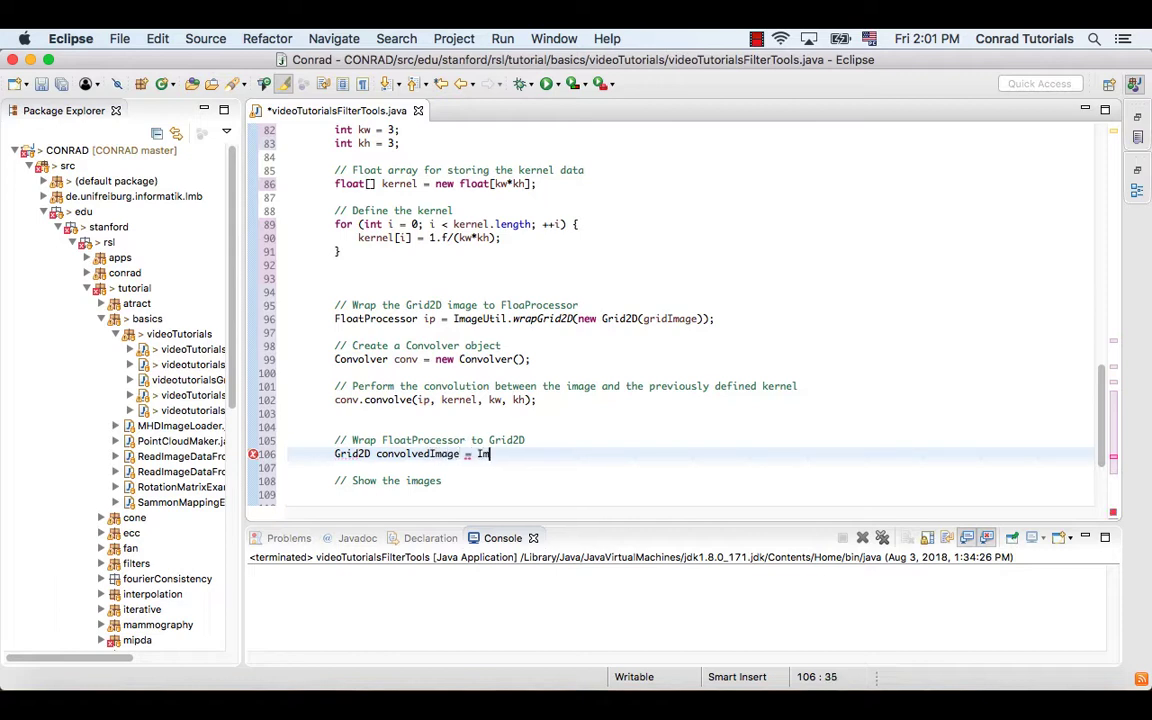
type("ImageUtil.")
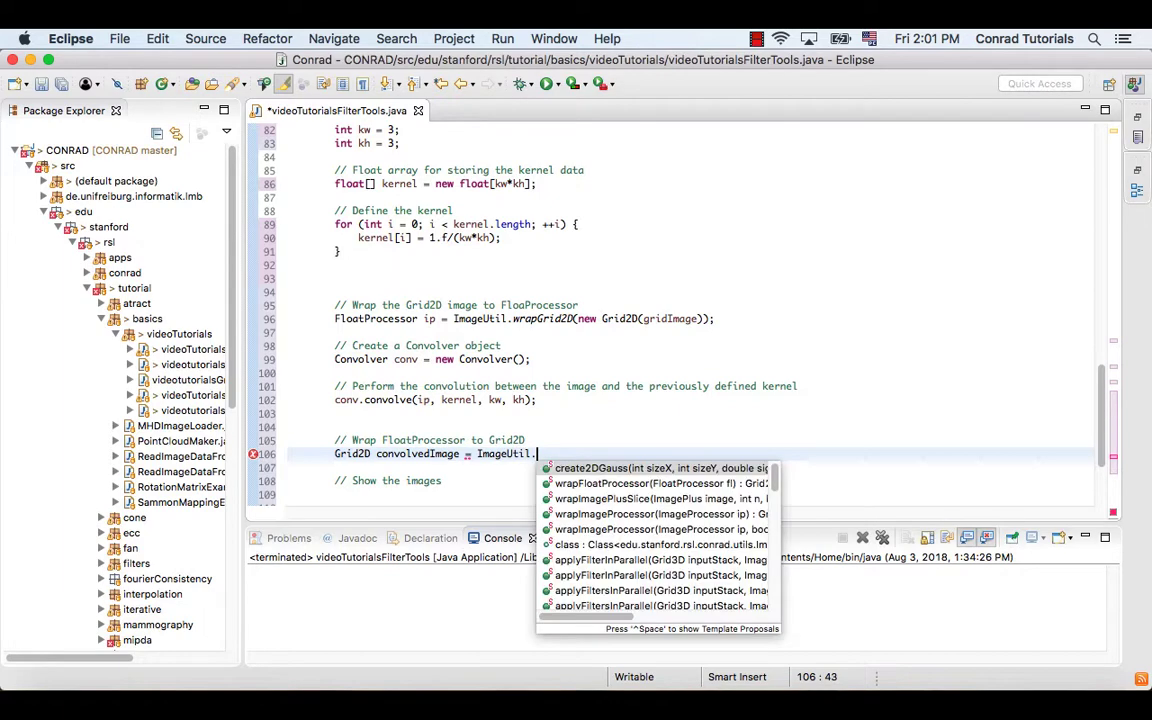
type("wrapF")
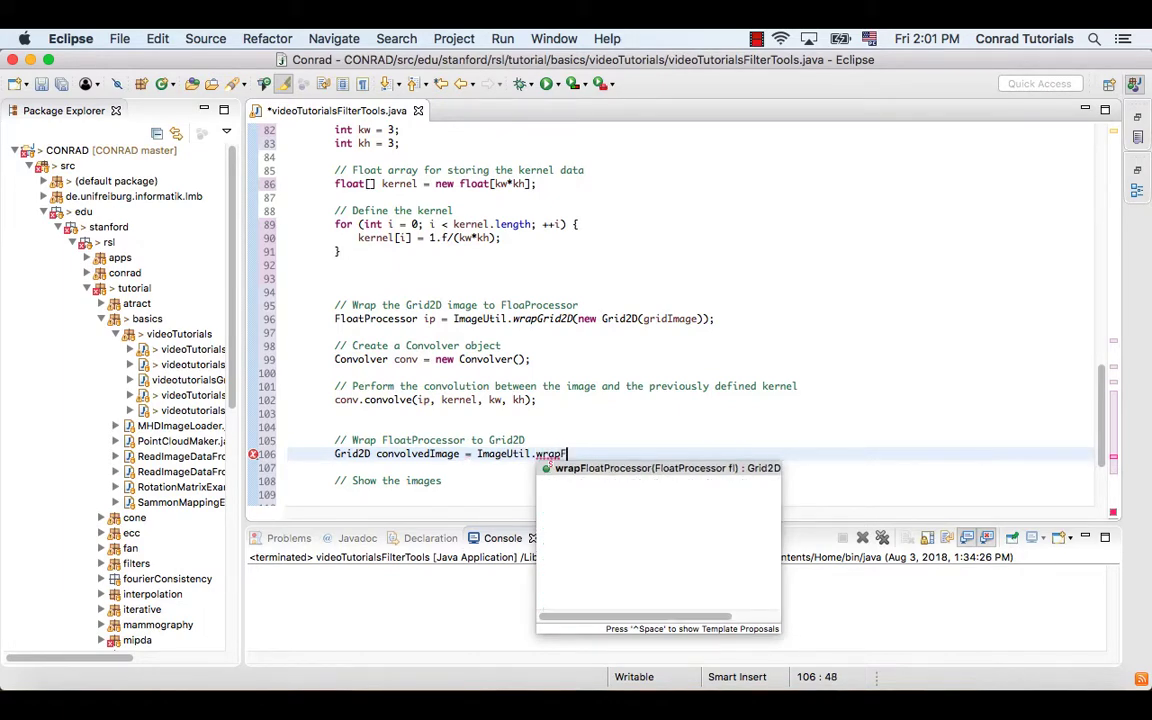
type("loatProcessor(ip")
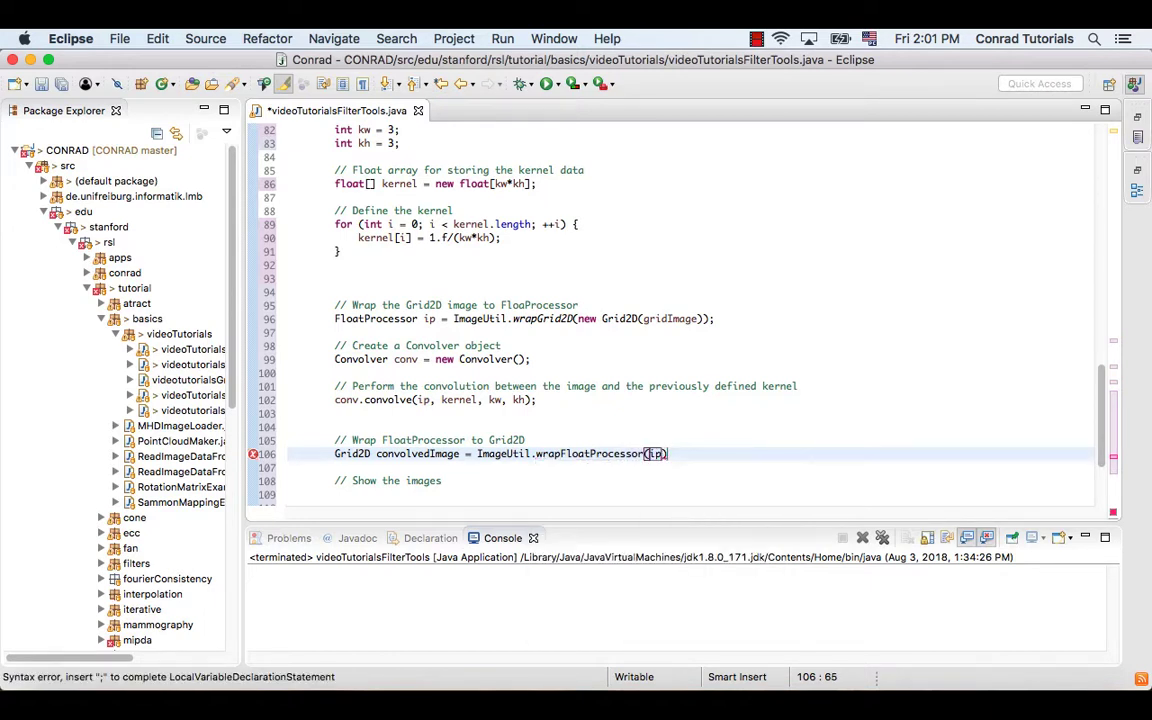
type(";")
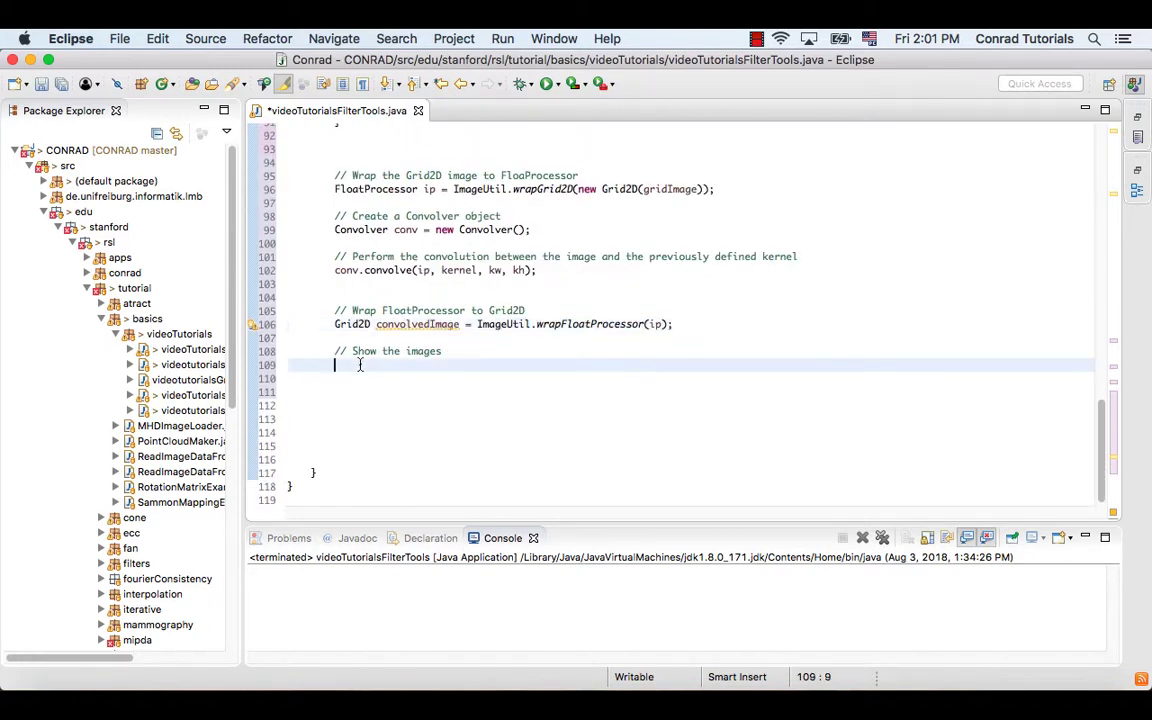
type("g")
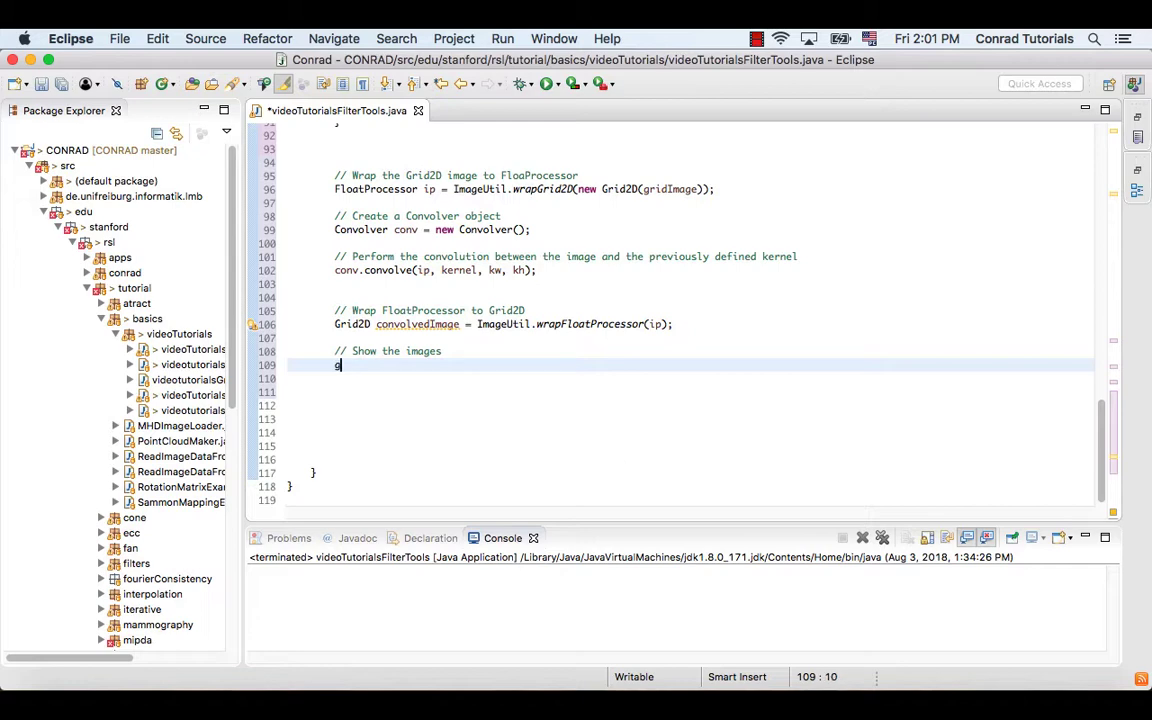